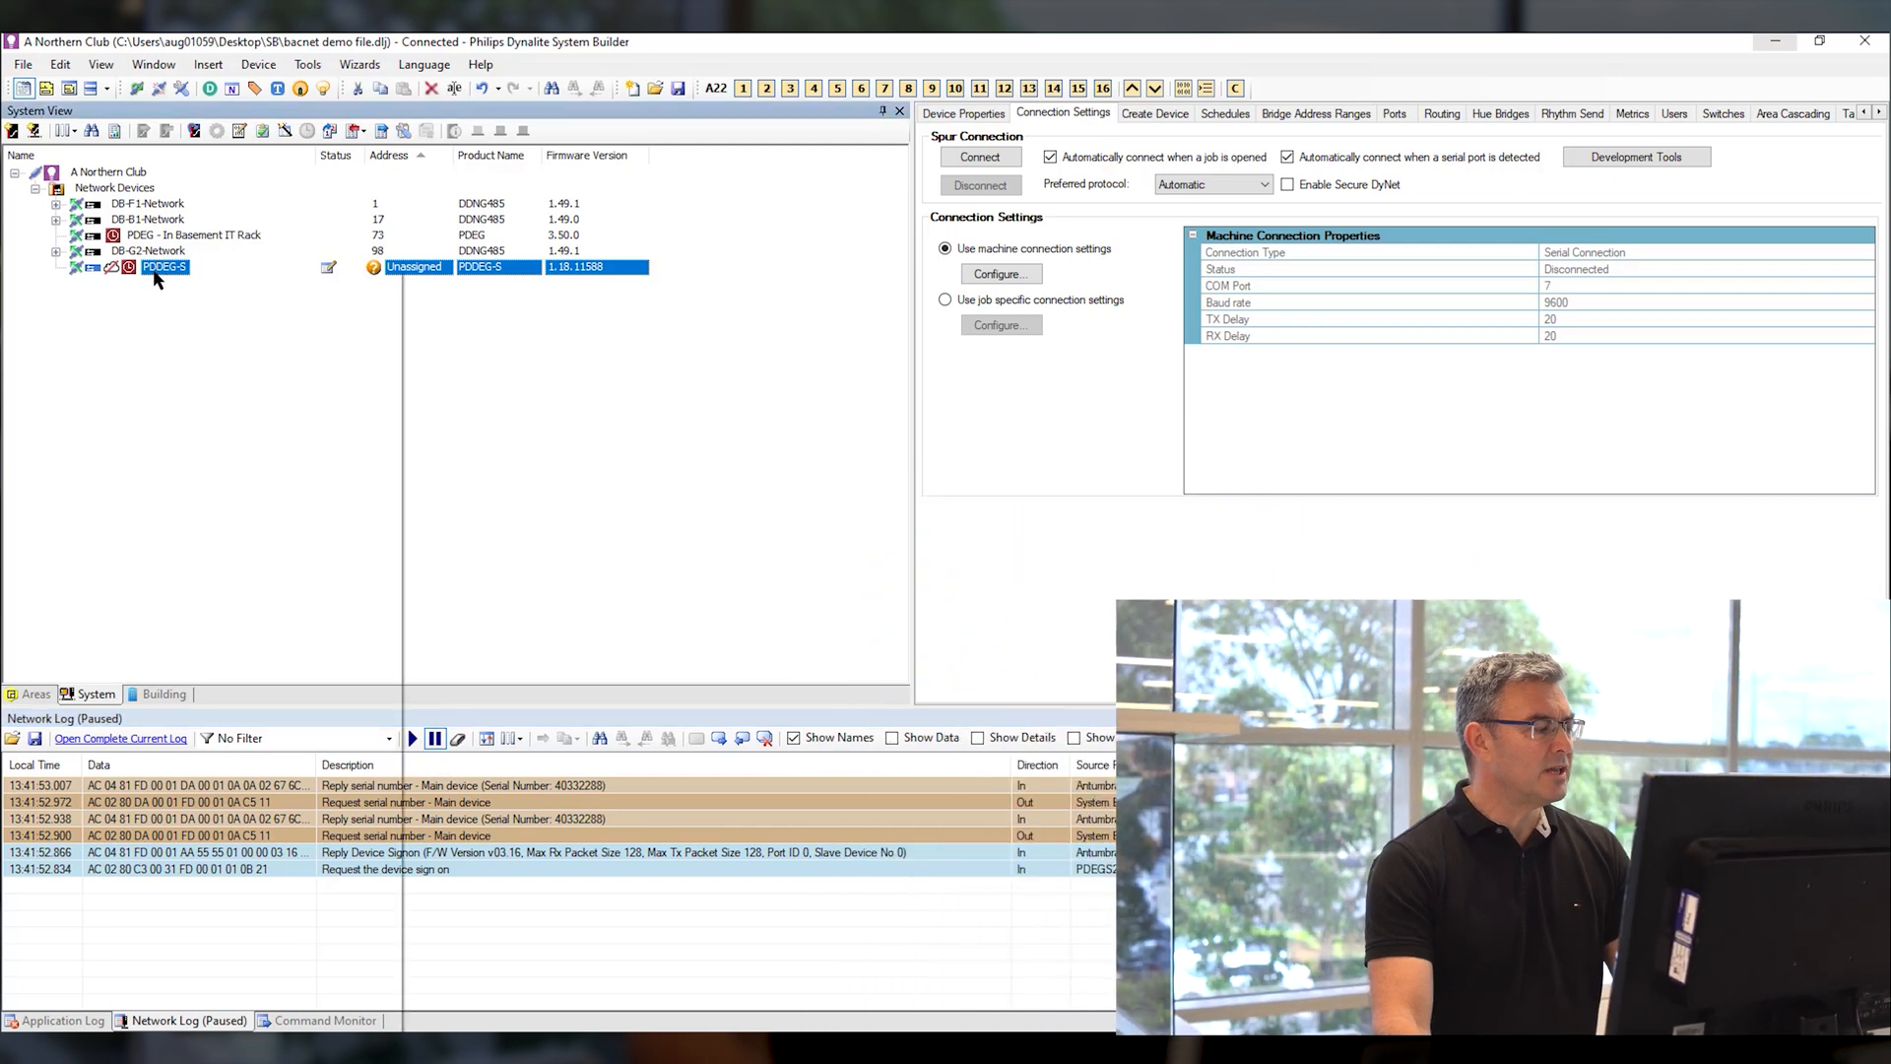
Launch BACnet Configuration from the PDEG-S gateway's context menu to list point types
{"action": "right_click", "coordinate": [163, 267]}
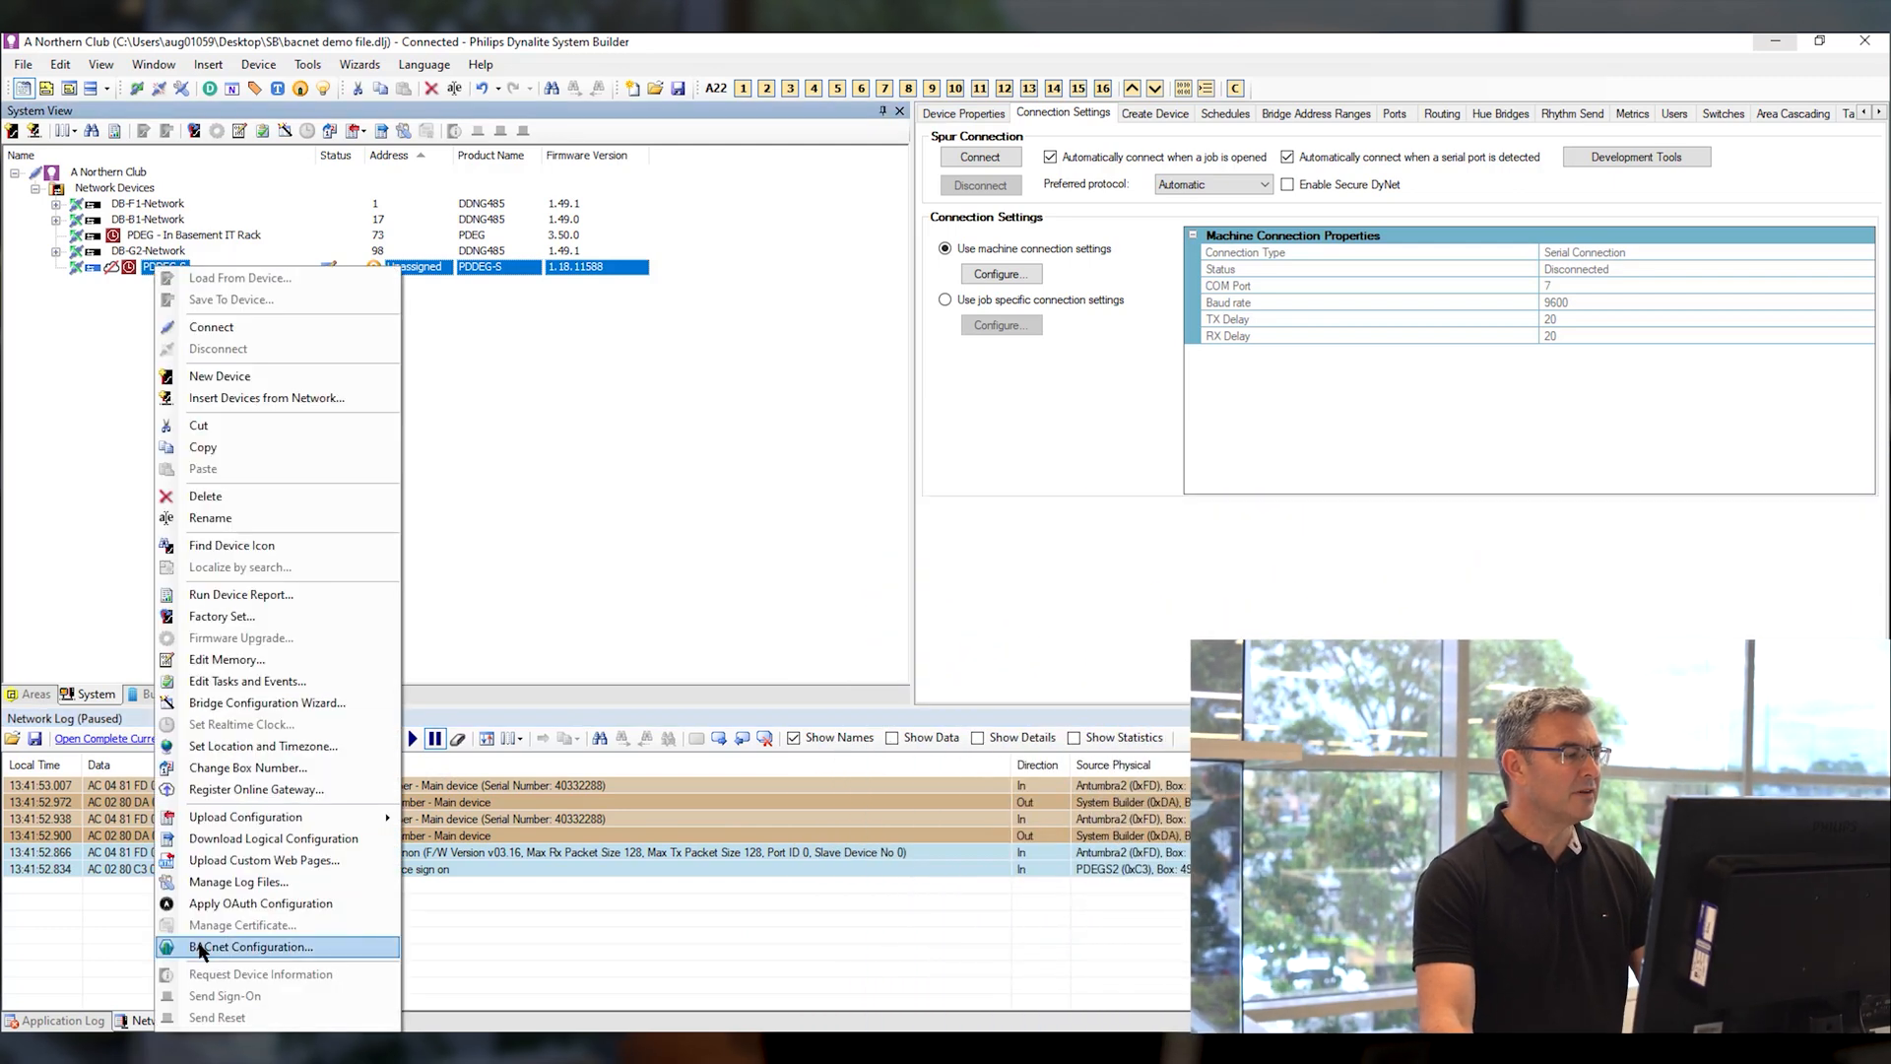
{"action": "left_click", "coordinate": [252, 947]}
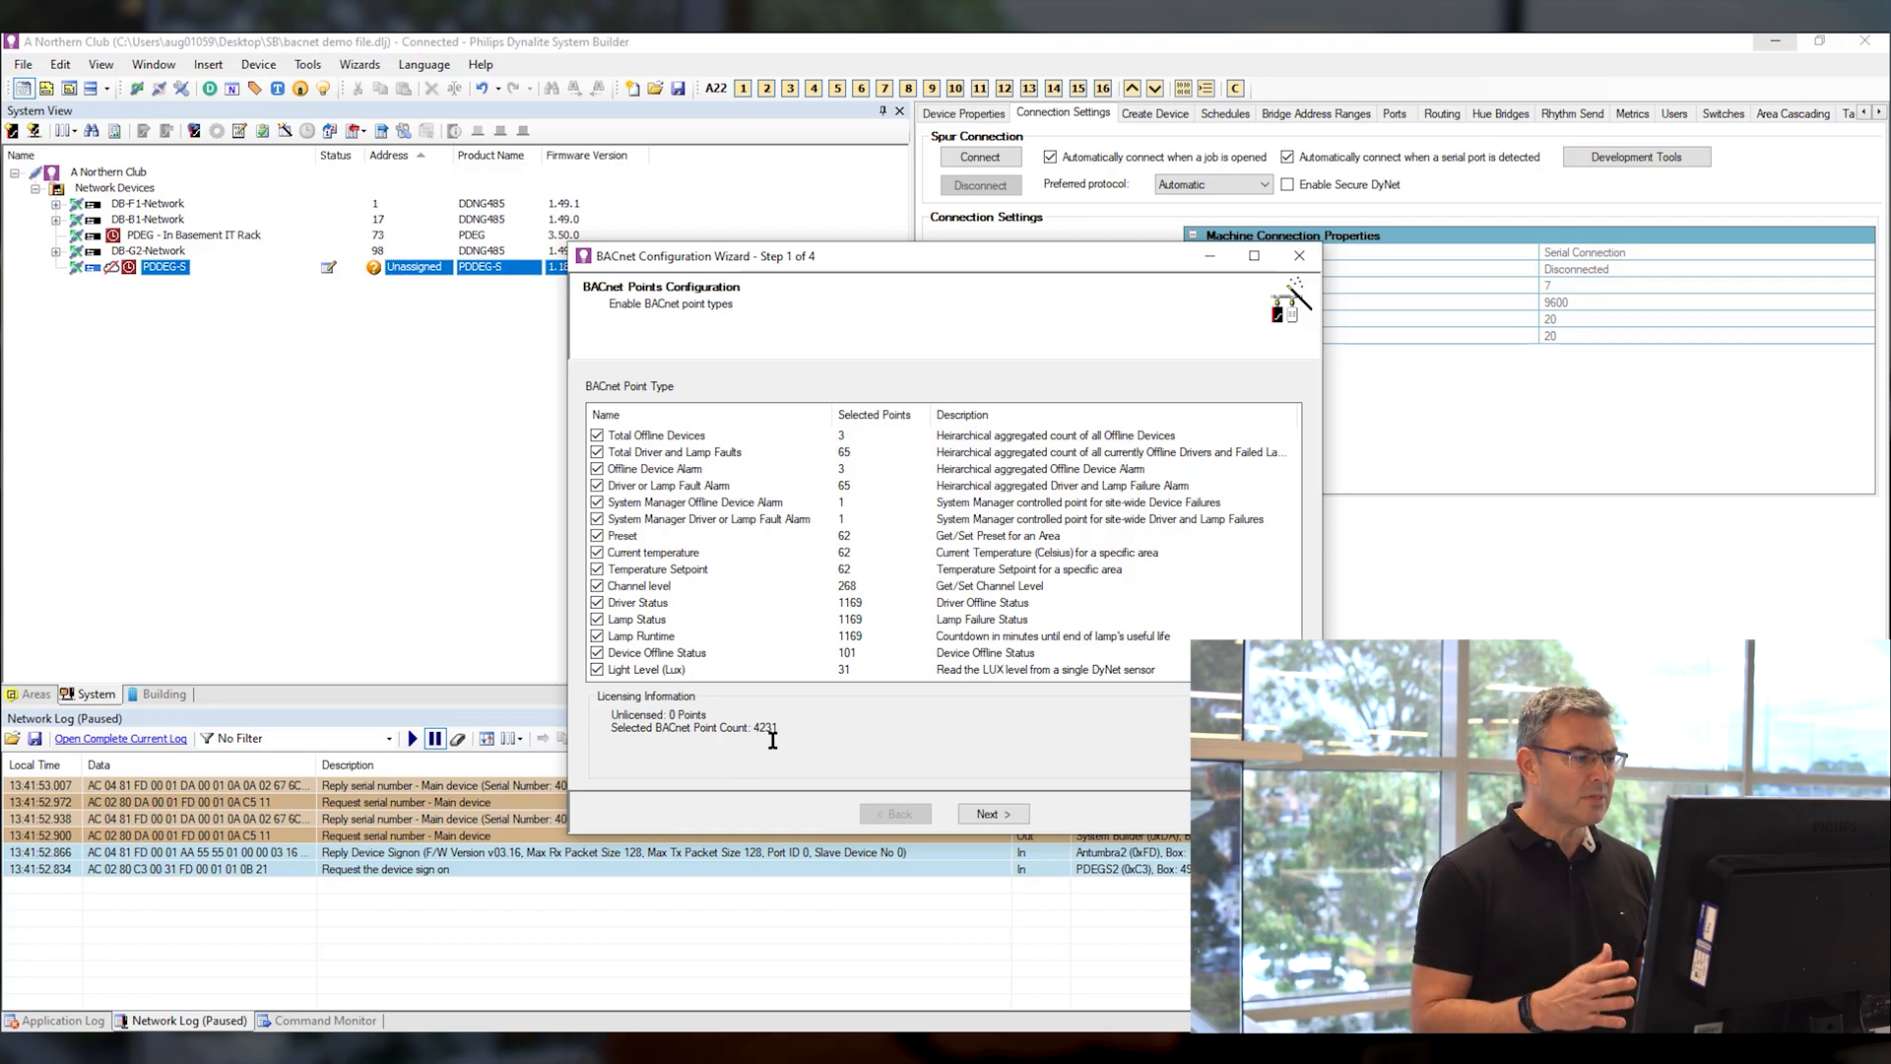
Highlight the total selected BACnet point count in Step 1
{"action": "double_click", "coordinate": [763, 727]}
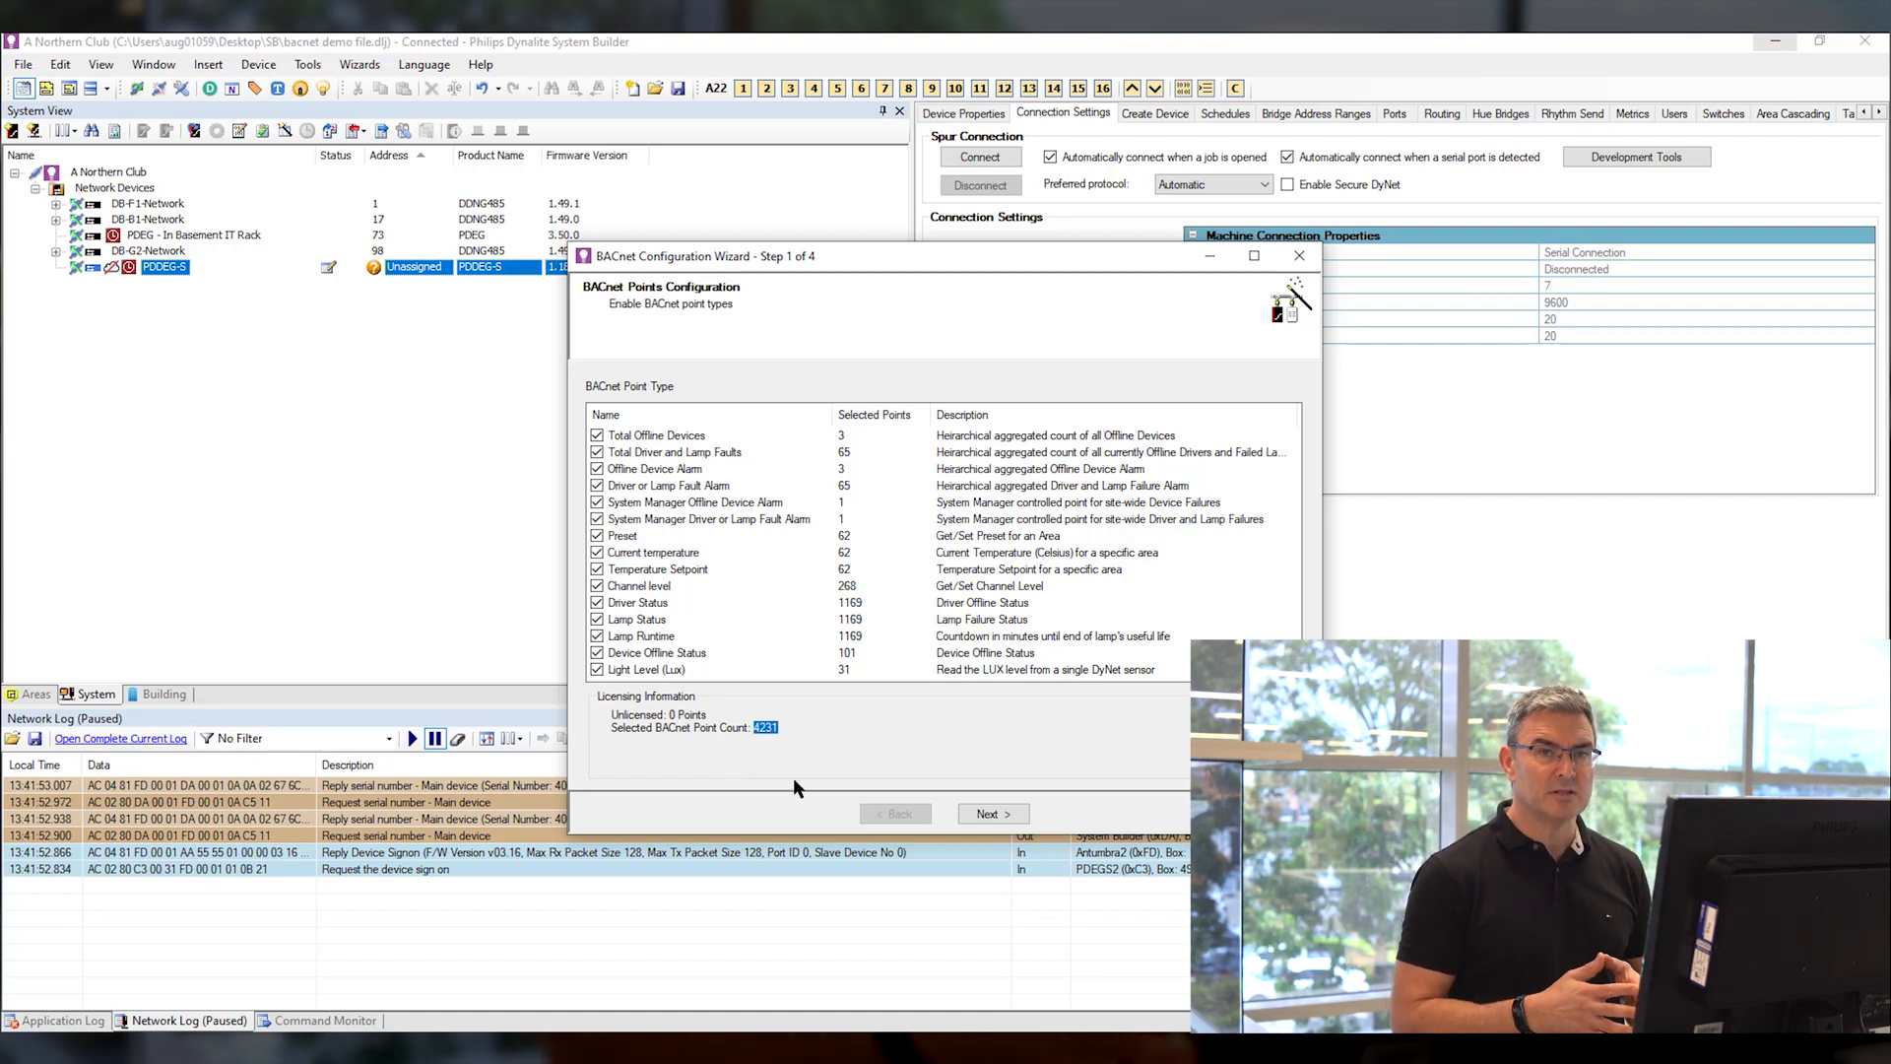
{"action": "mouse_move", "coordinate": [796, 759]}
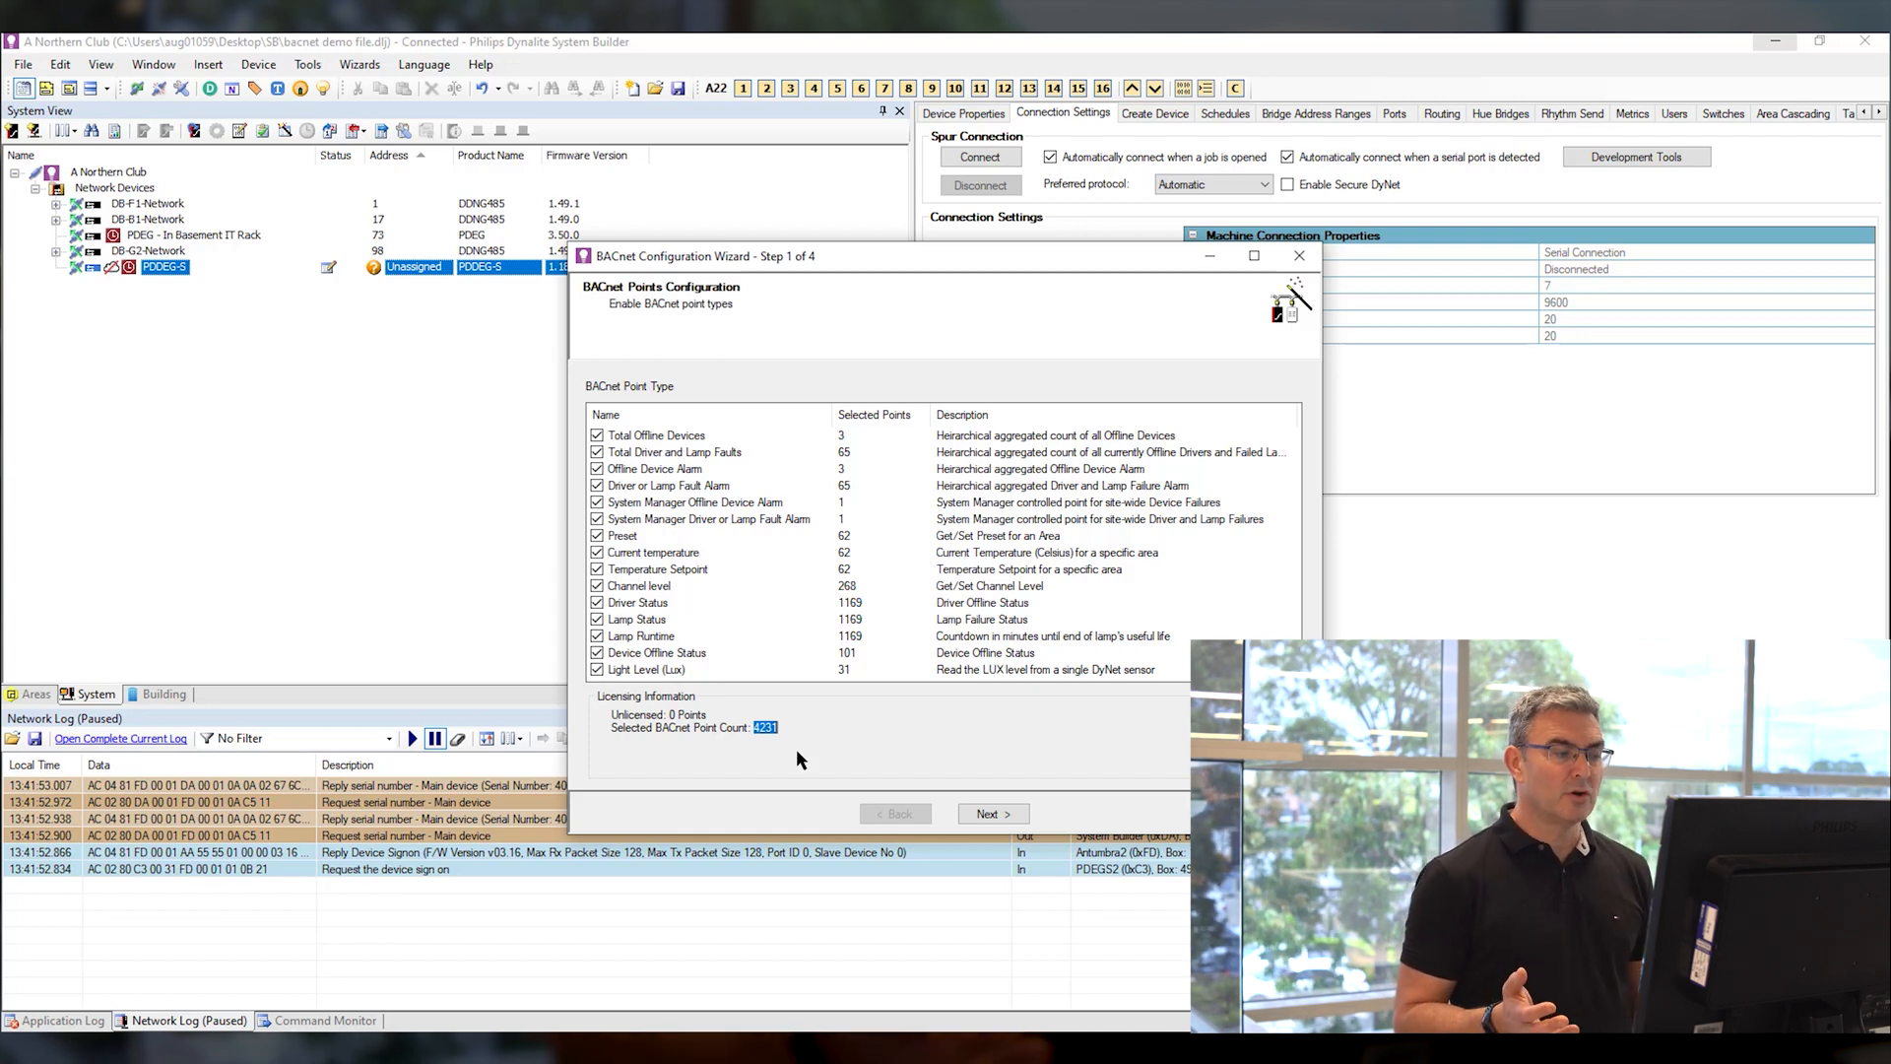
{"action": "mouse_move", "coordinate": [591, 614]}
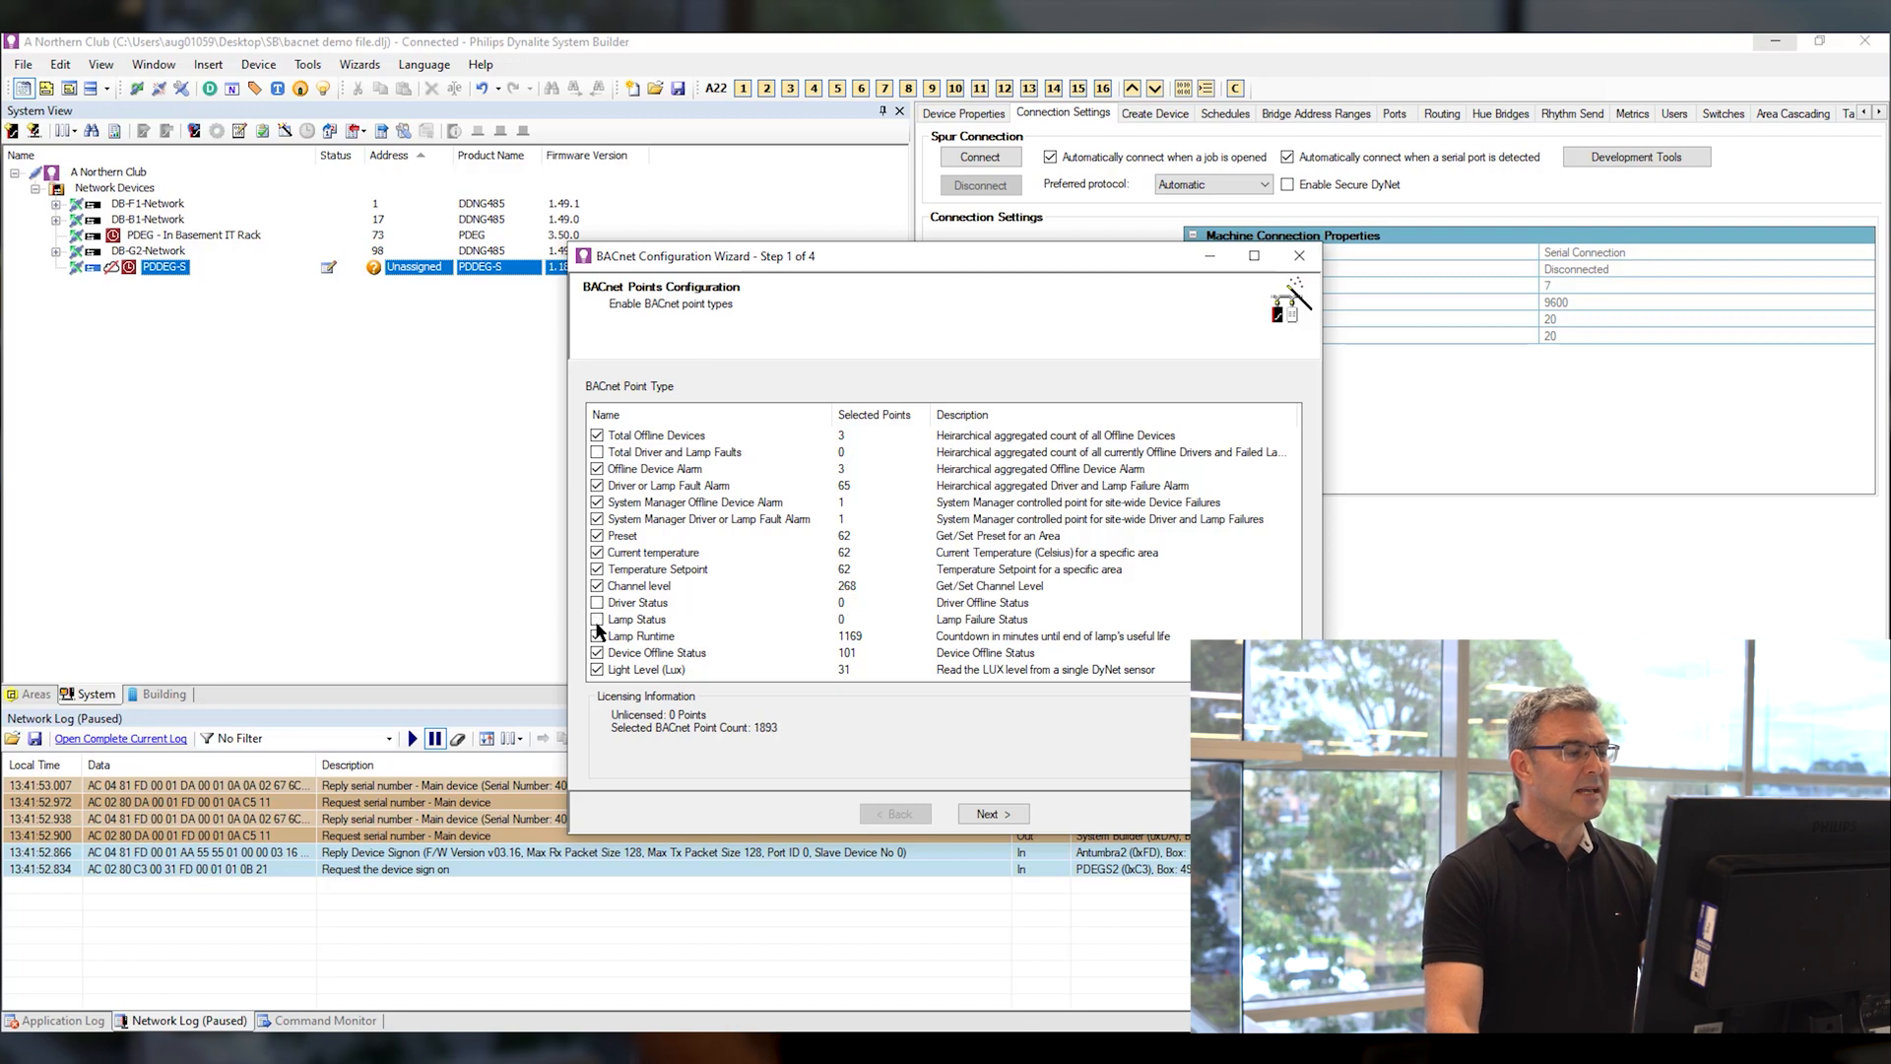
Exclude Lamp Runtime points, leaving 724 selected, and advance to step 2
{"action": "left_click", "coordinate": [596, 635]}
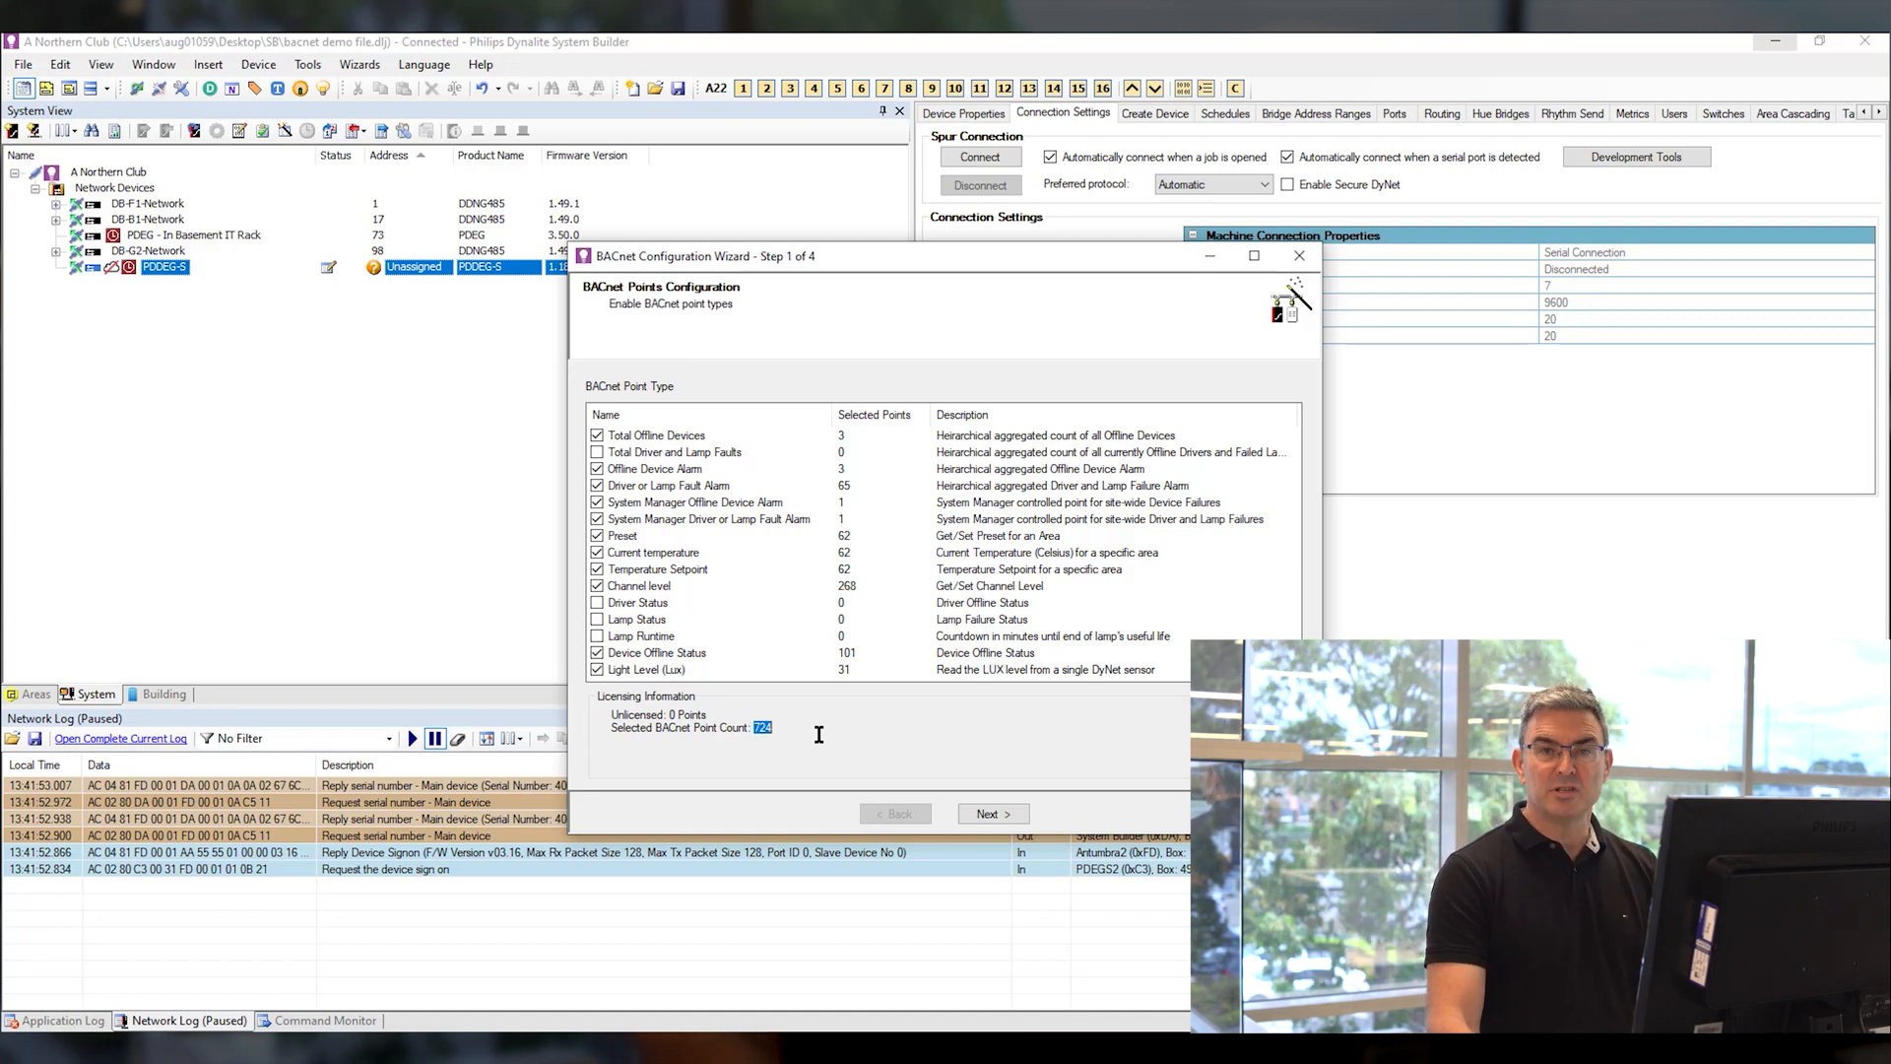
{"action": "mouse_move", "coordinate": [854, 738]}
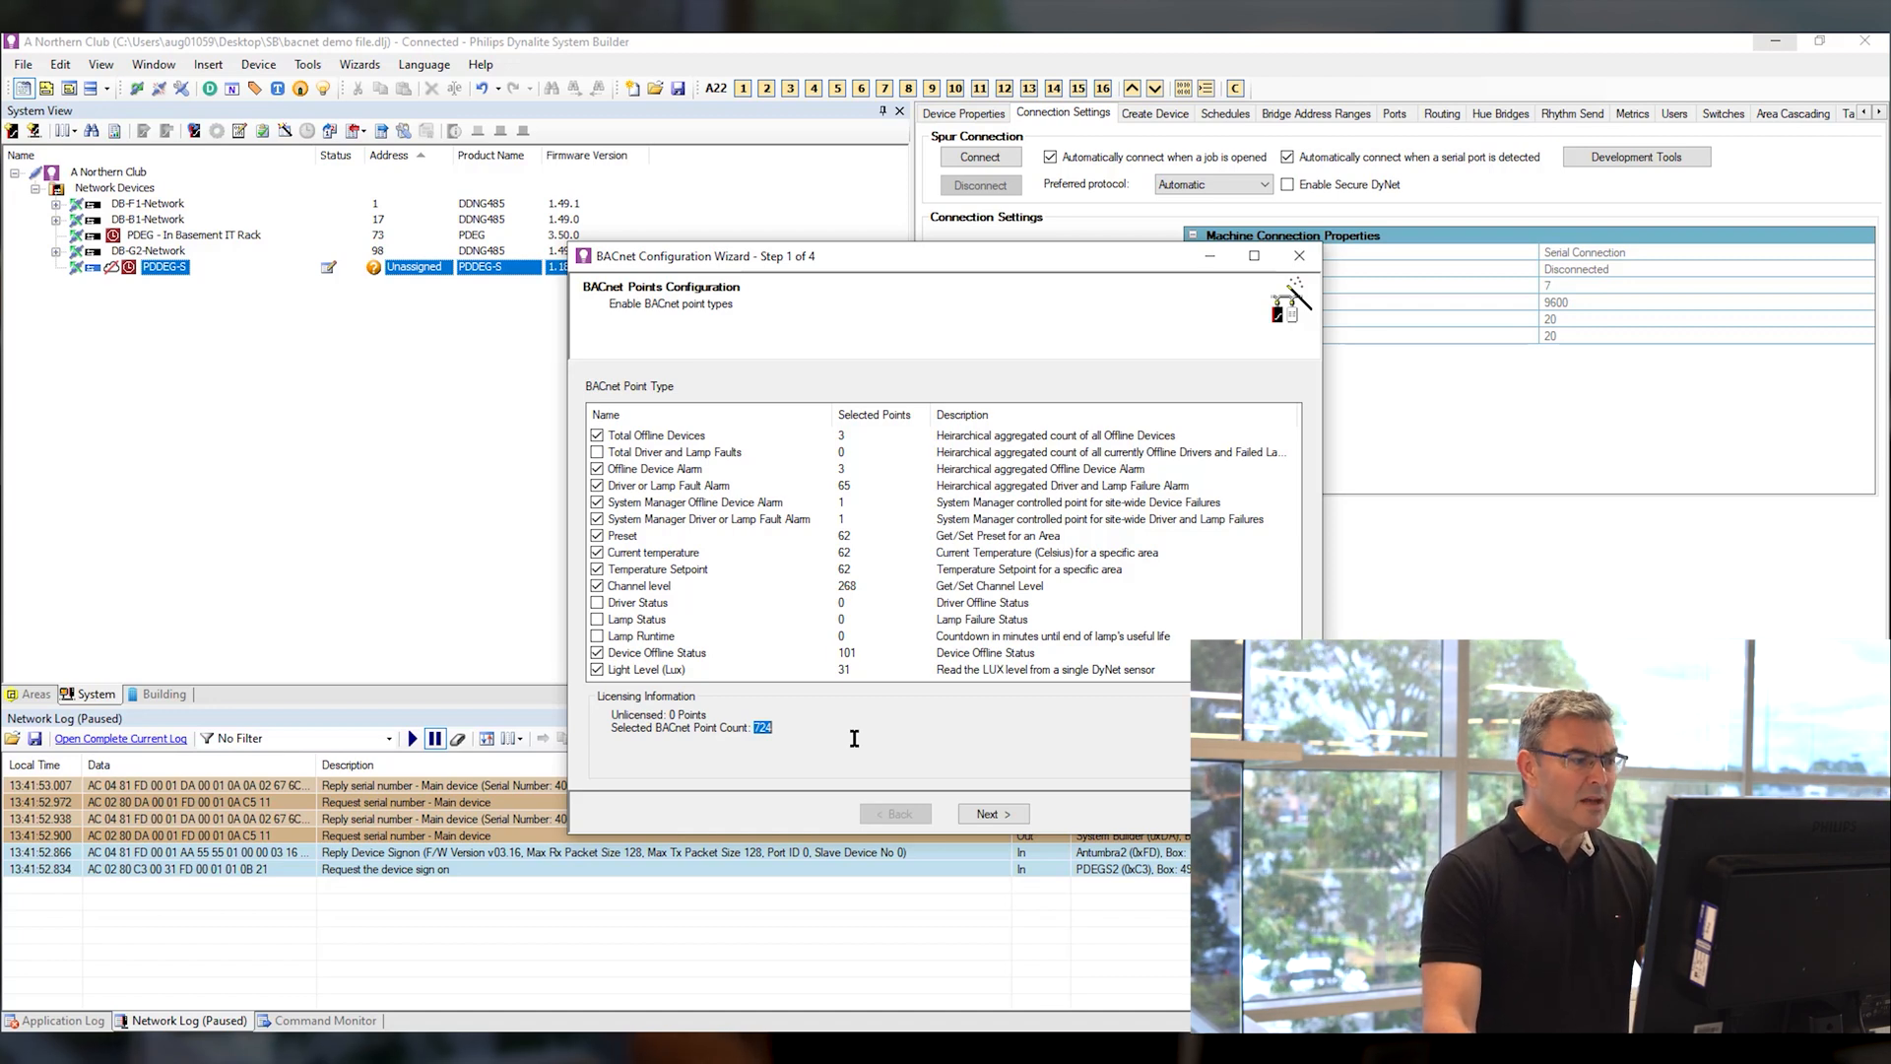
{"action": "mouse_move", "coordinate": [519, 151]}
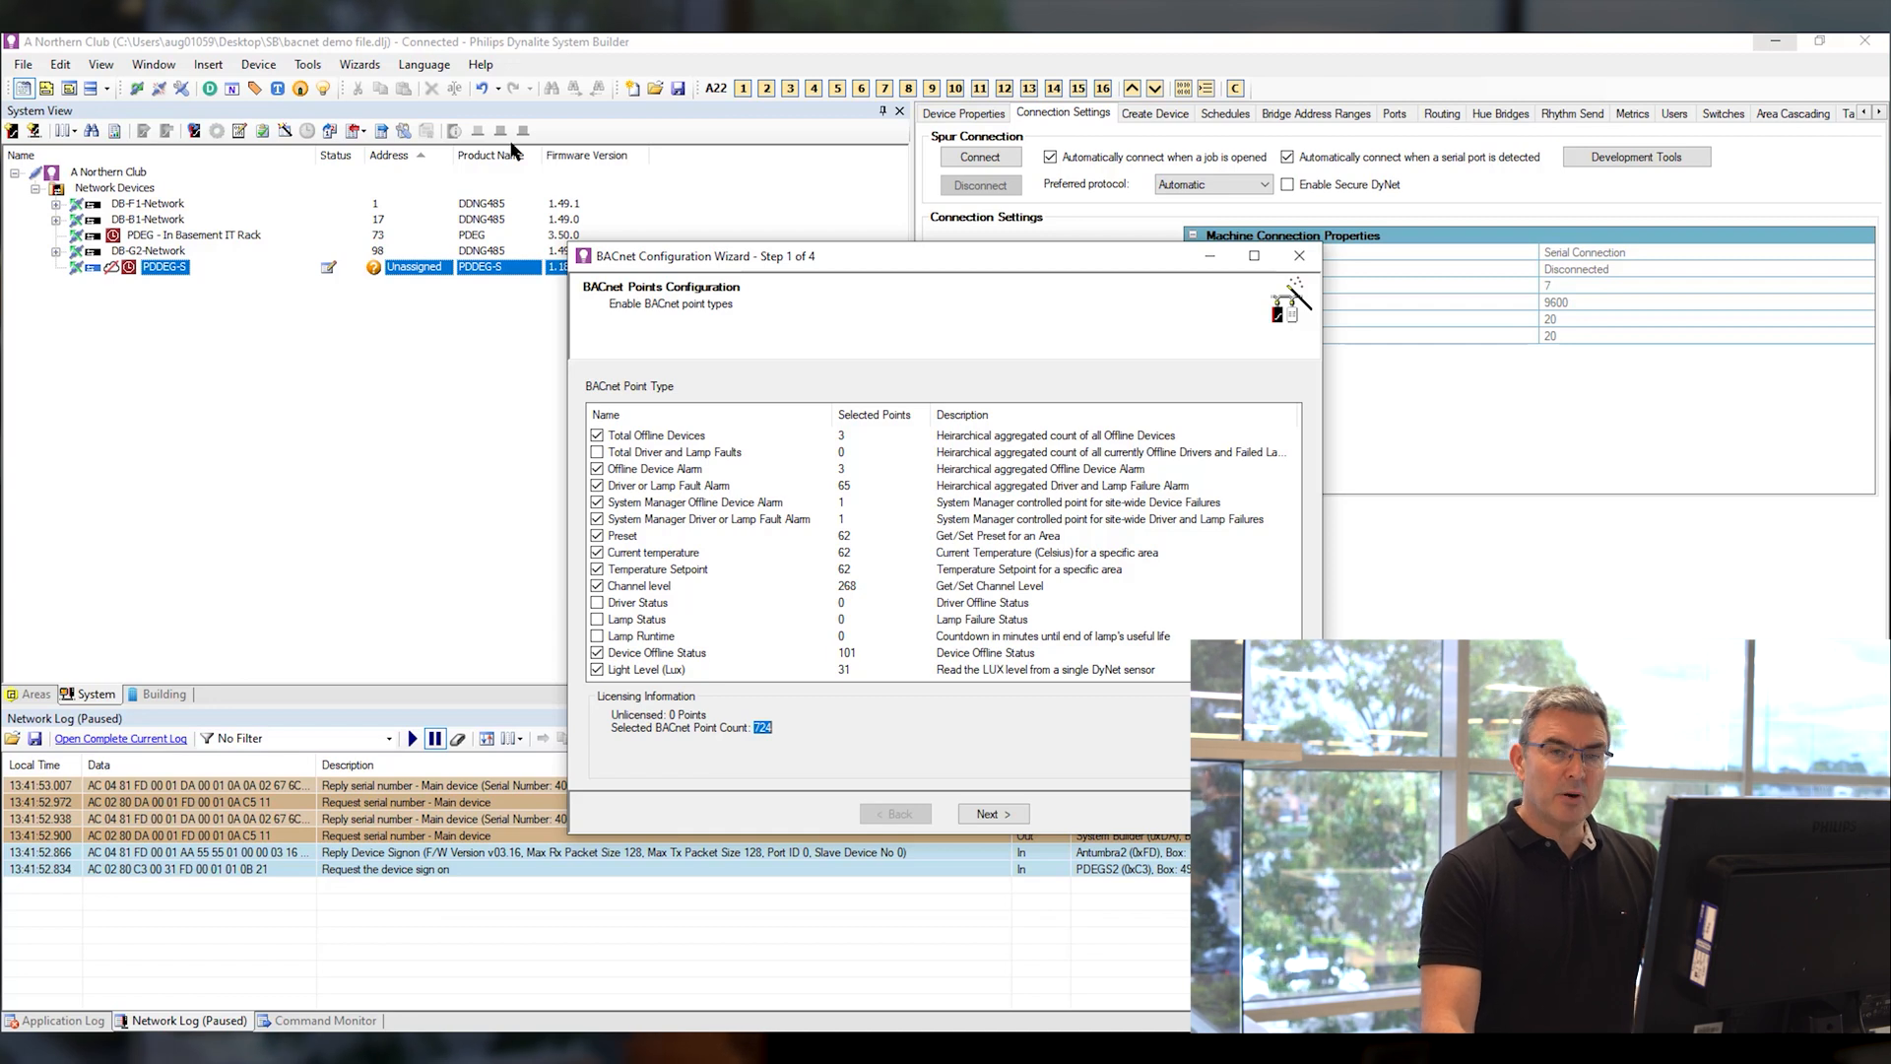
{"action": "mouse_move", "coordinate": [497, 88]}
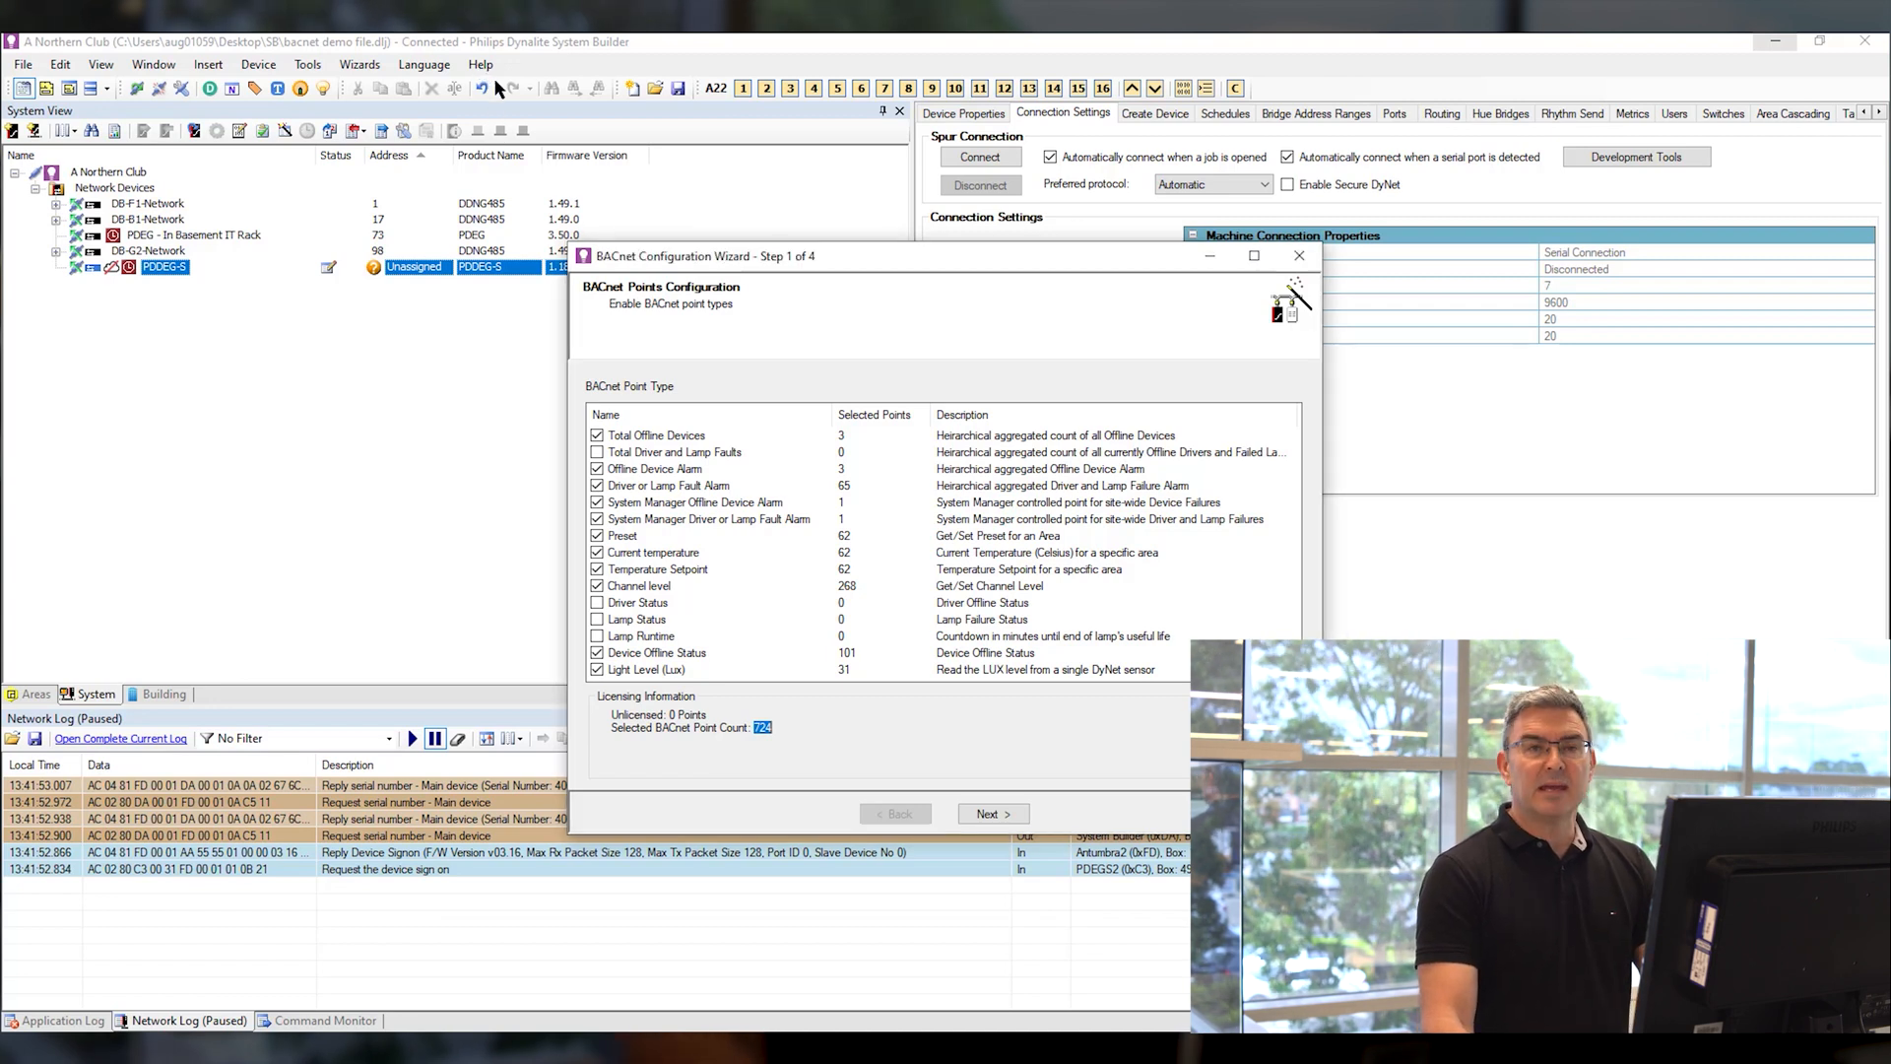
{"action": "mouse_move", "coordinate": [506, 602]}
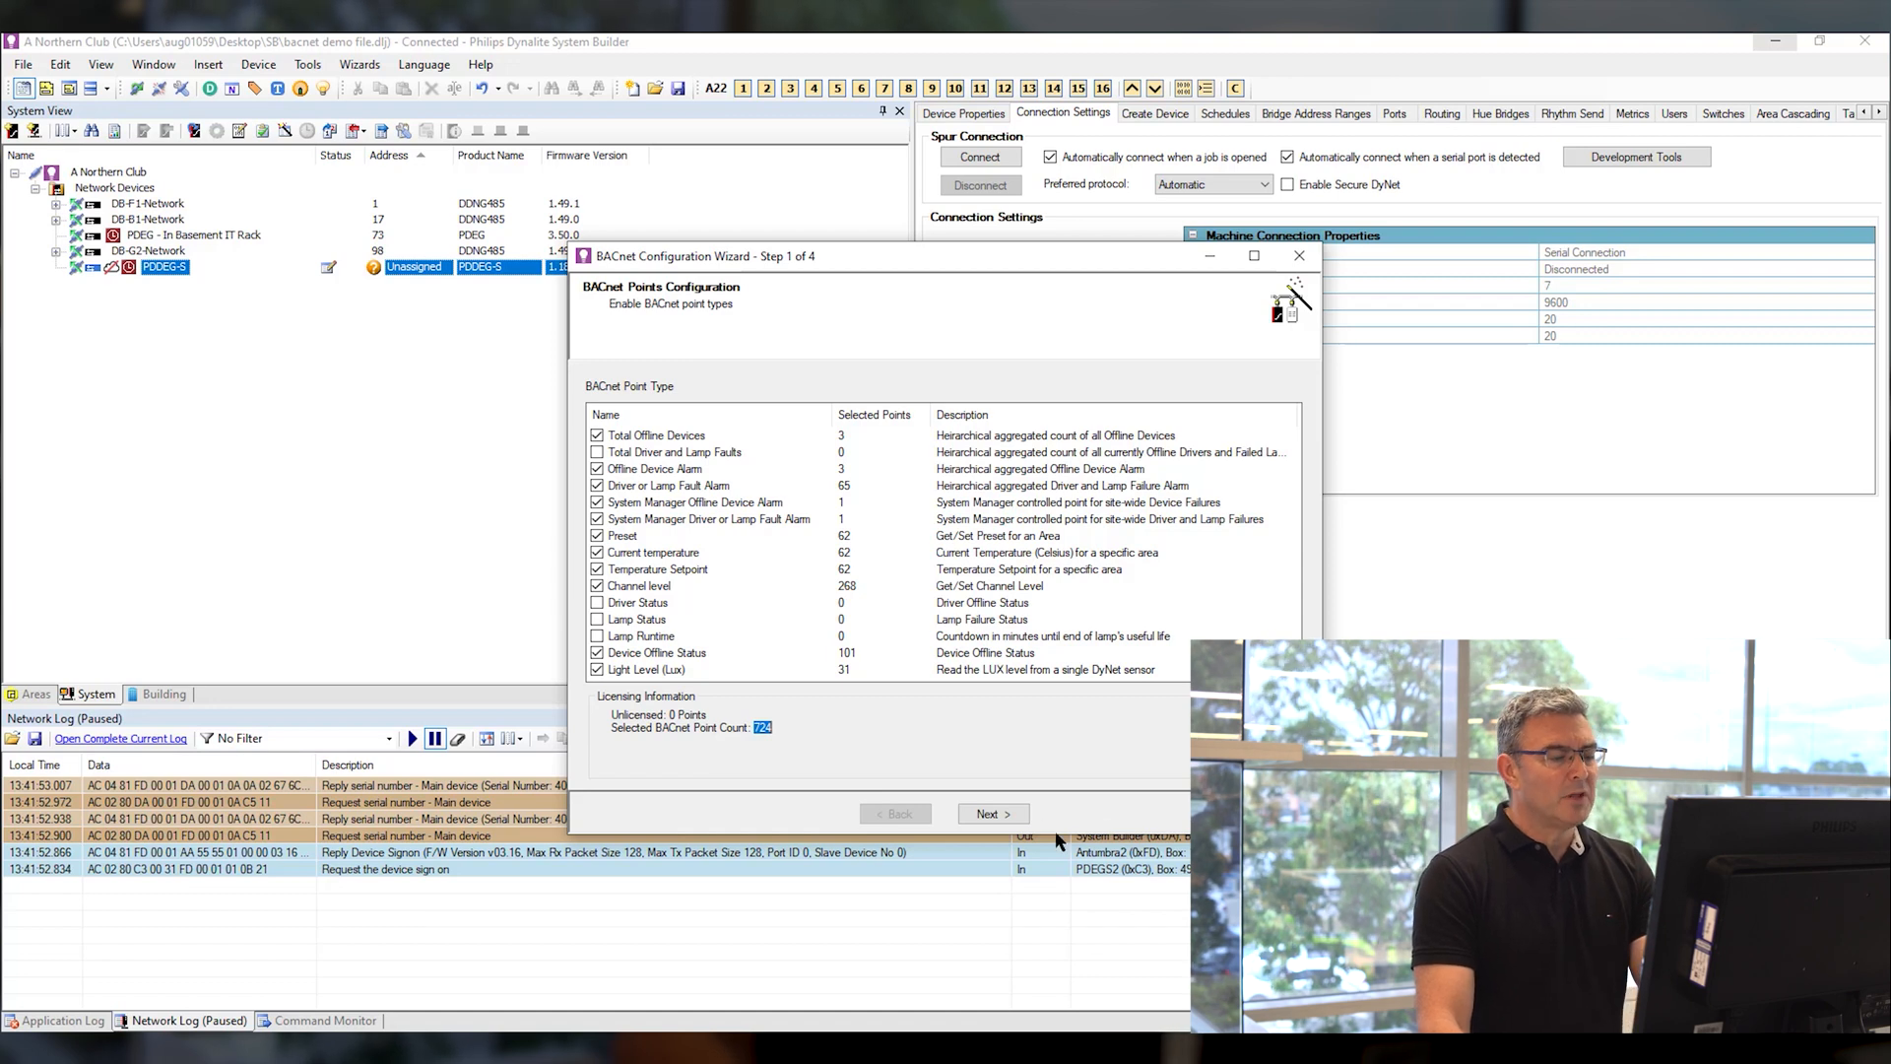
{"action": "left_click", "coordinate": [992, 812]}
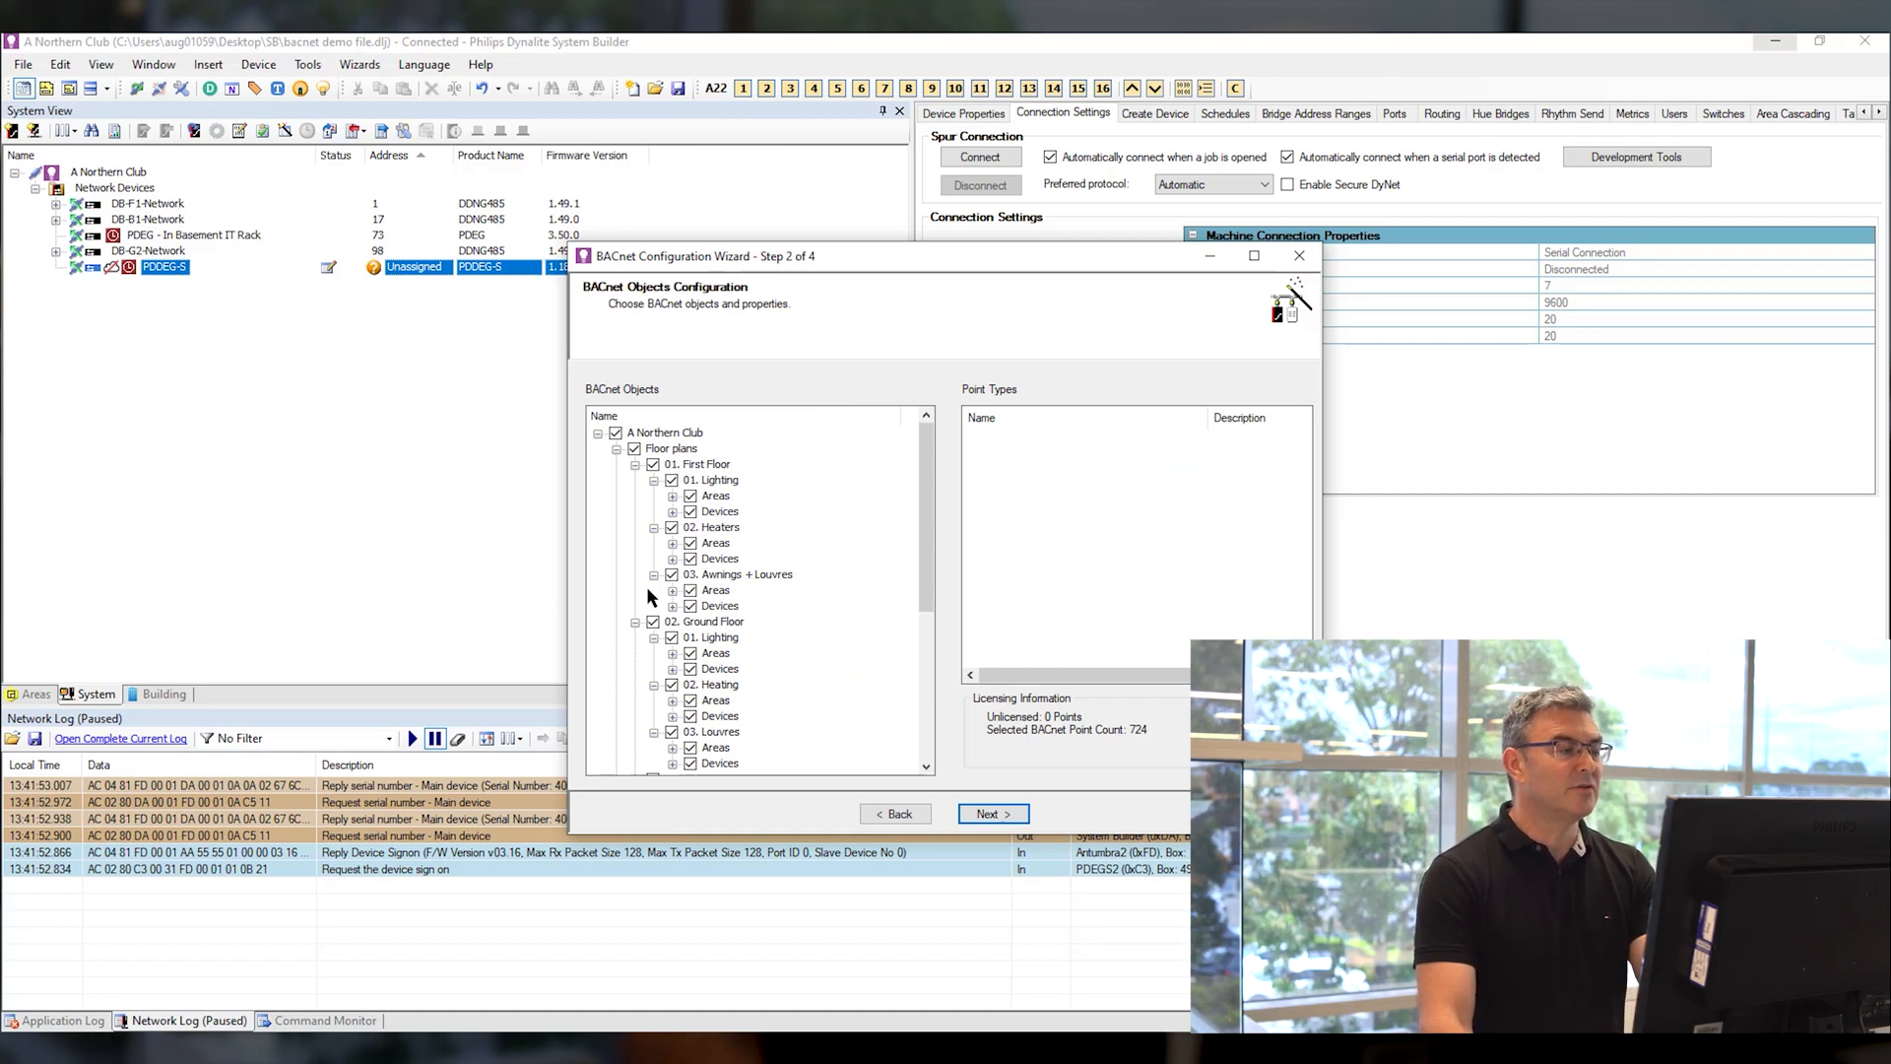
Toggle the Awnings + Louvres group off and back on, then expand its areas
{"action": "left_click", "coordinate": [672, 575]}
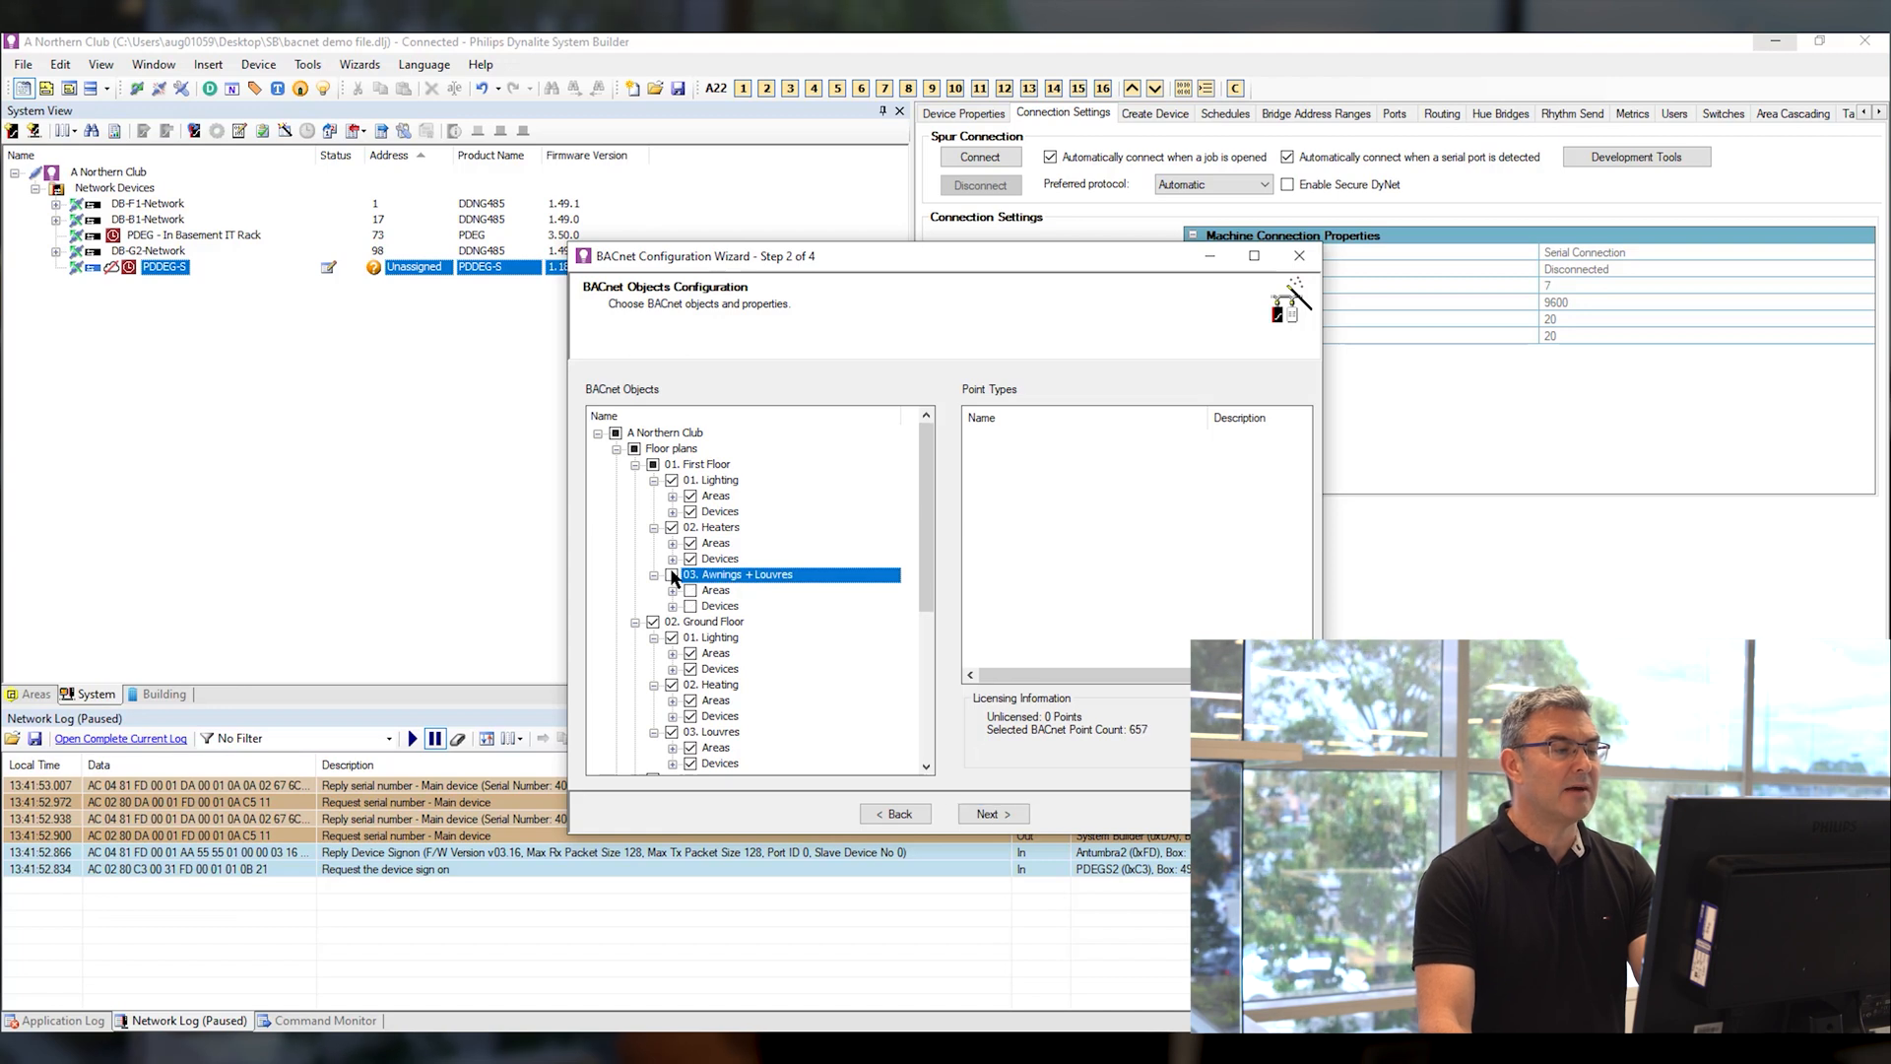
{"action": "left_click", "coordinate": [671, 576]}
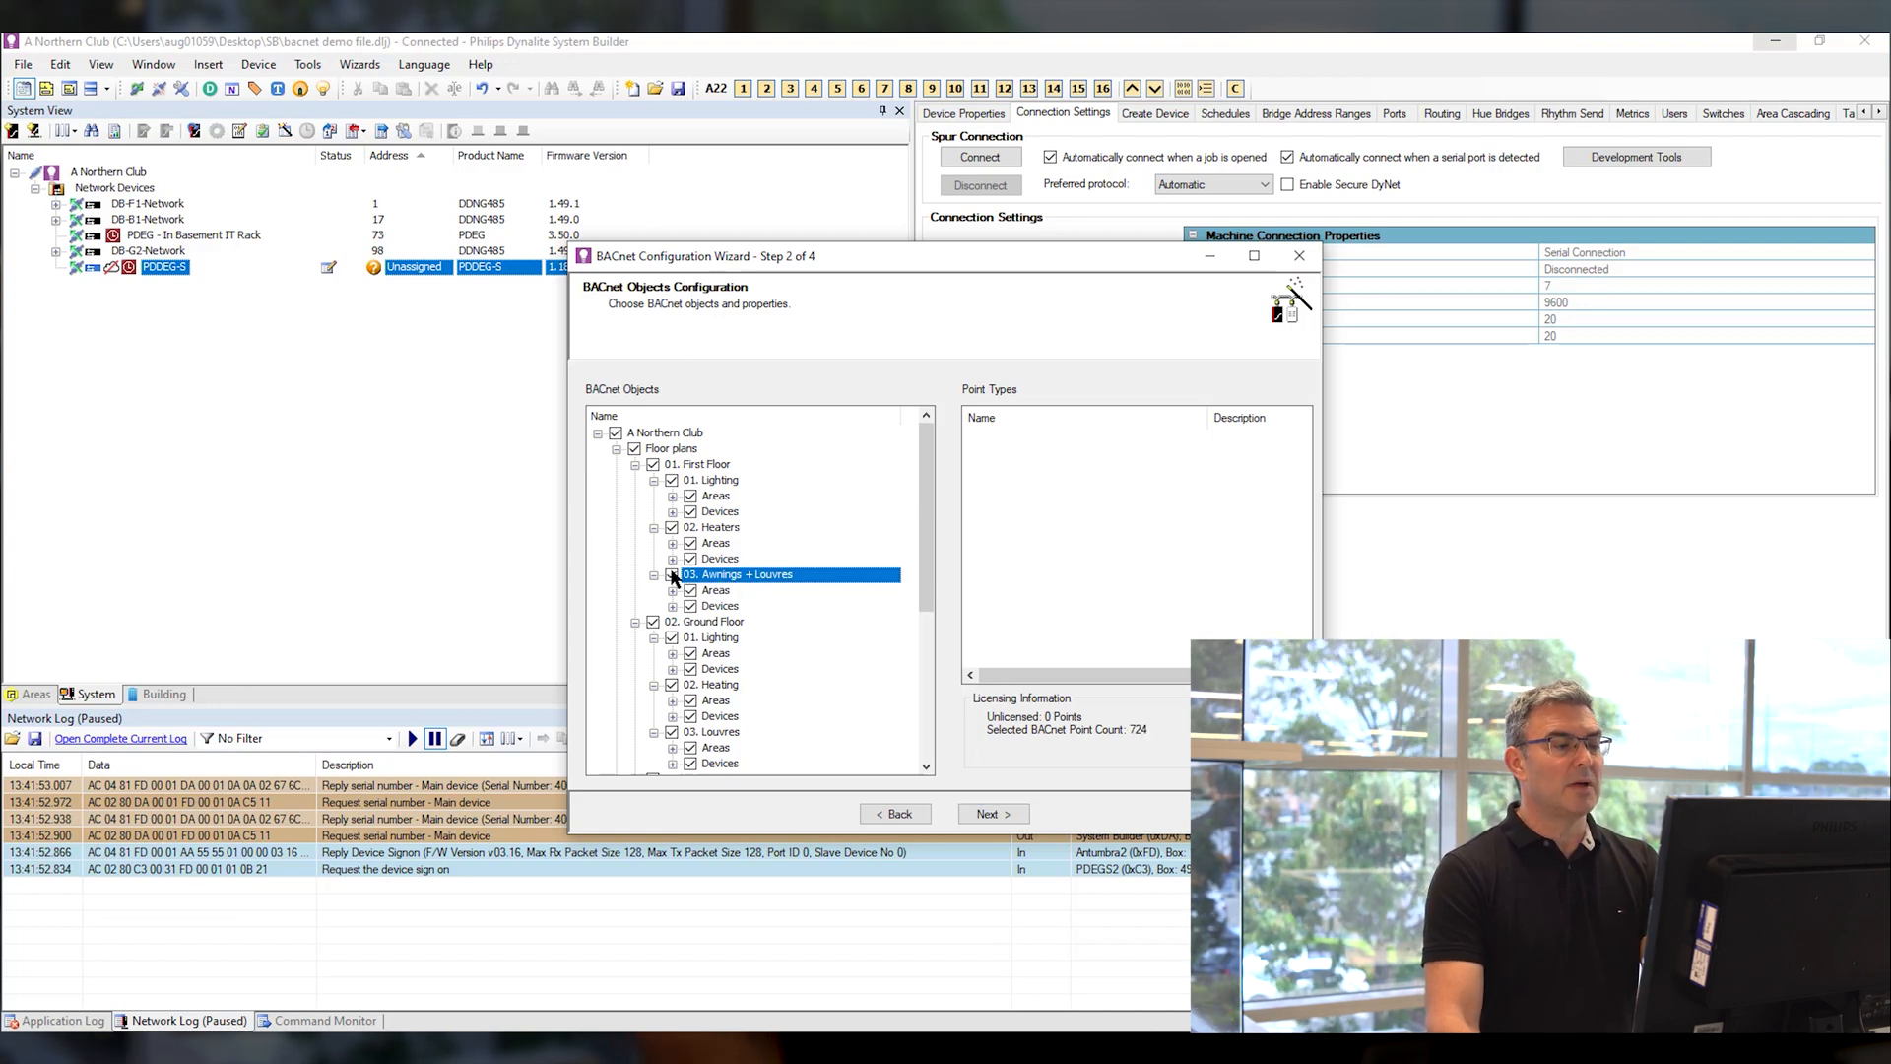
{"action": "left_click", "coordinate": [673, 590]}
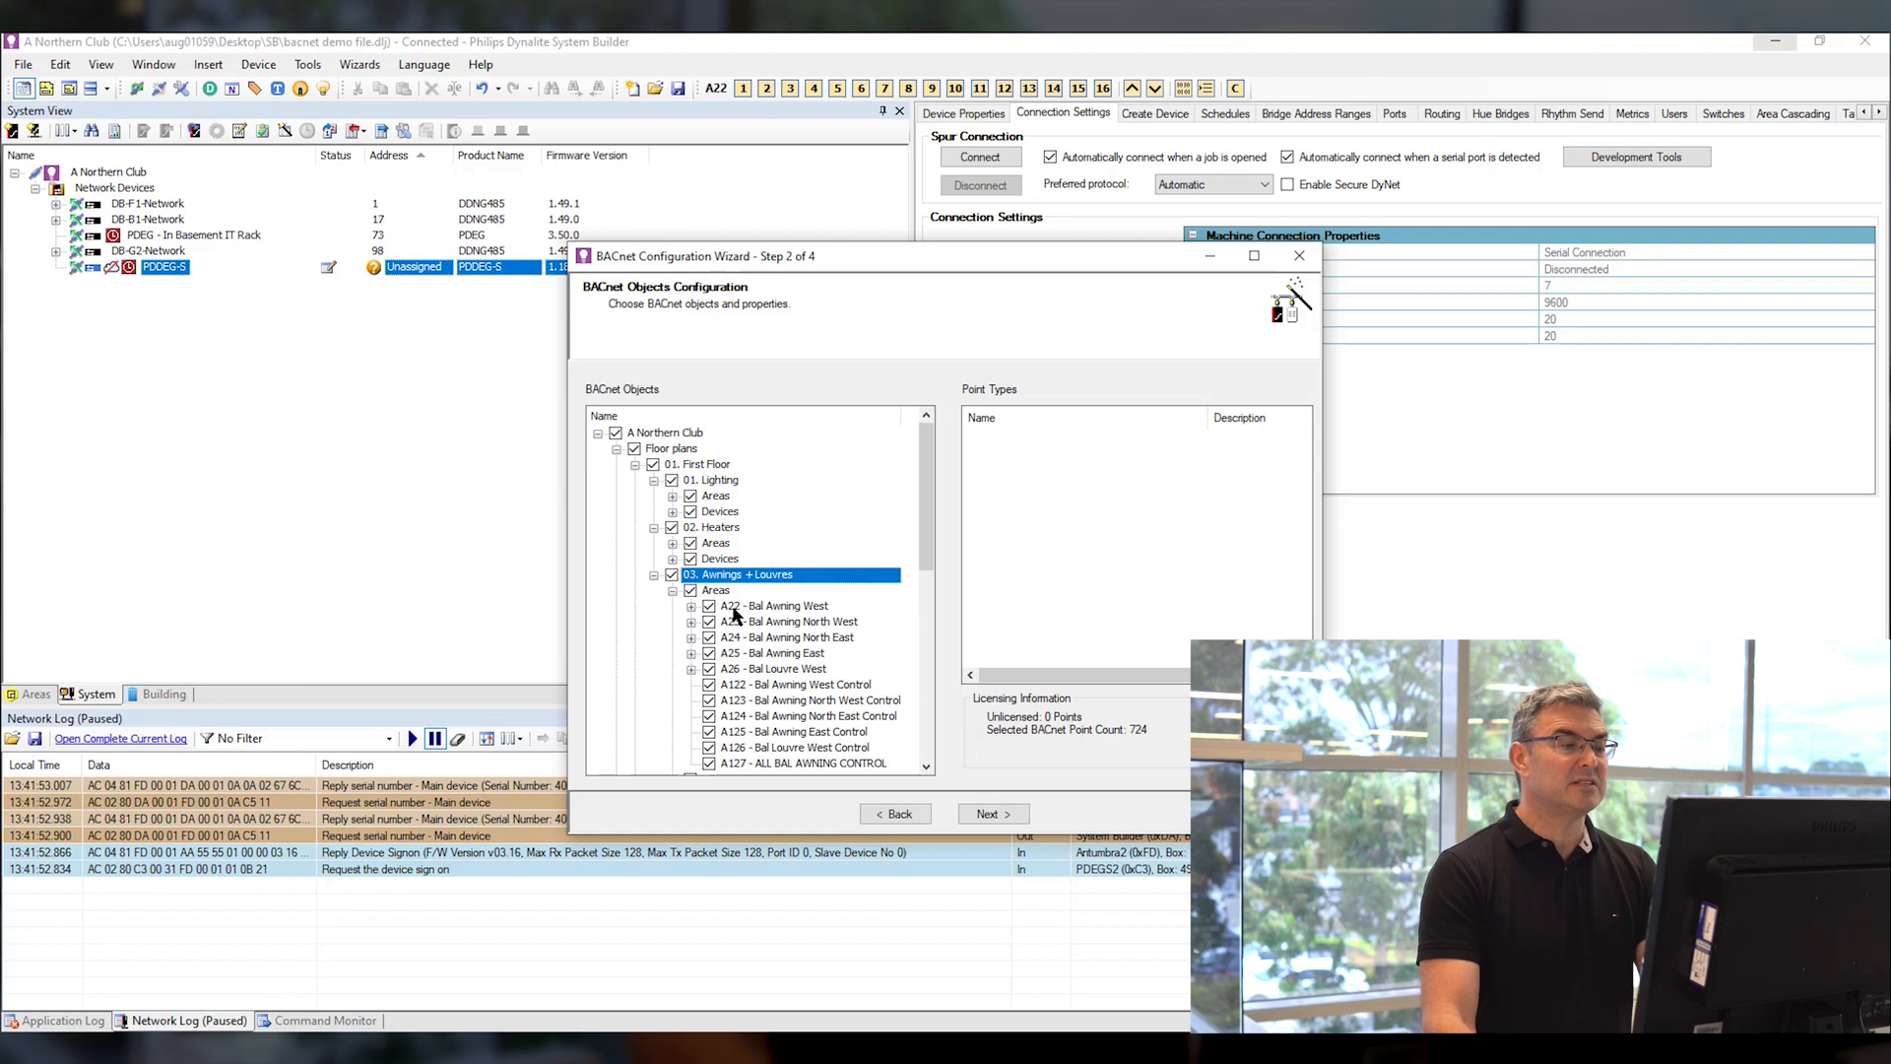
Try excluding Preset and Current temperature points for awning areas, restoring them, and proceed to naming
{"action": "left_click", "coordinate": [778, 606]}
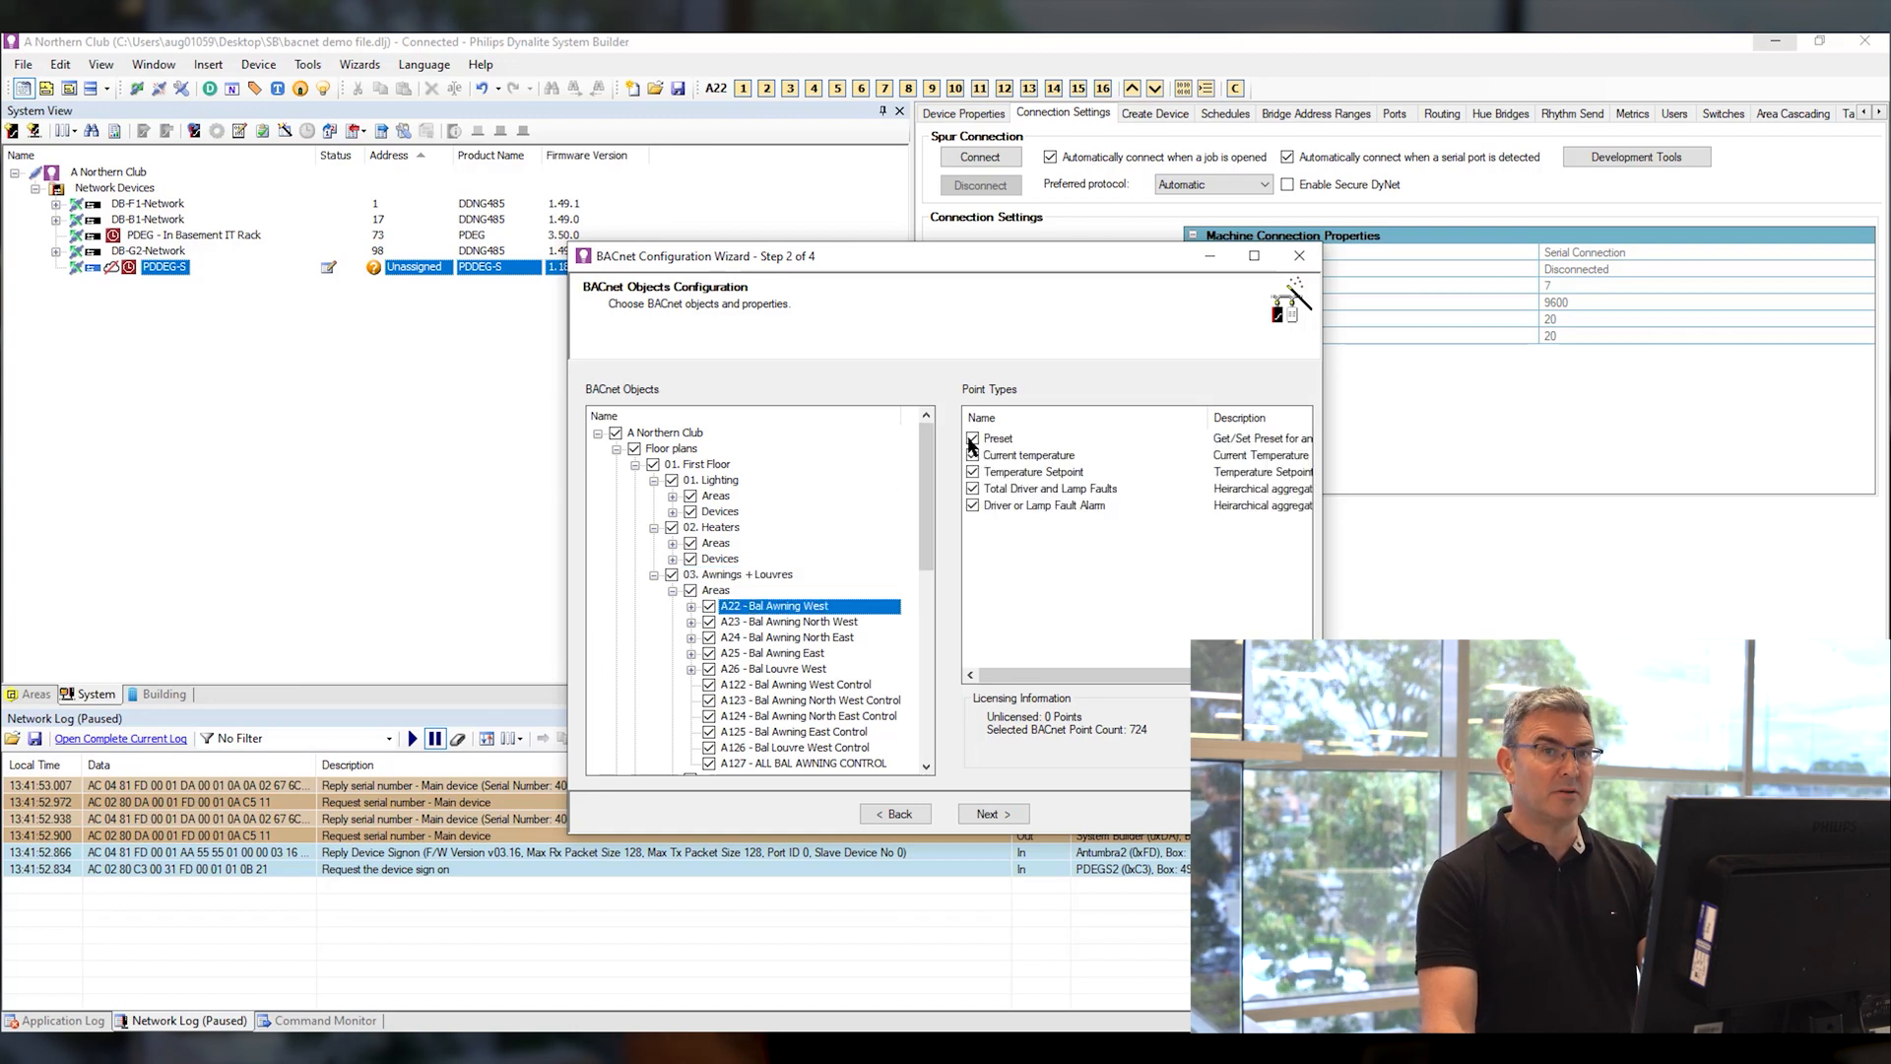
{"action": "left_click", "coordinate": [973, 437]}
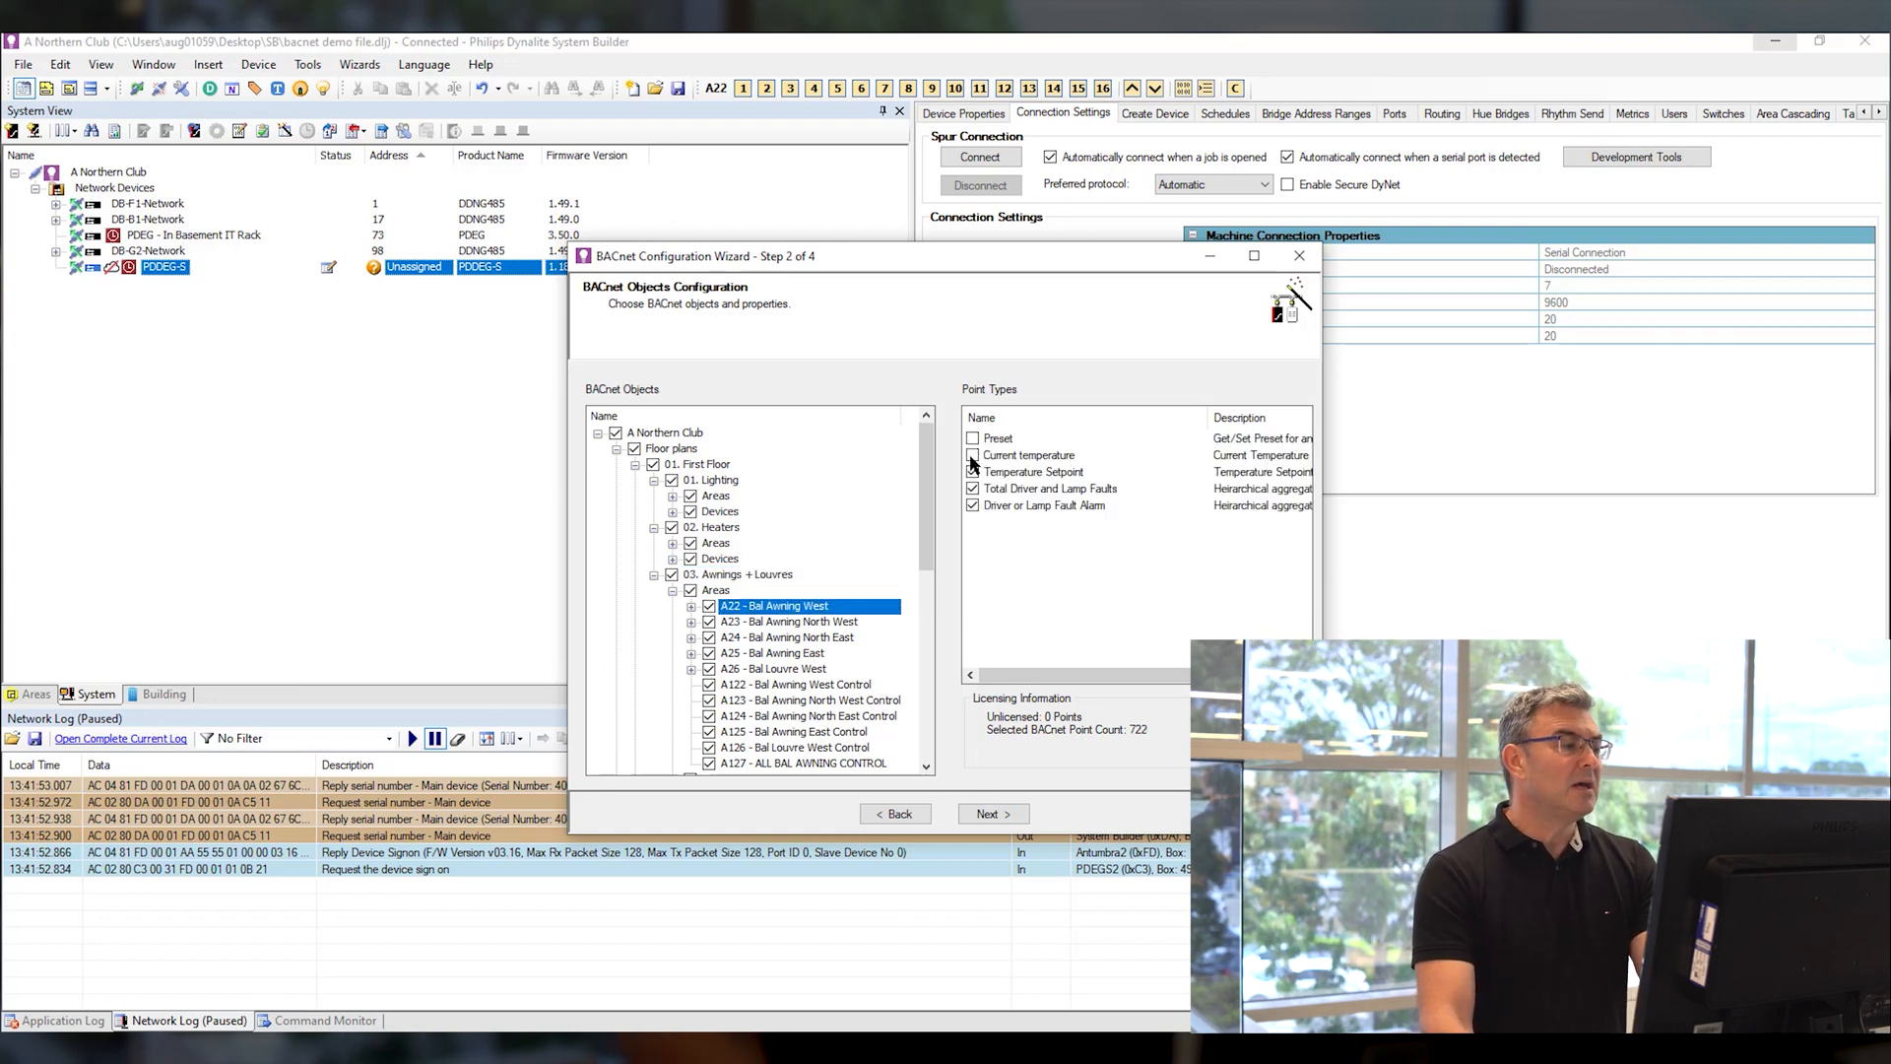
{"action": "left_click", "coordinate": [974, 471]}
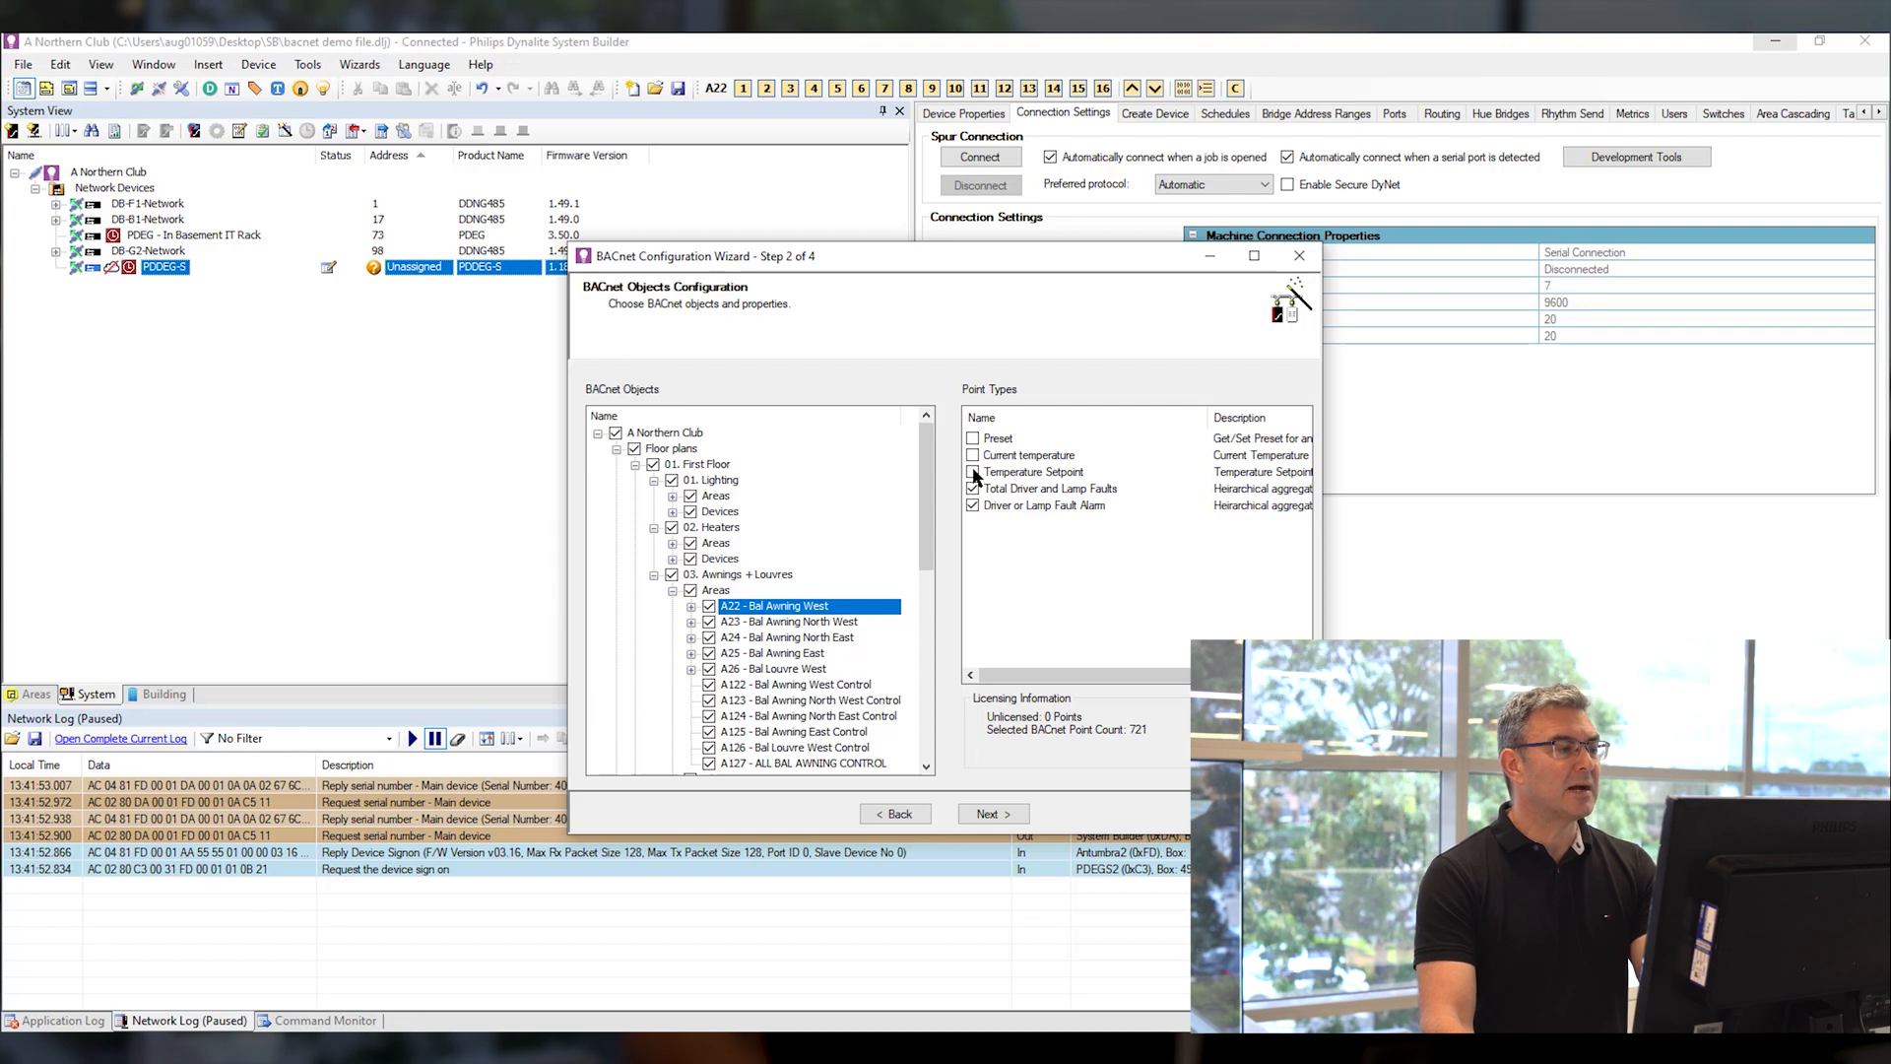
{"action": "left_click", "coordinate": [974, 472]}
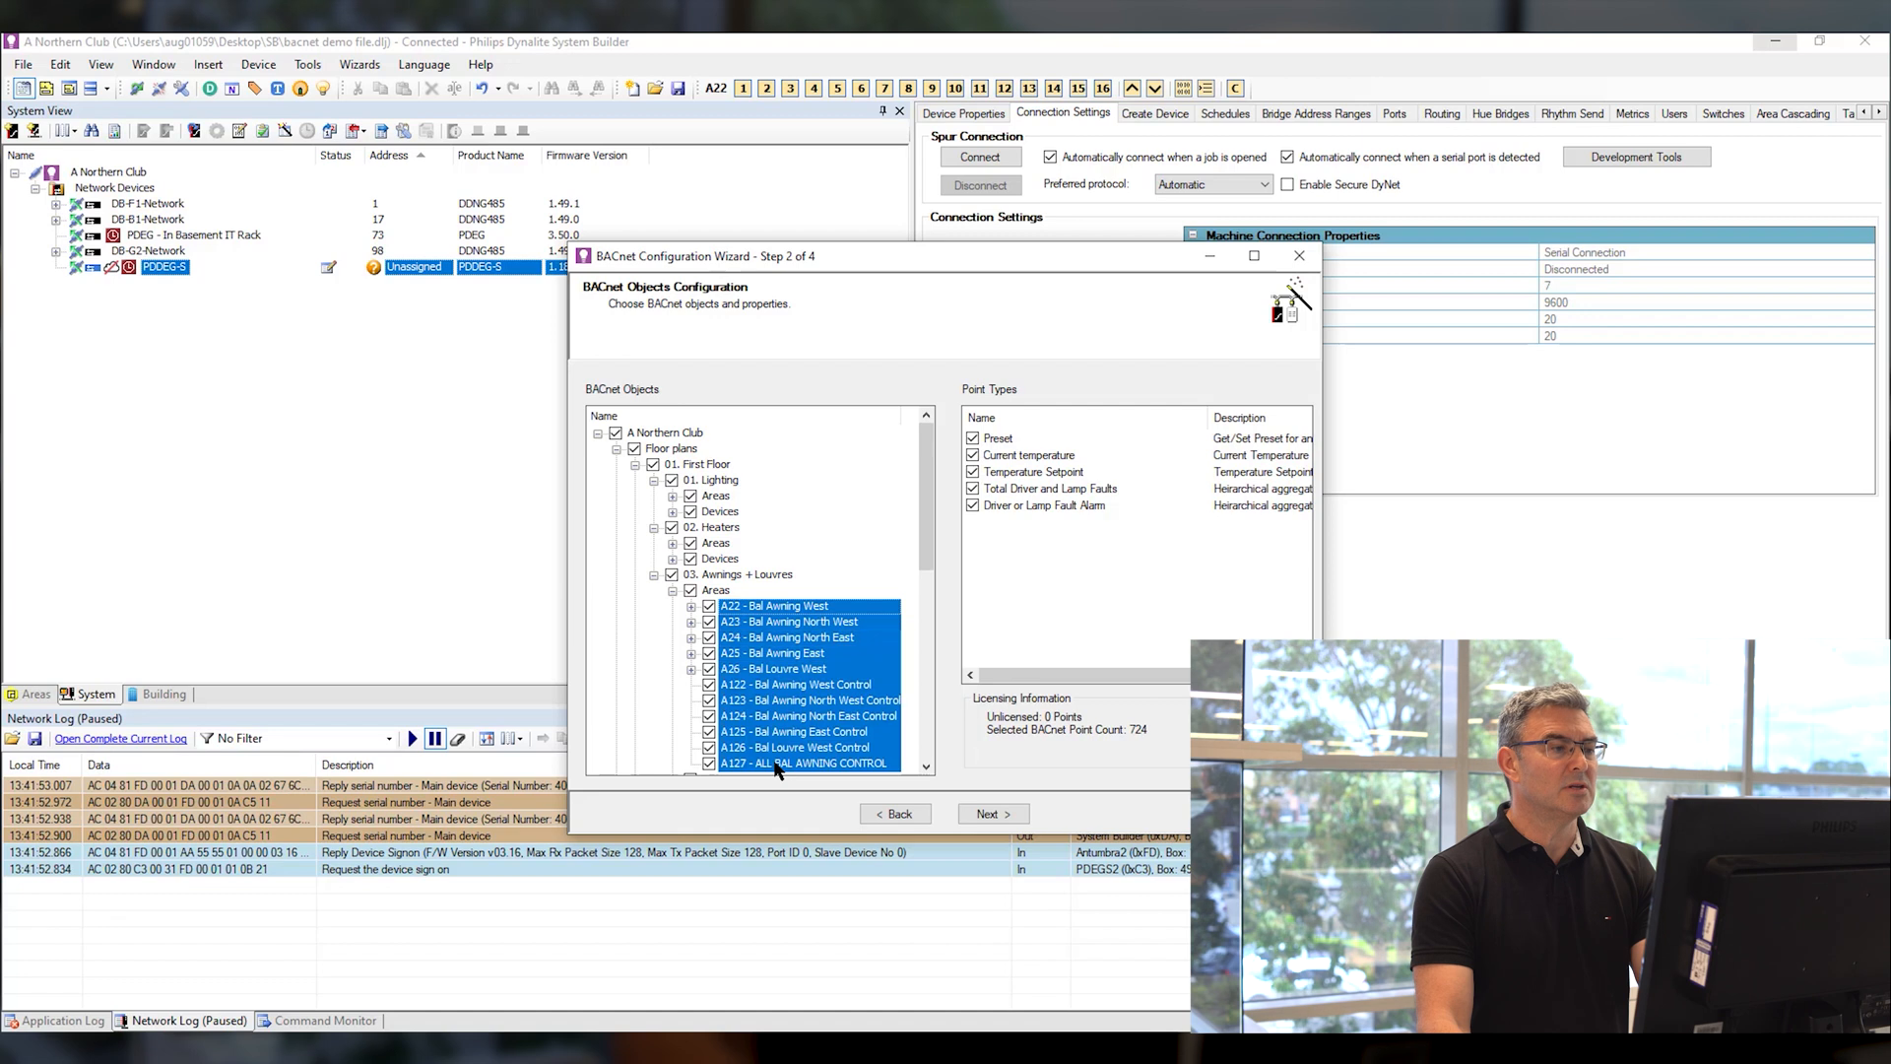
{"action": "left_click", "coordinate": [974, 437]}
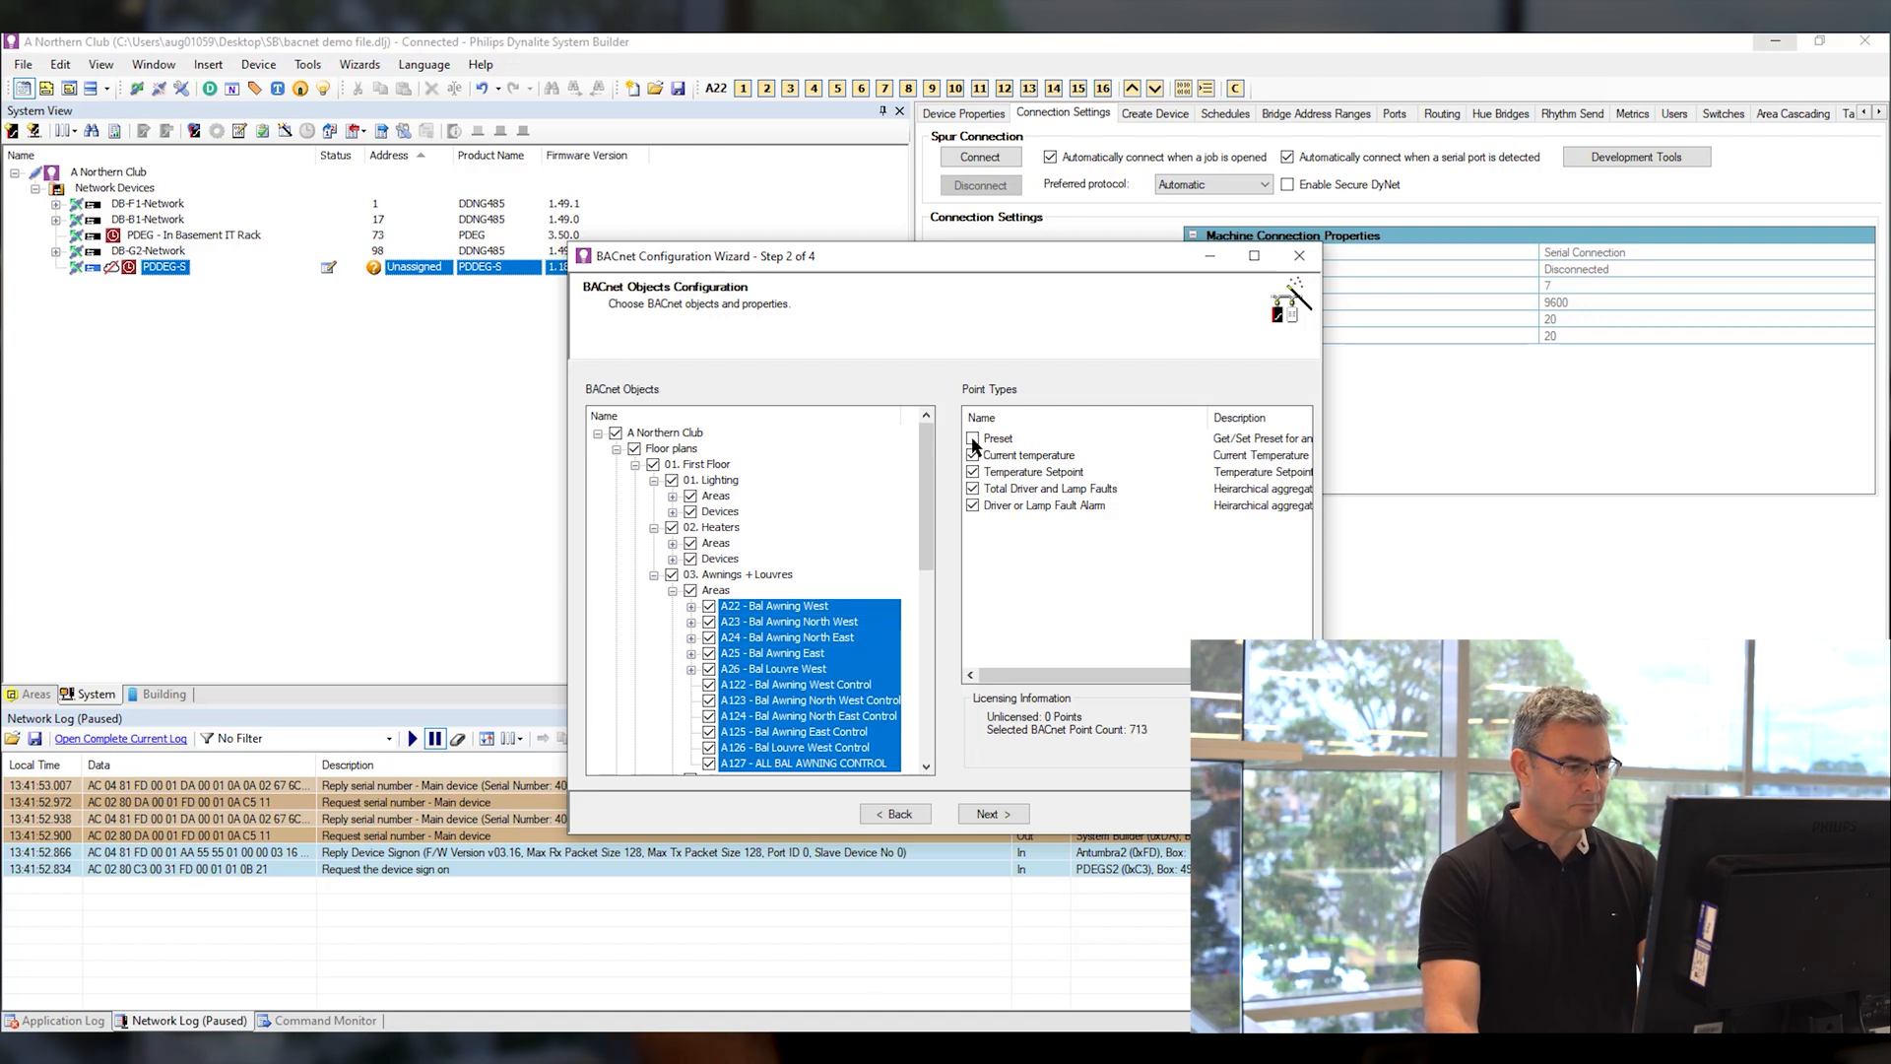
{"action": "left_click", "coordinate": [973, 437]}
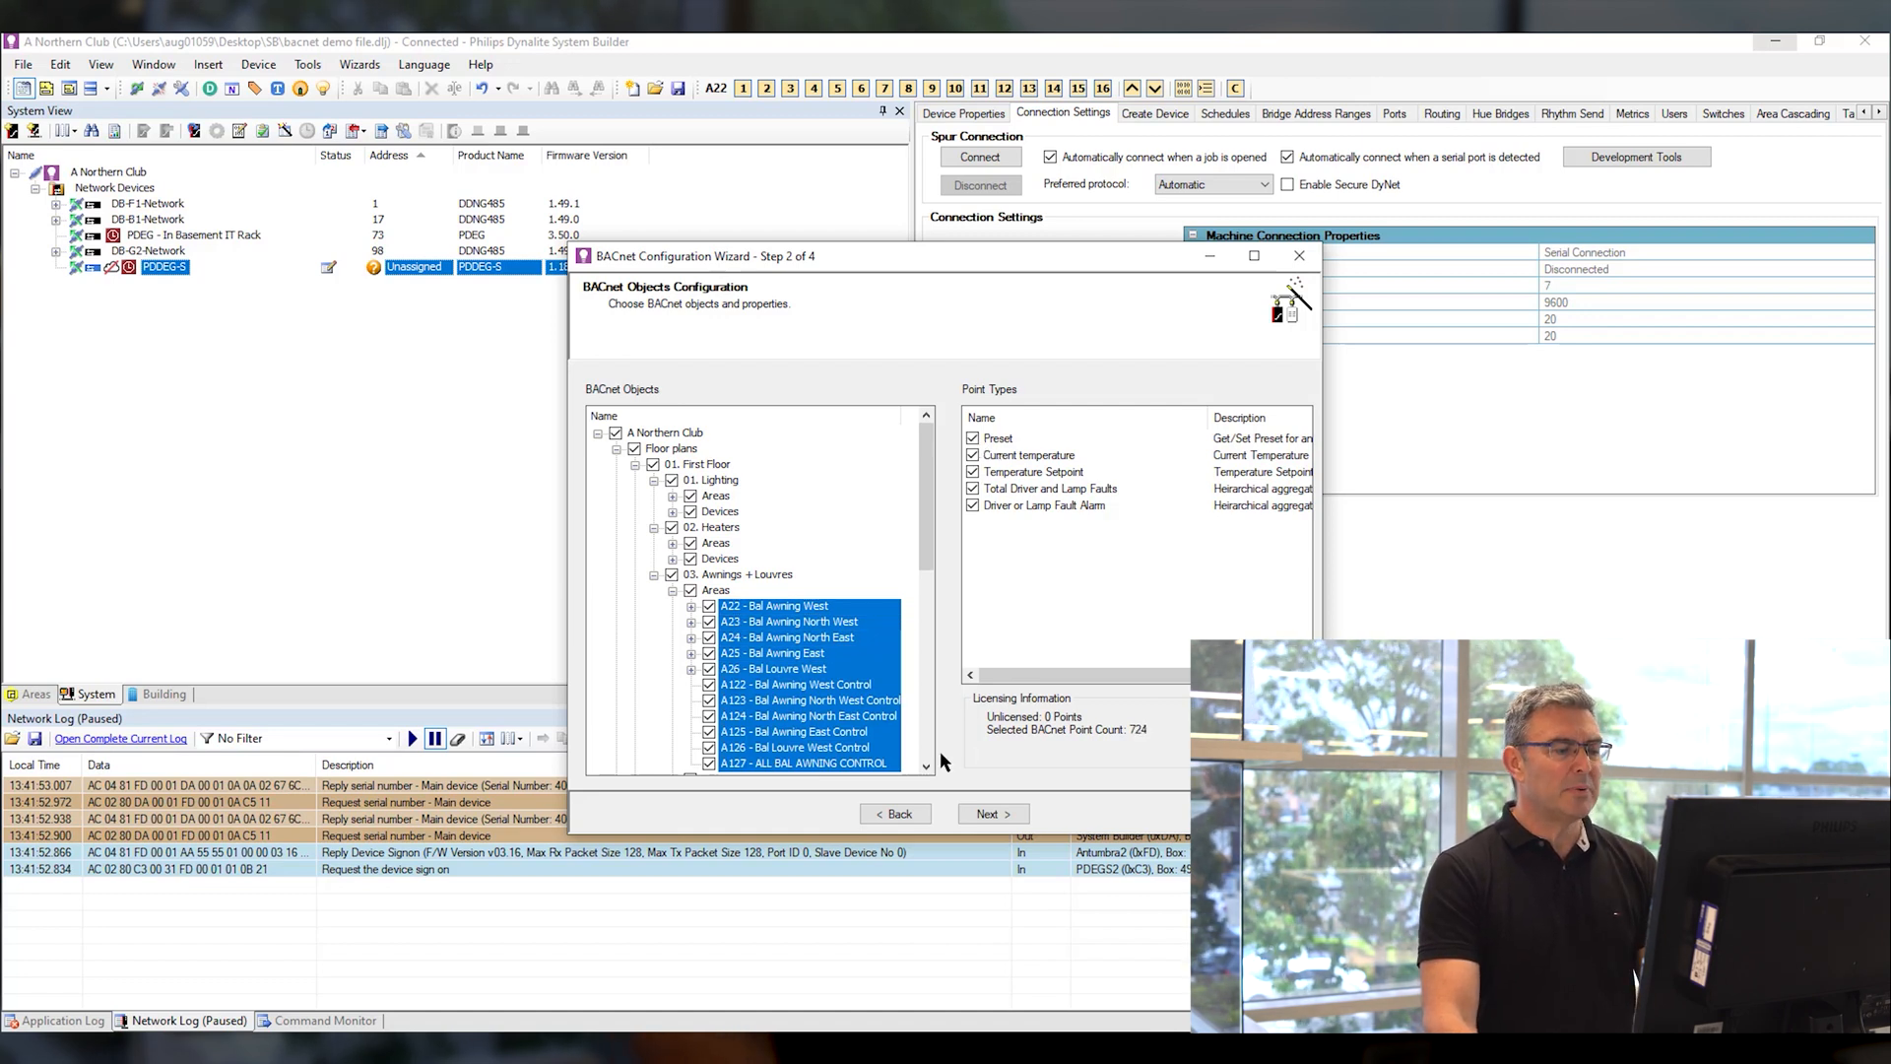
{"action": "left_click", "coordinate": [987, 815]}
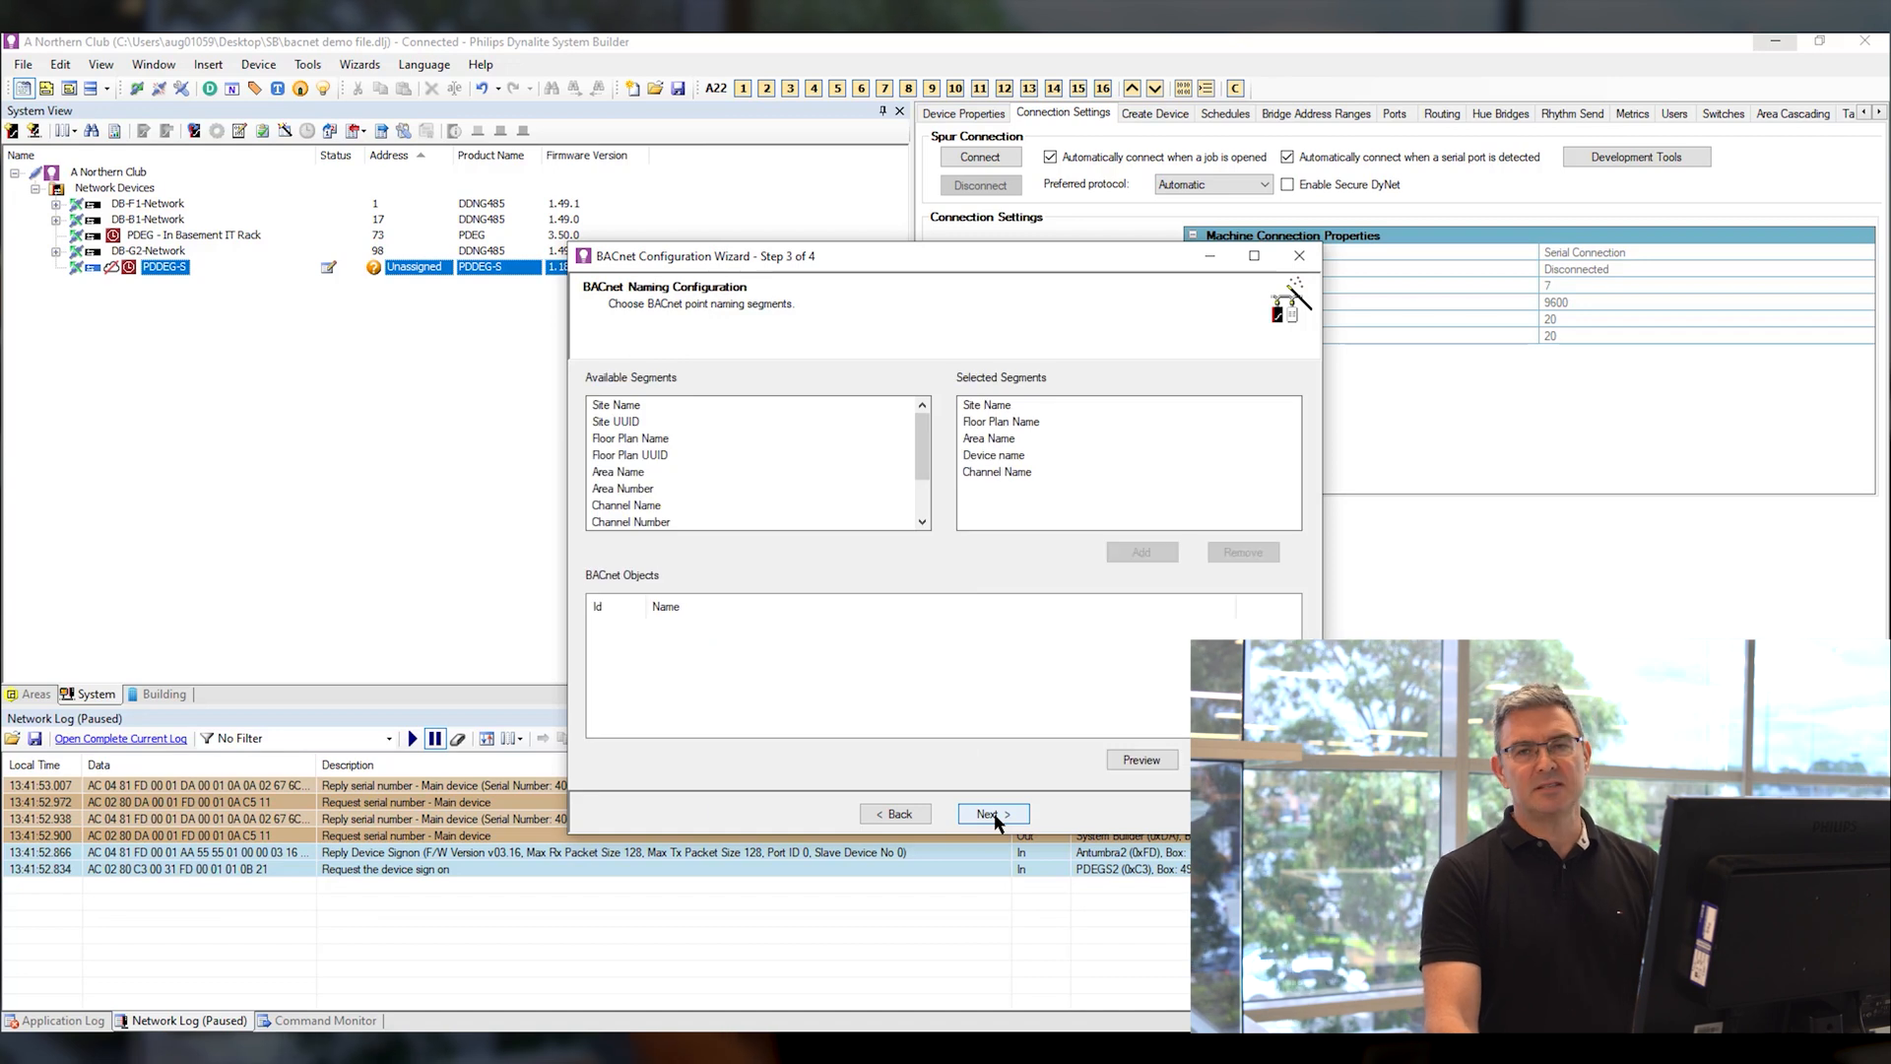
{"action": "mouse_move", "coordinate": [1041, 560]}
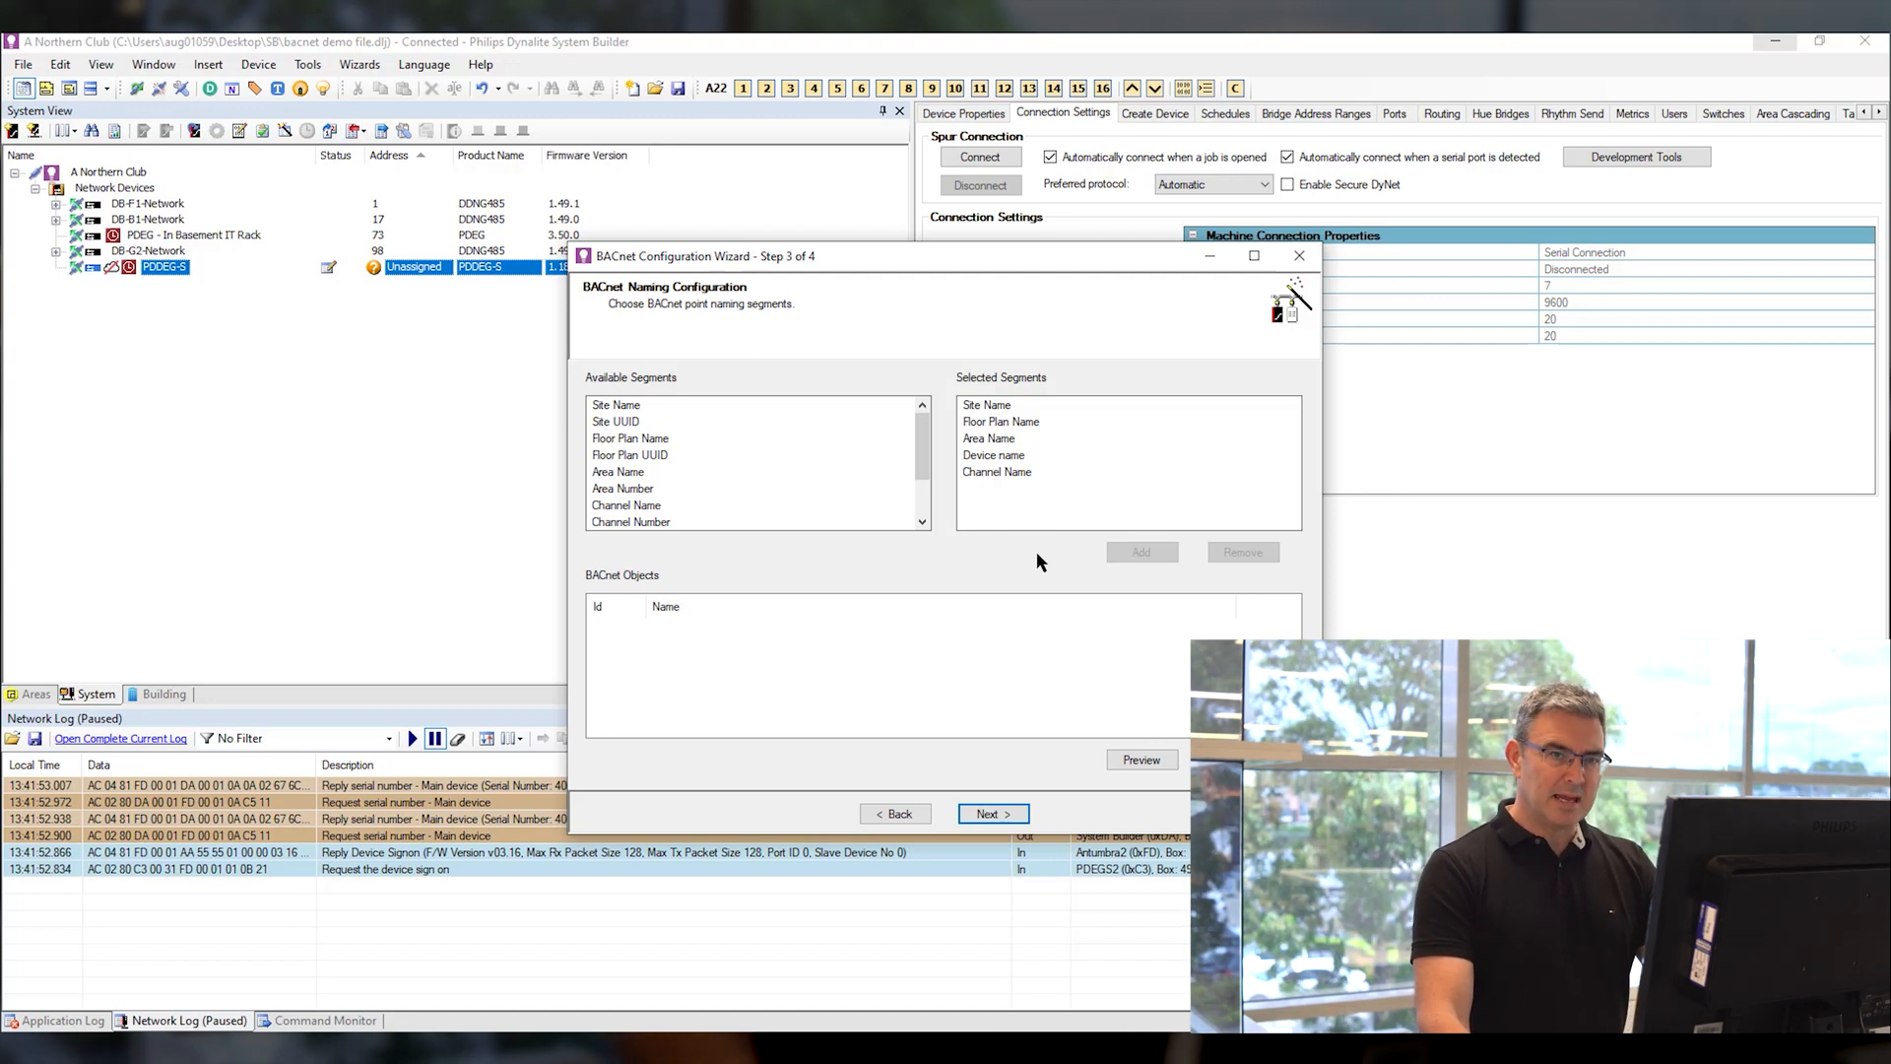
{"action": "mouse_move", "coordinate": [607, 468]}
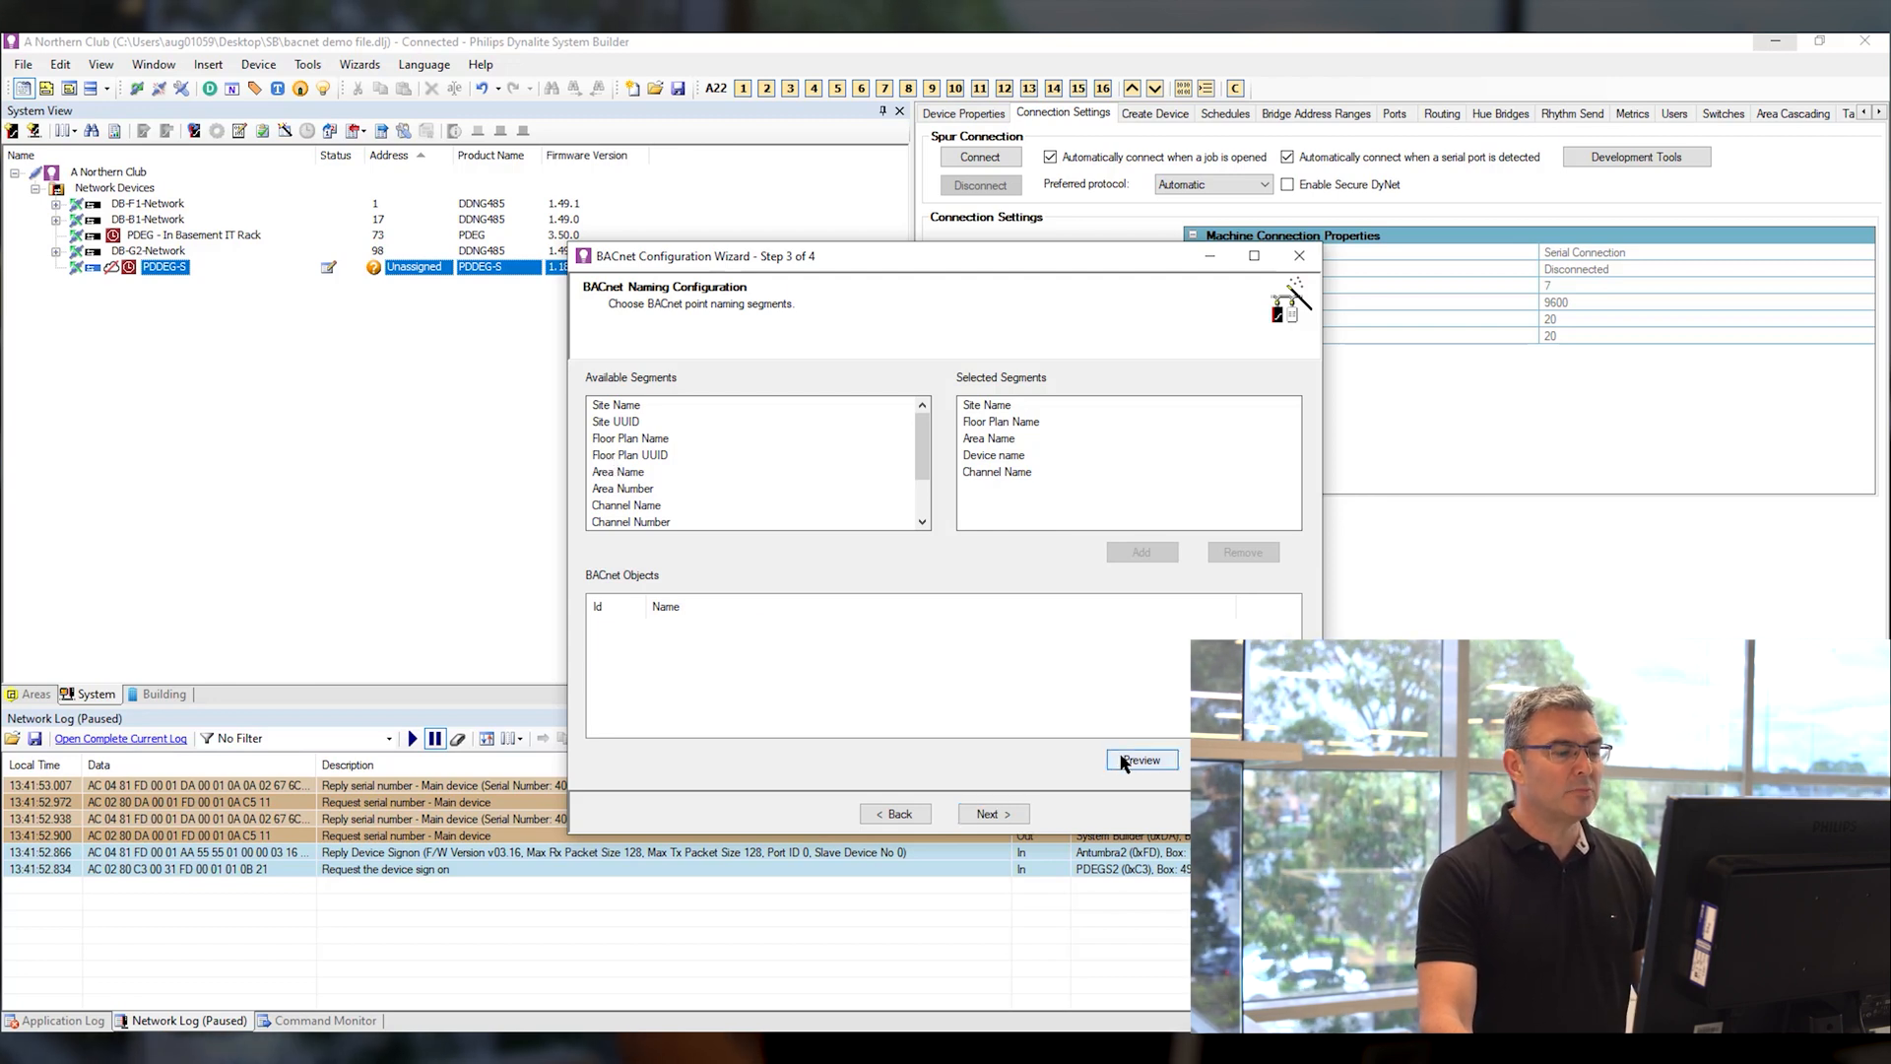
Preview the generated BACnet object names and scroll through the list
{"action": "left_click", "coordinate": [1139, 759]}
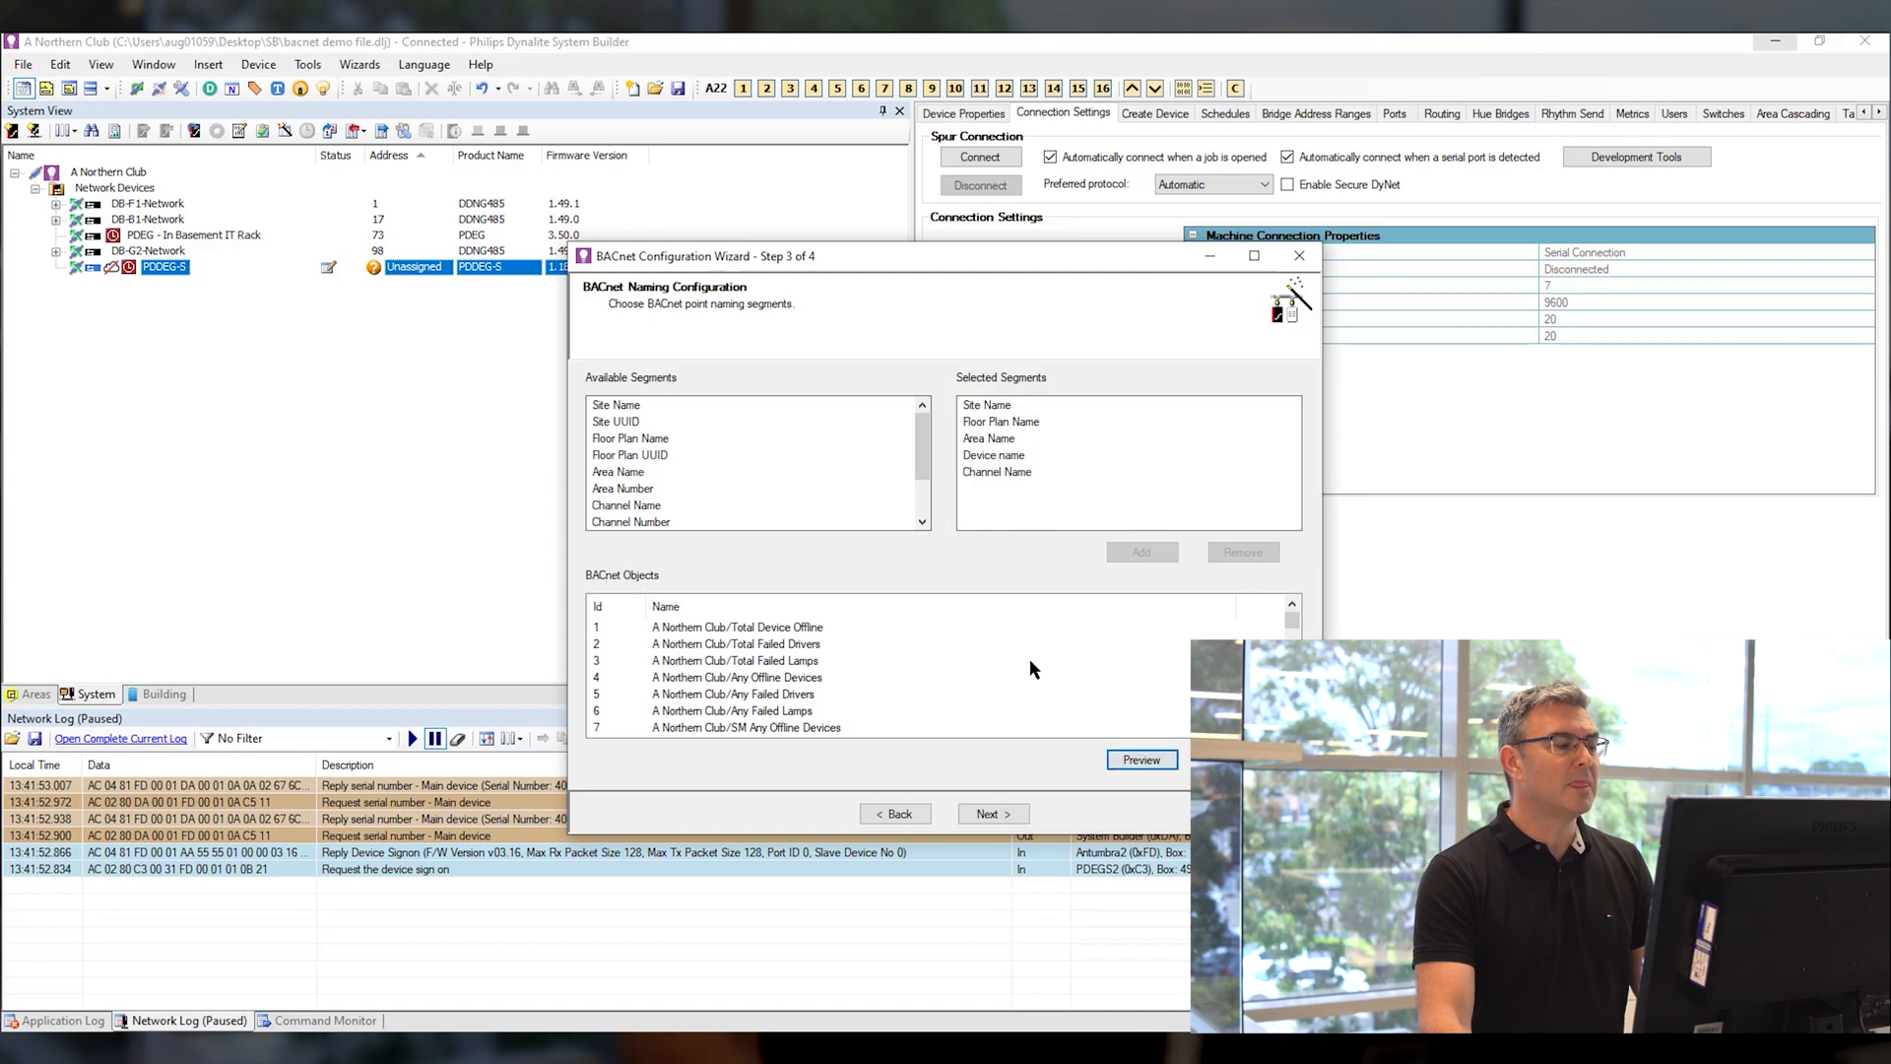
{"action": "scroll", "scroll_direction": "down", "scroll_amount": 3}
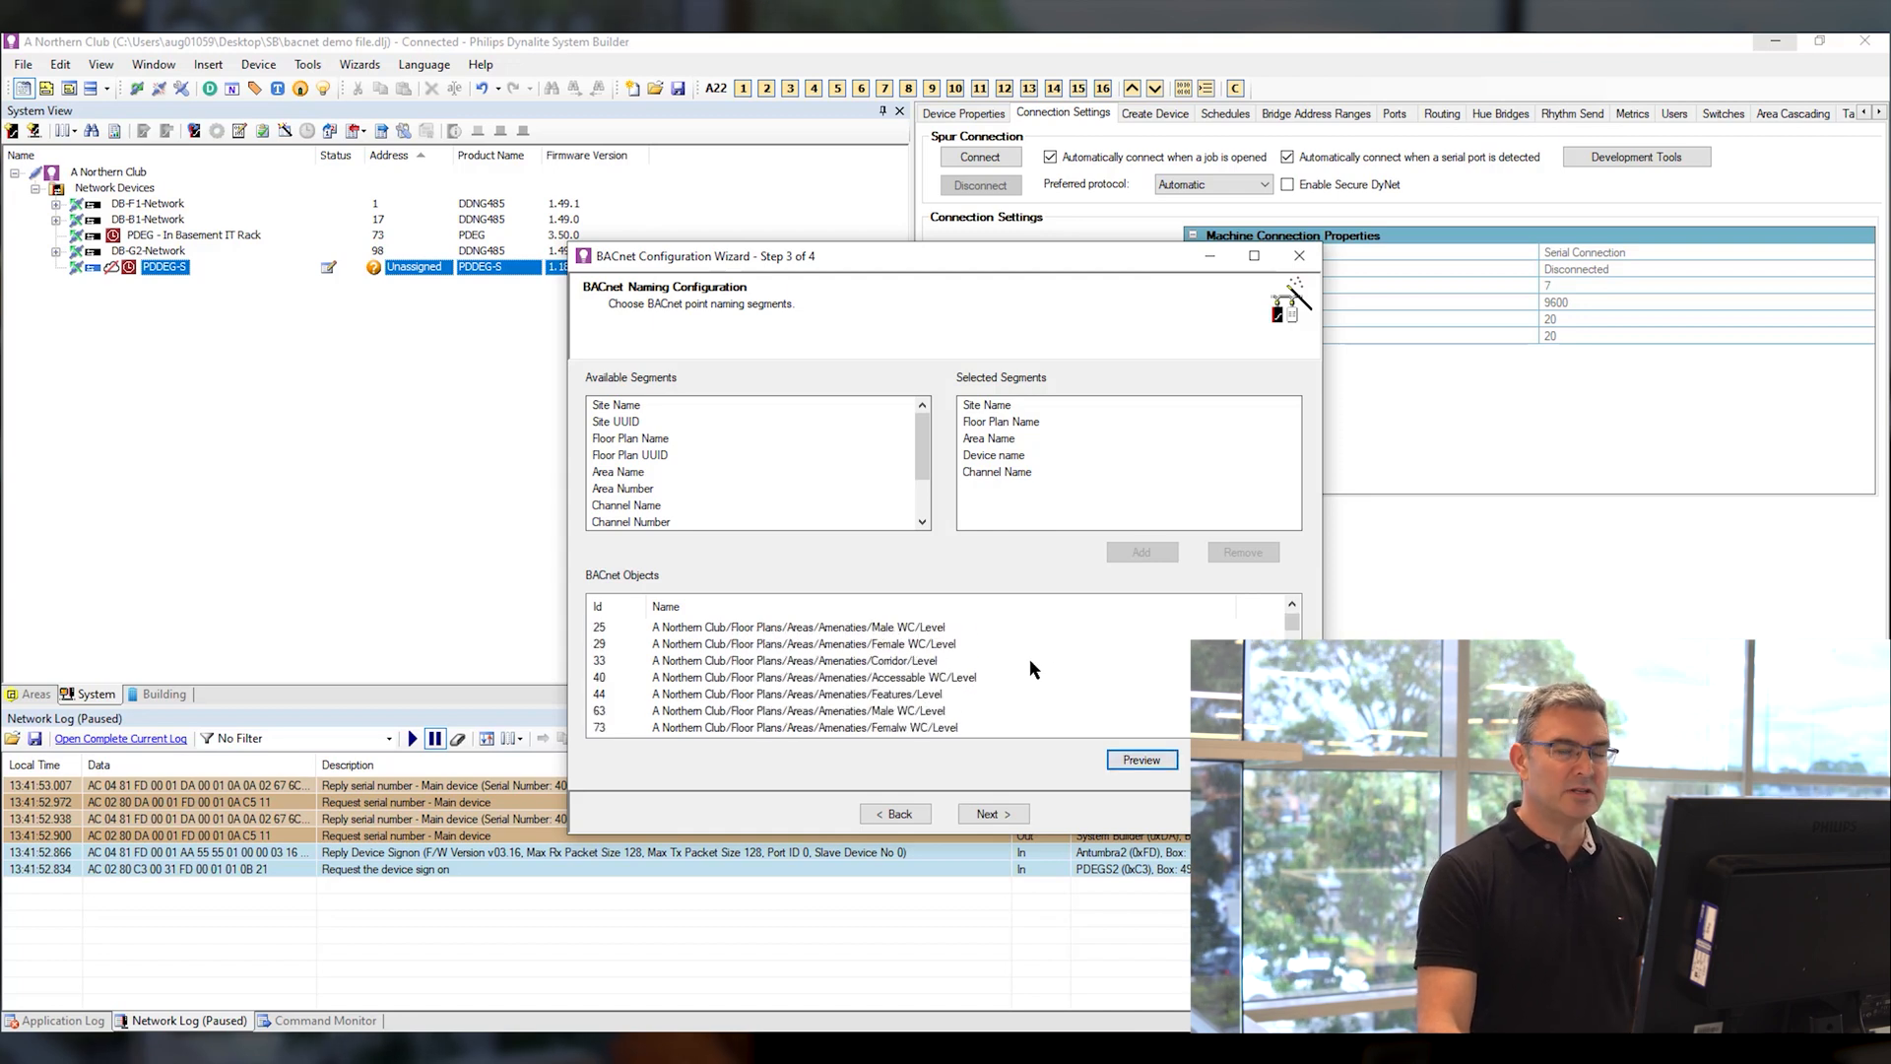
{"action": "scroll", "scroll_direction": "down", "scroll_amount": 3}
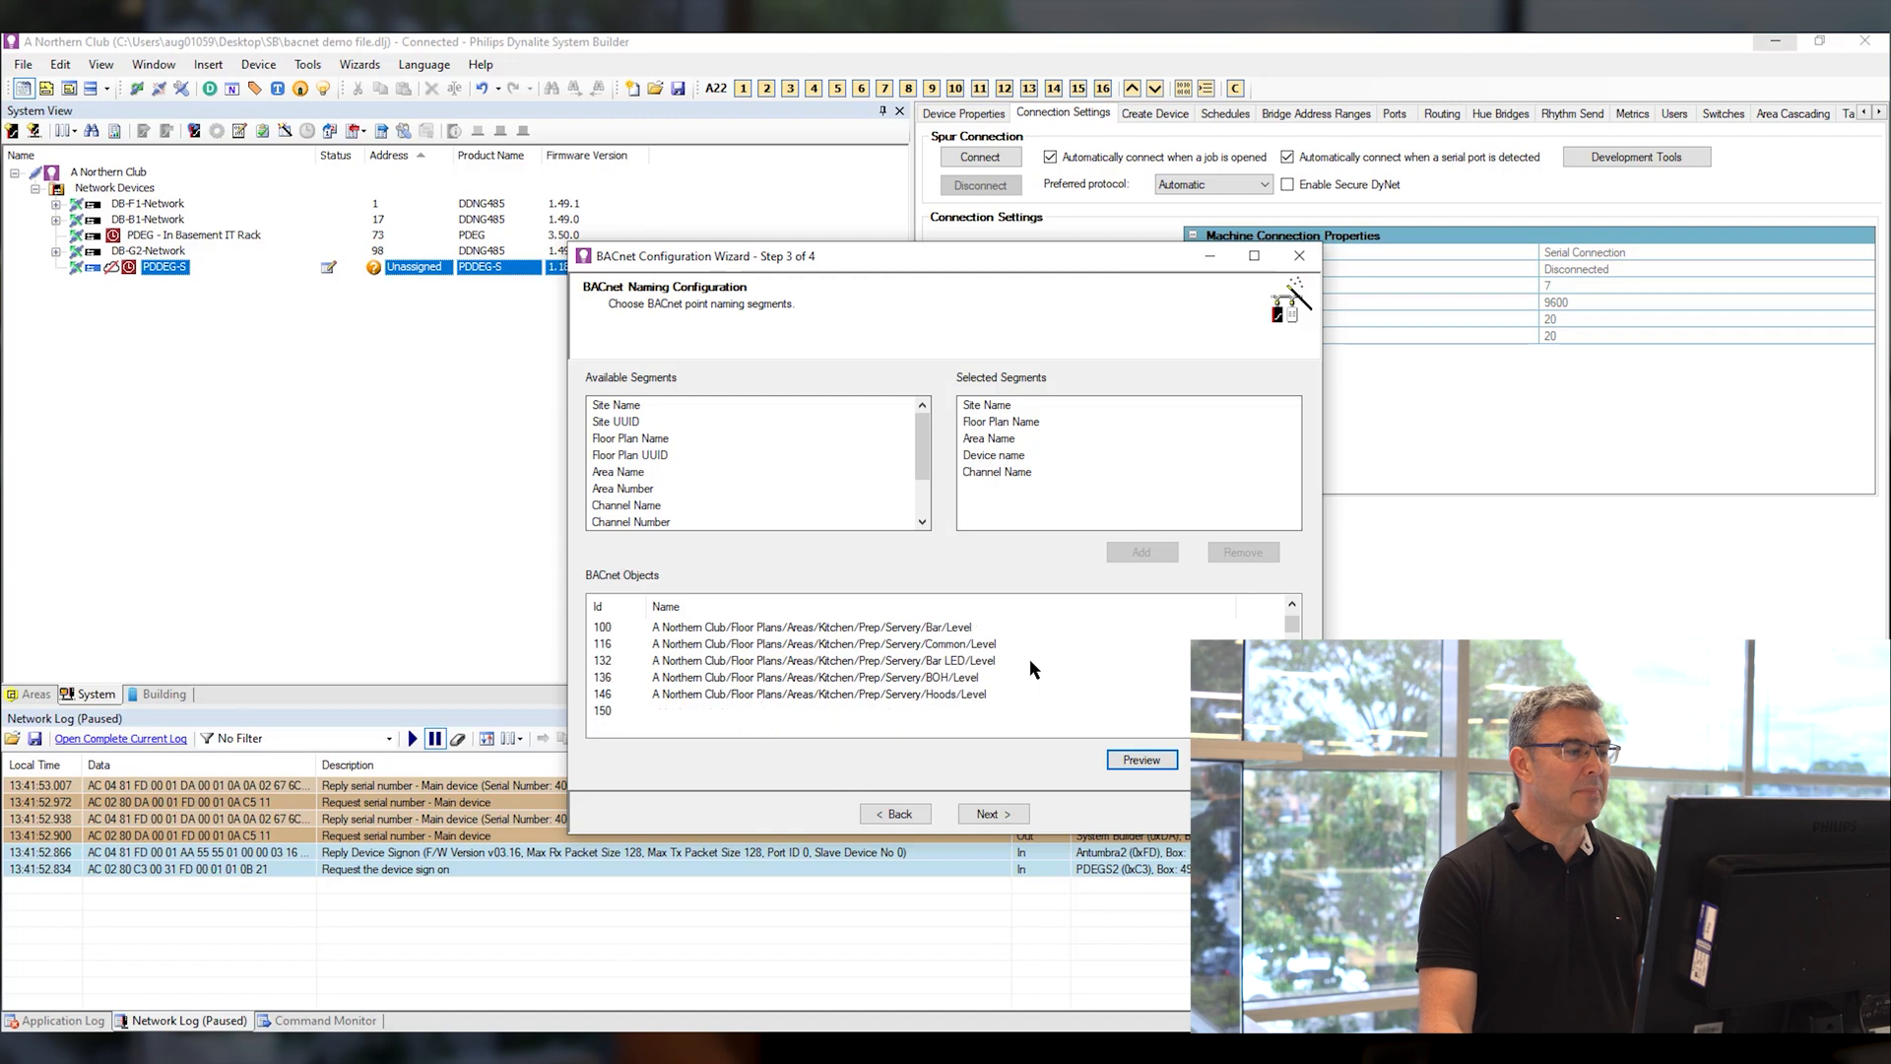
{"action": "scroll", "scroll_direction": "down", "scroll_amount": 3}
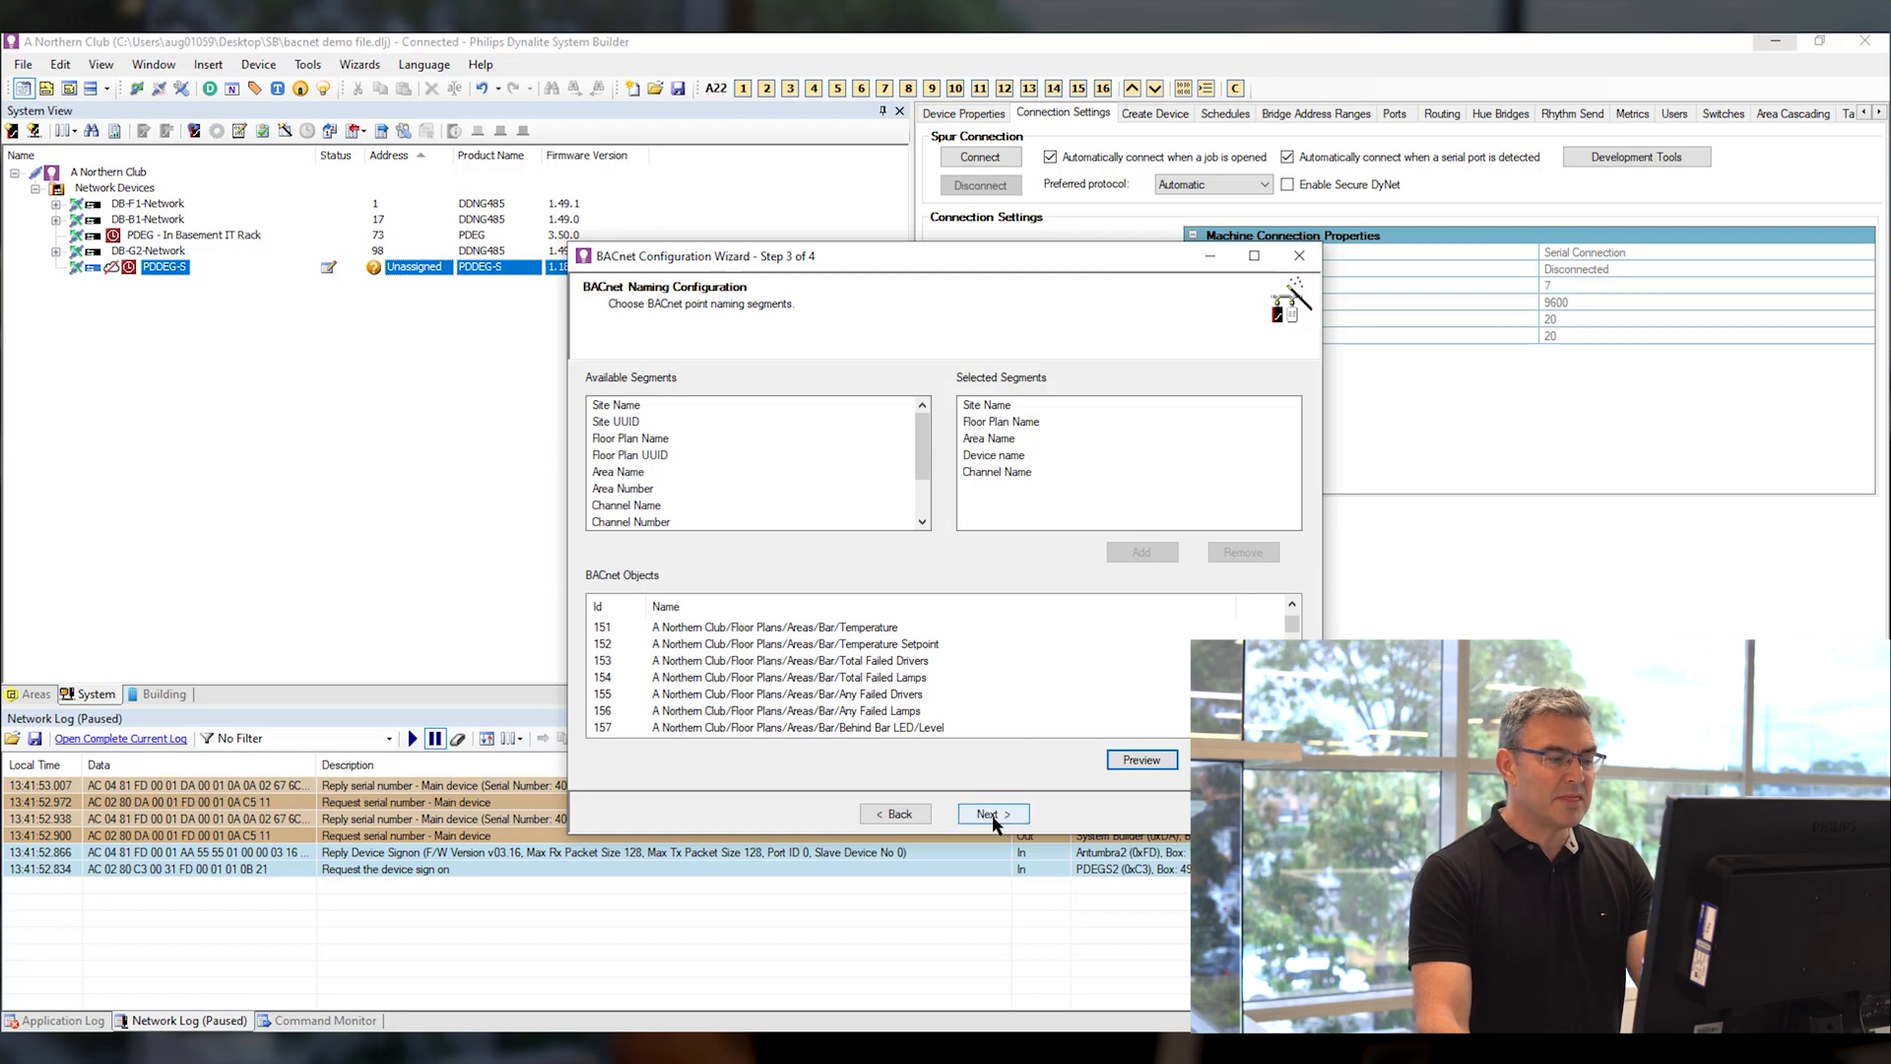
Advance to step 4 and scroll the summary of 724 points
{"action": "left_click", "coordinate": [989, 813]}
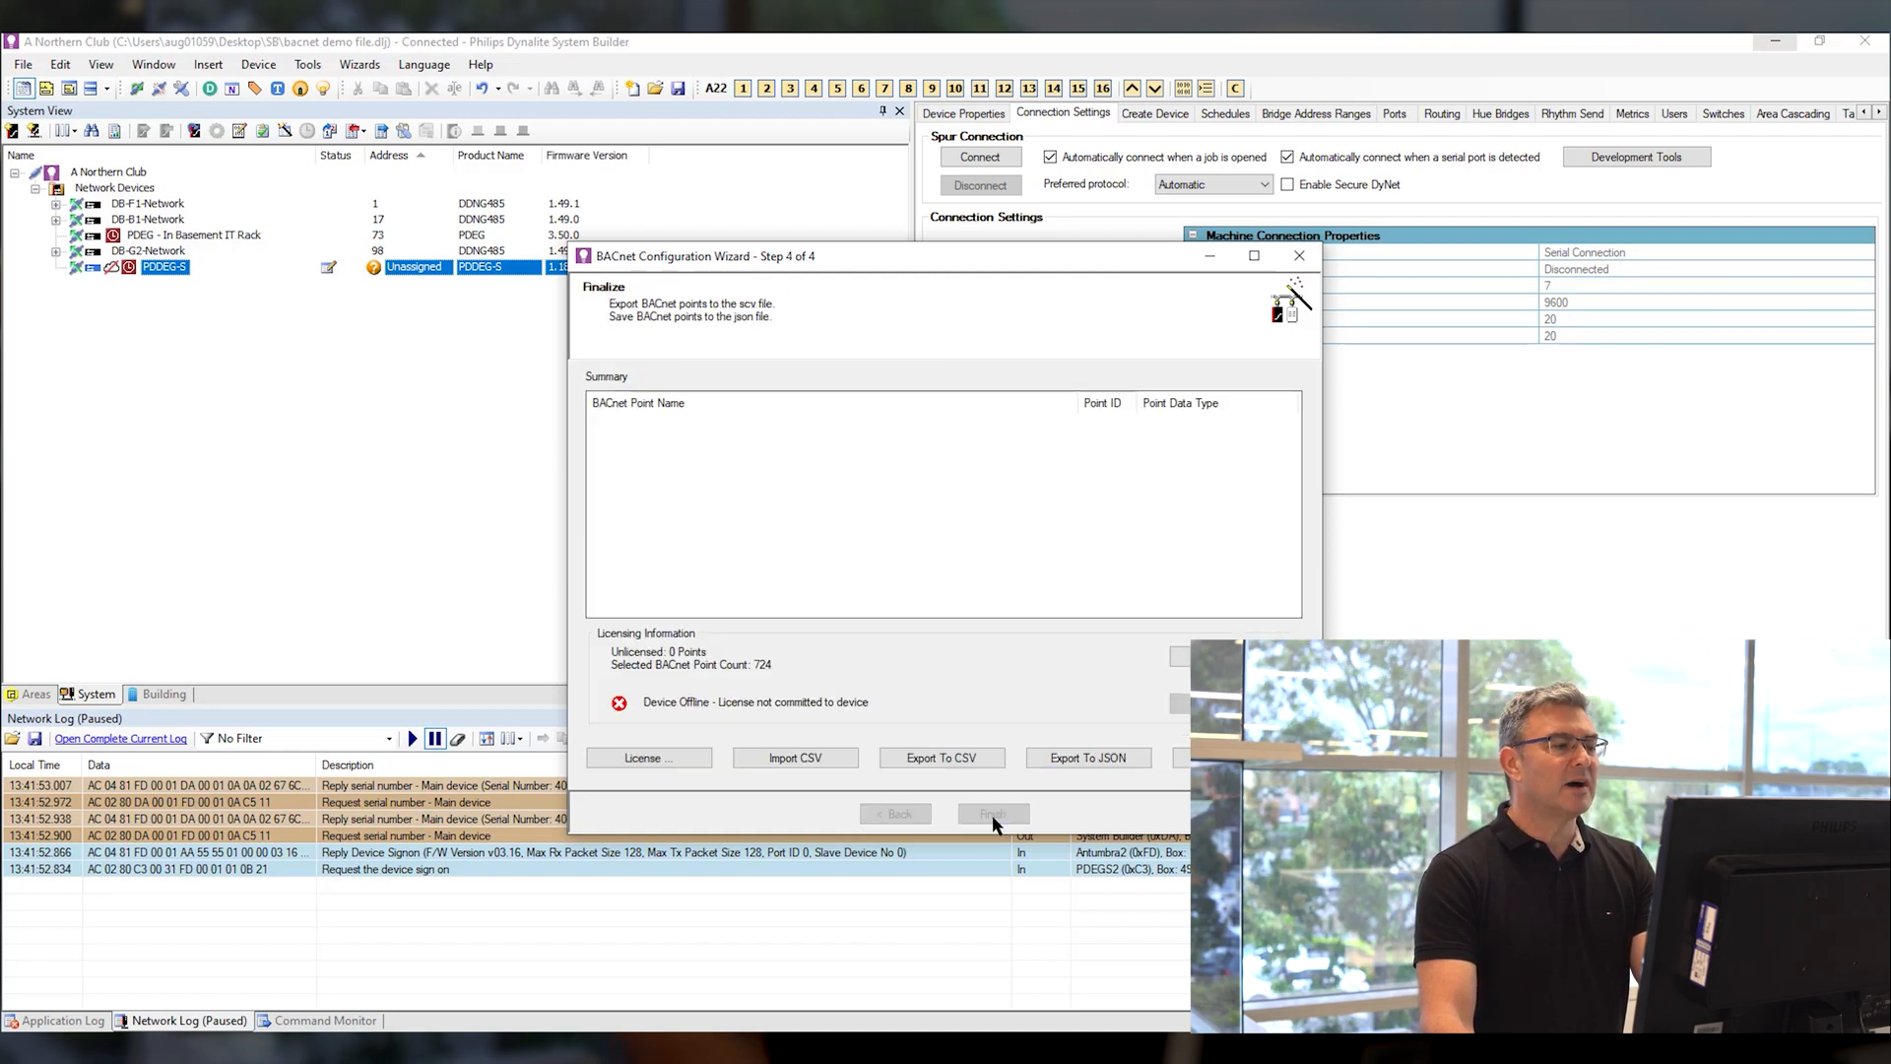
{"action": "left_click", "coordinate": [991, 813]}
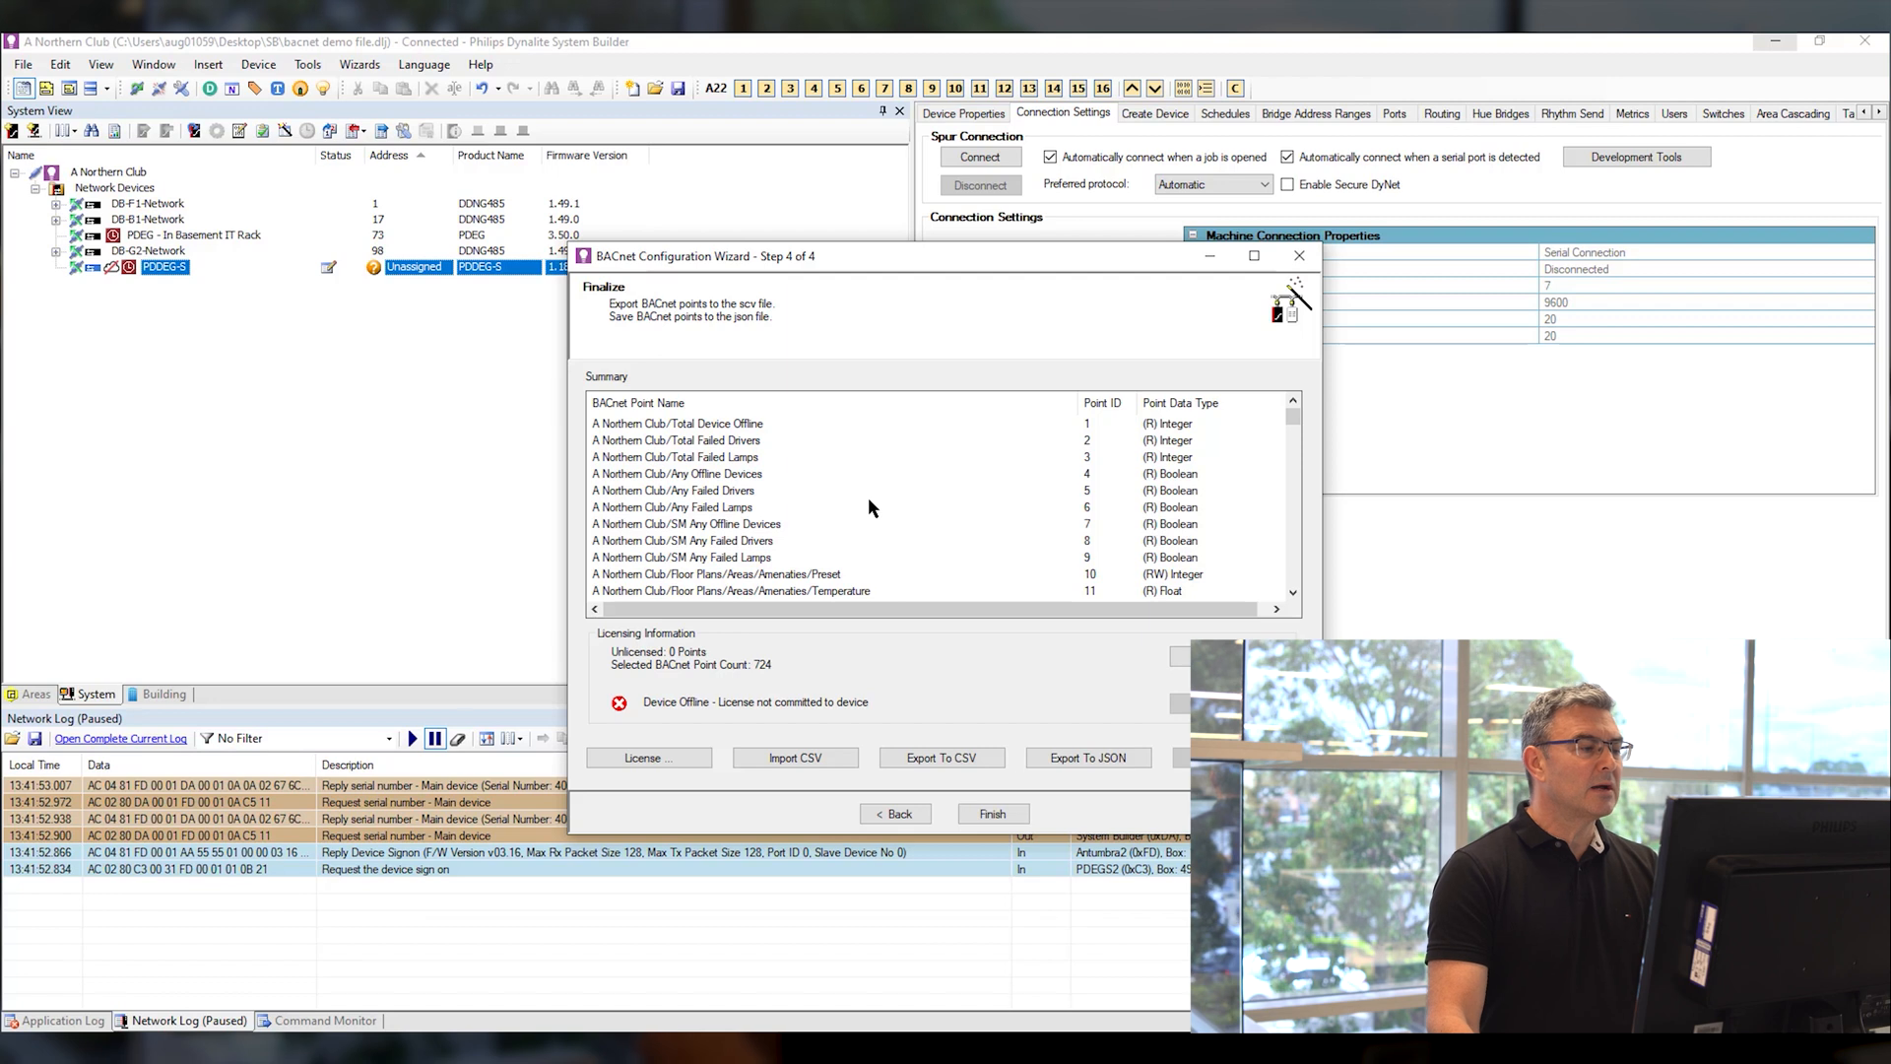
{"action": "scroll", "scroll_direction": "down", "scroll_amount": 3}
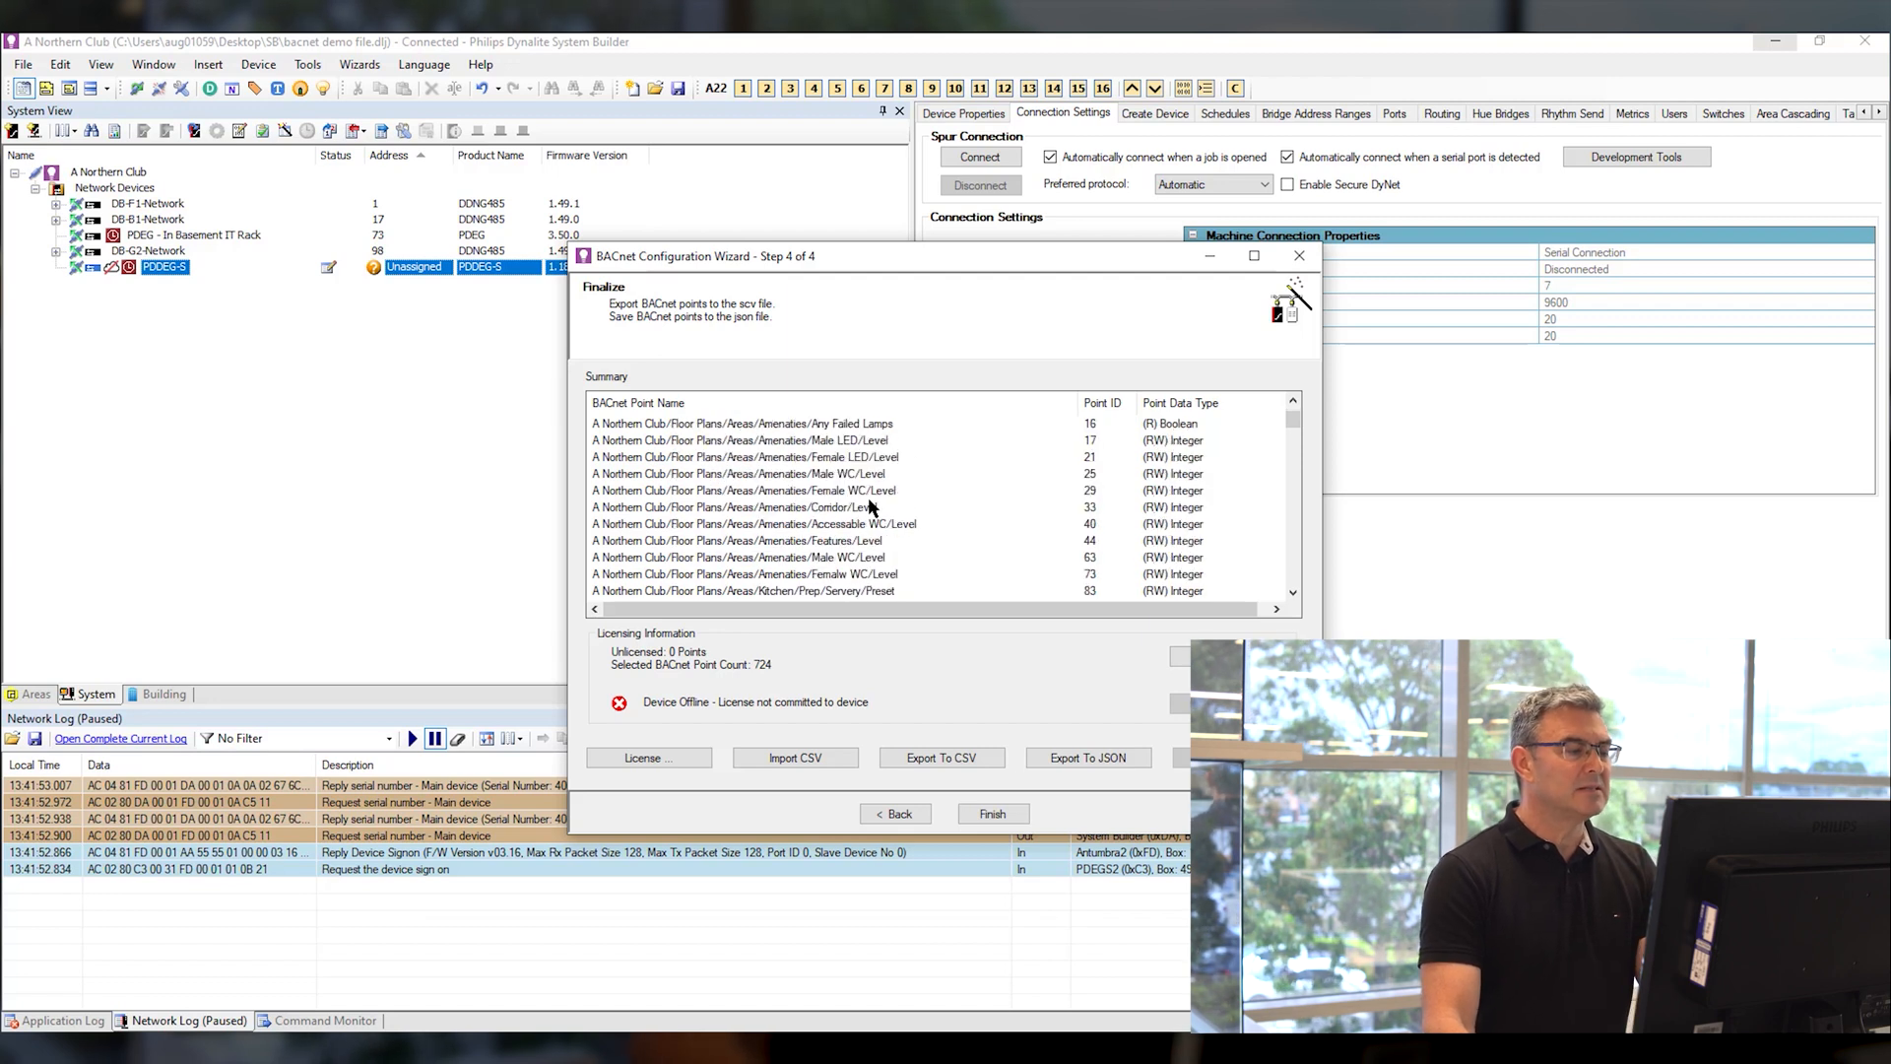
{"action": "scroll", "scroll_direction": "down", "scroll_amount": 3}
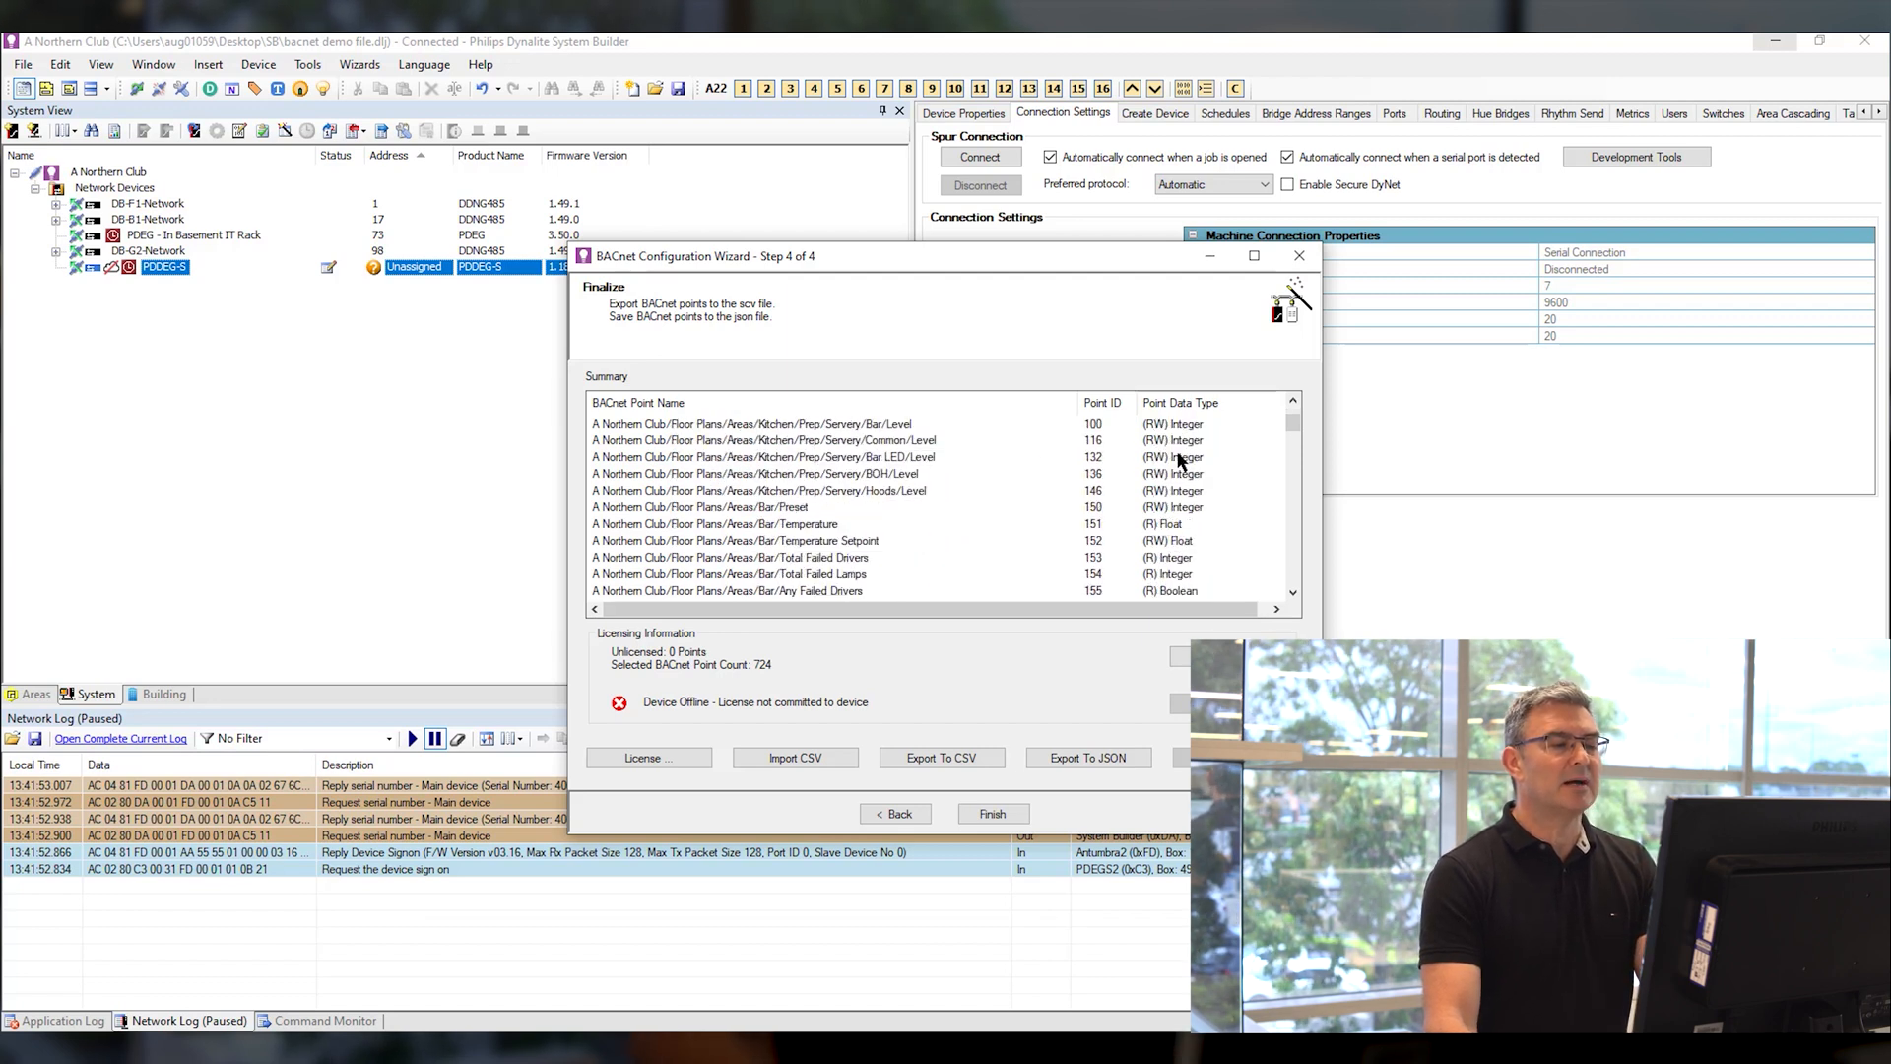
{"action": "scroll", "scroll_direction": "down", "scroll_amount": 3}
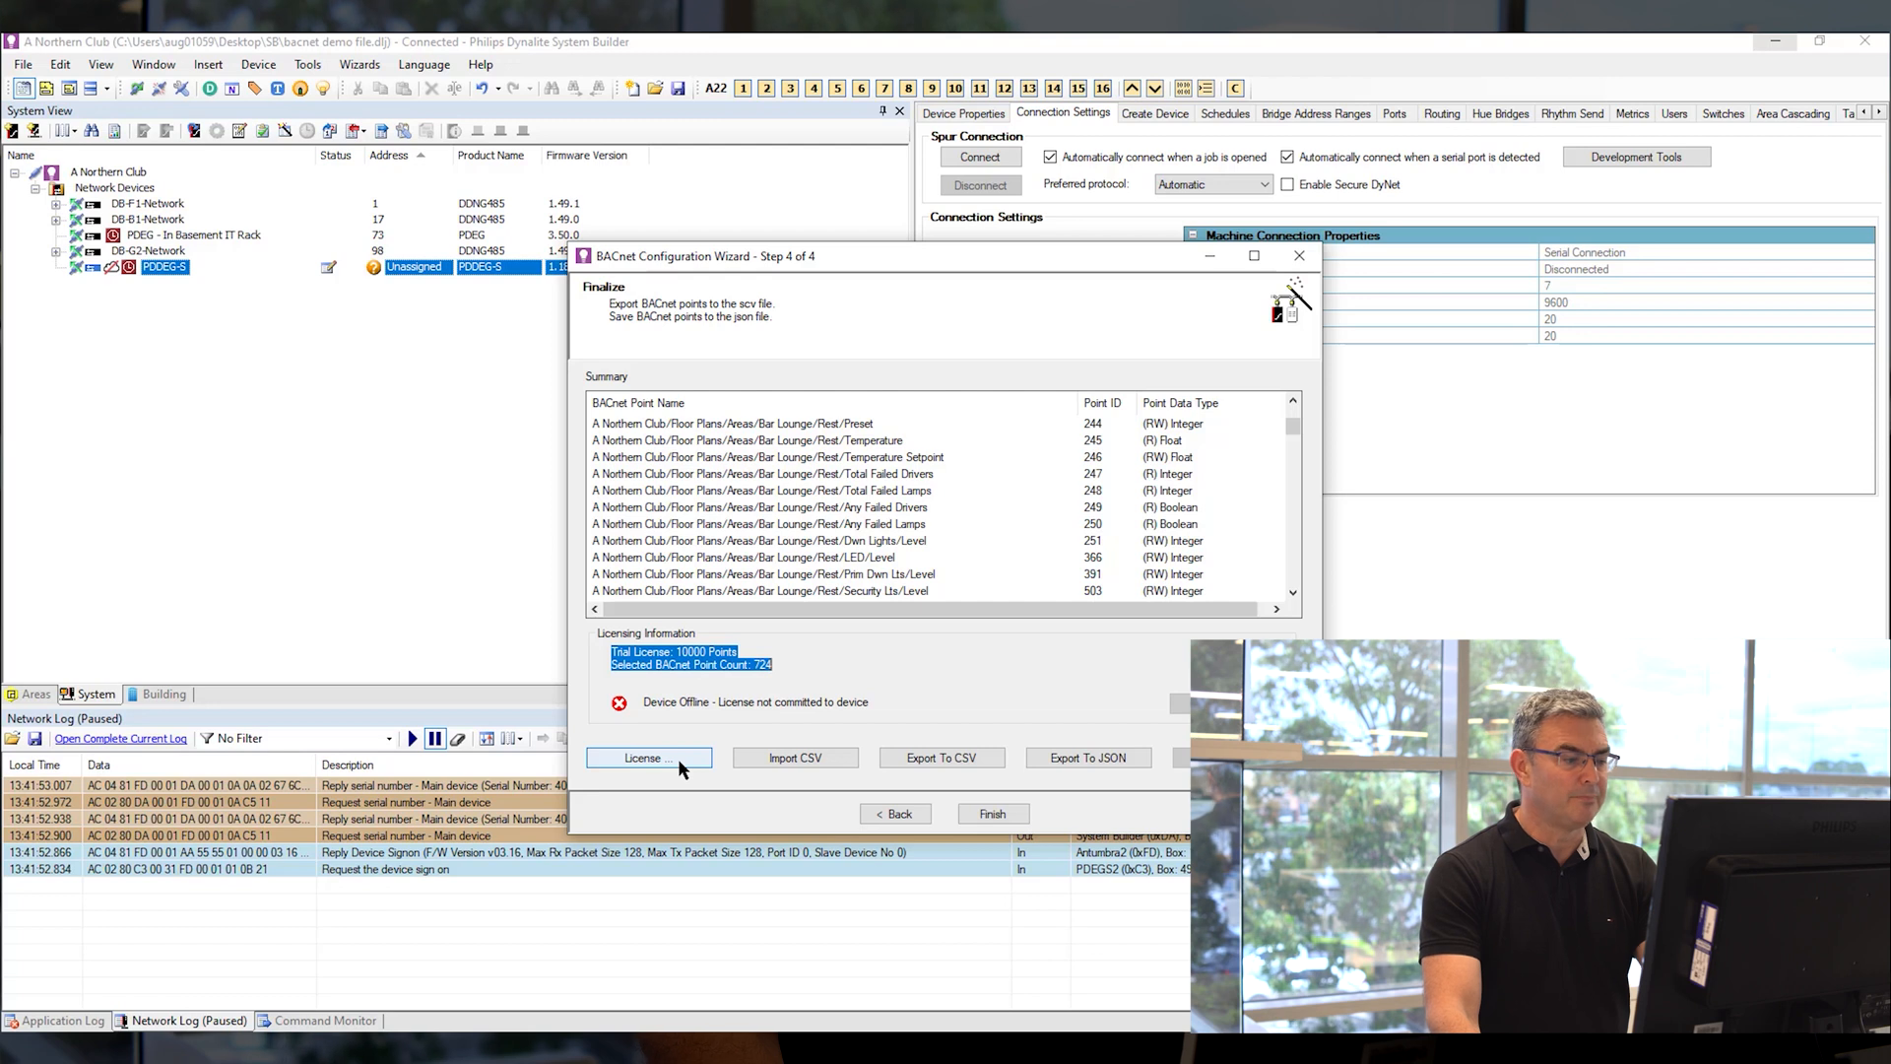
{"action": "mouse_move", "coordinate": [992, 812]}
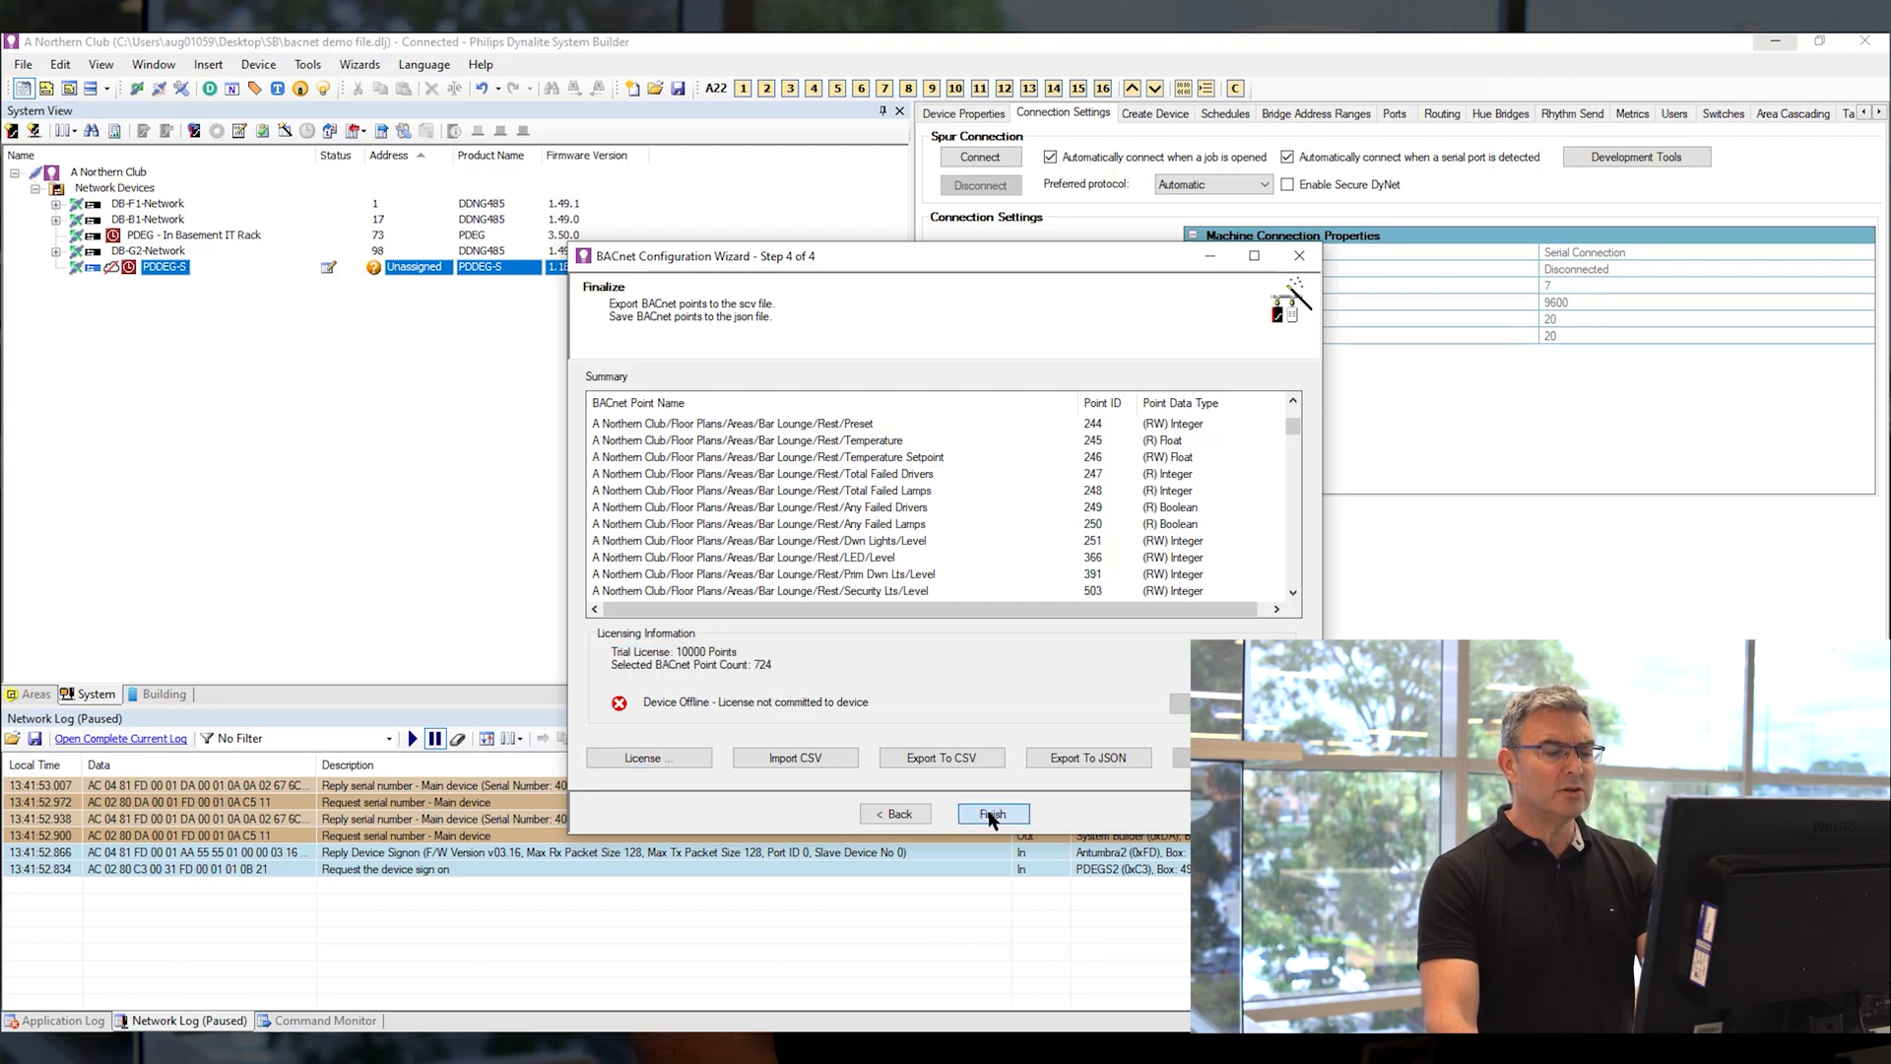
Finish the BACnet Configuration Wizard
{"action": "left_click", "coordinate": [992, 812]}
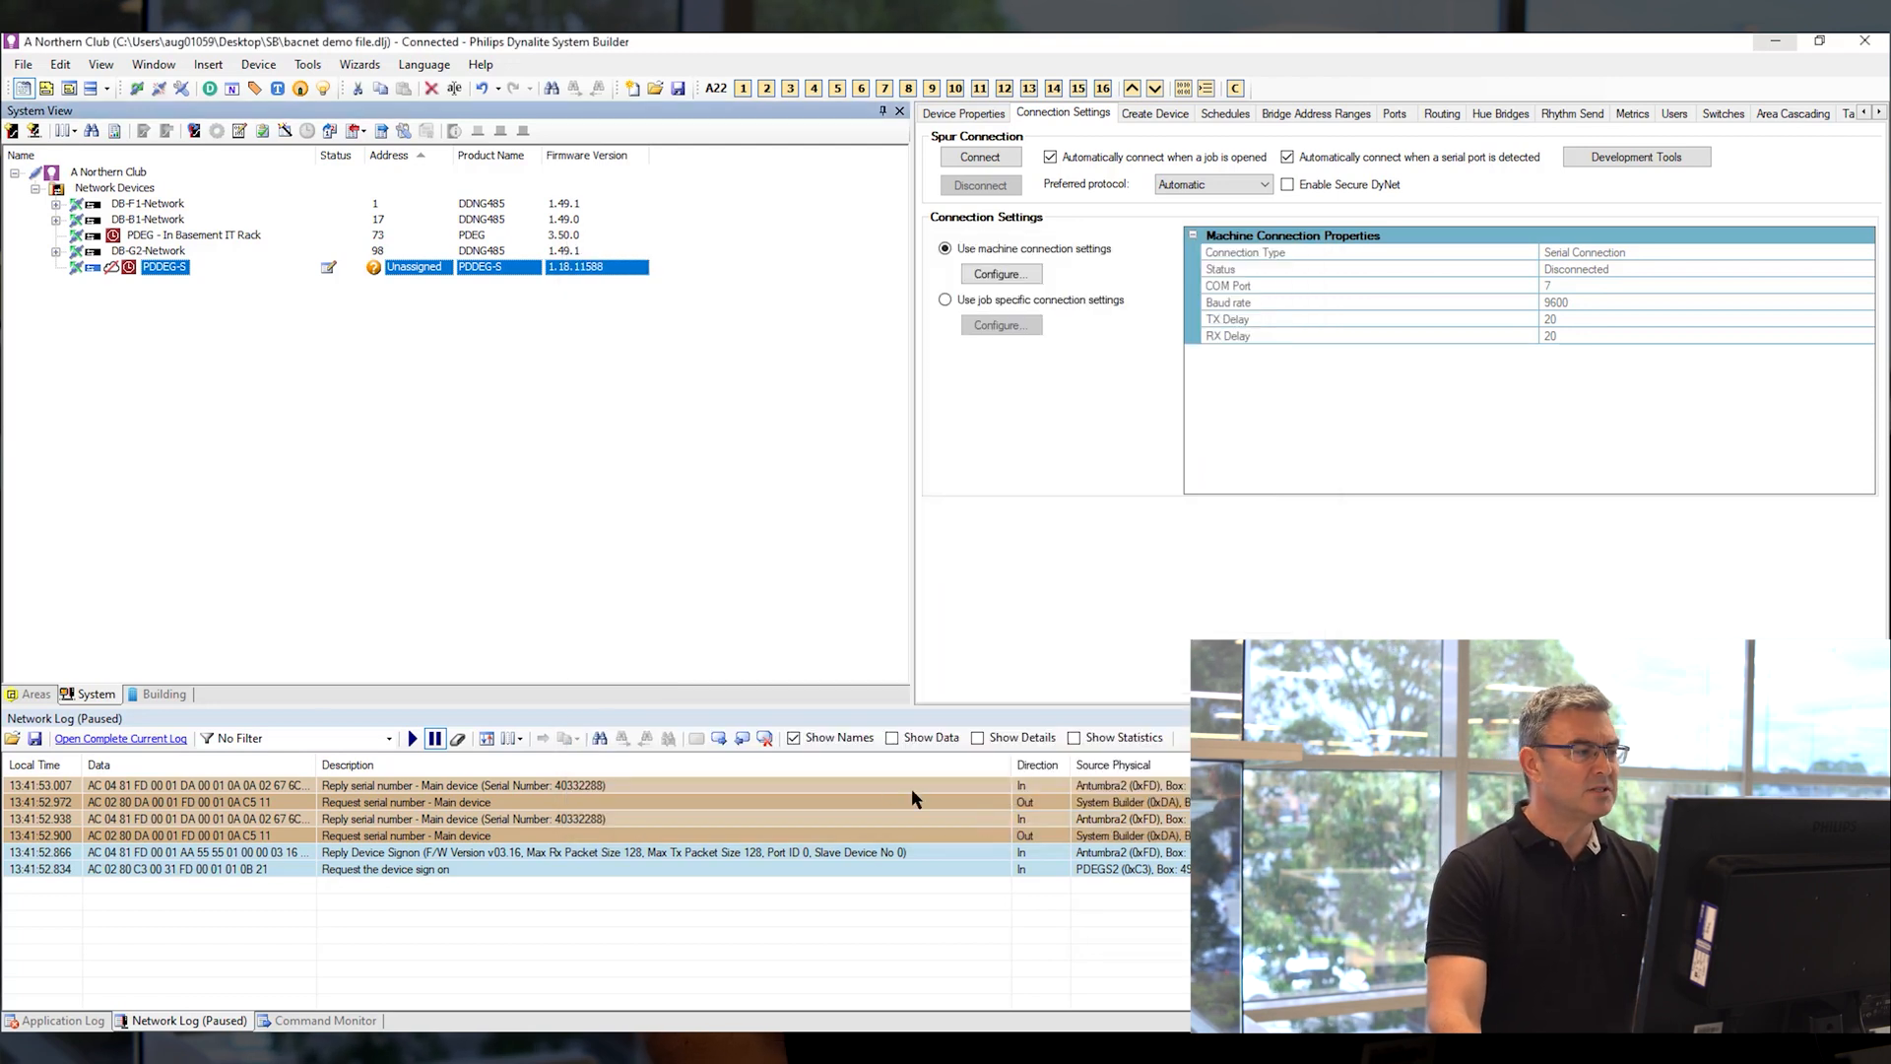
{"action": "mouse_move", "coordinate": [364, 235]}
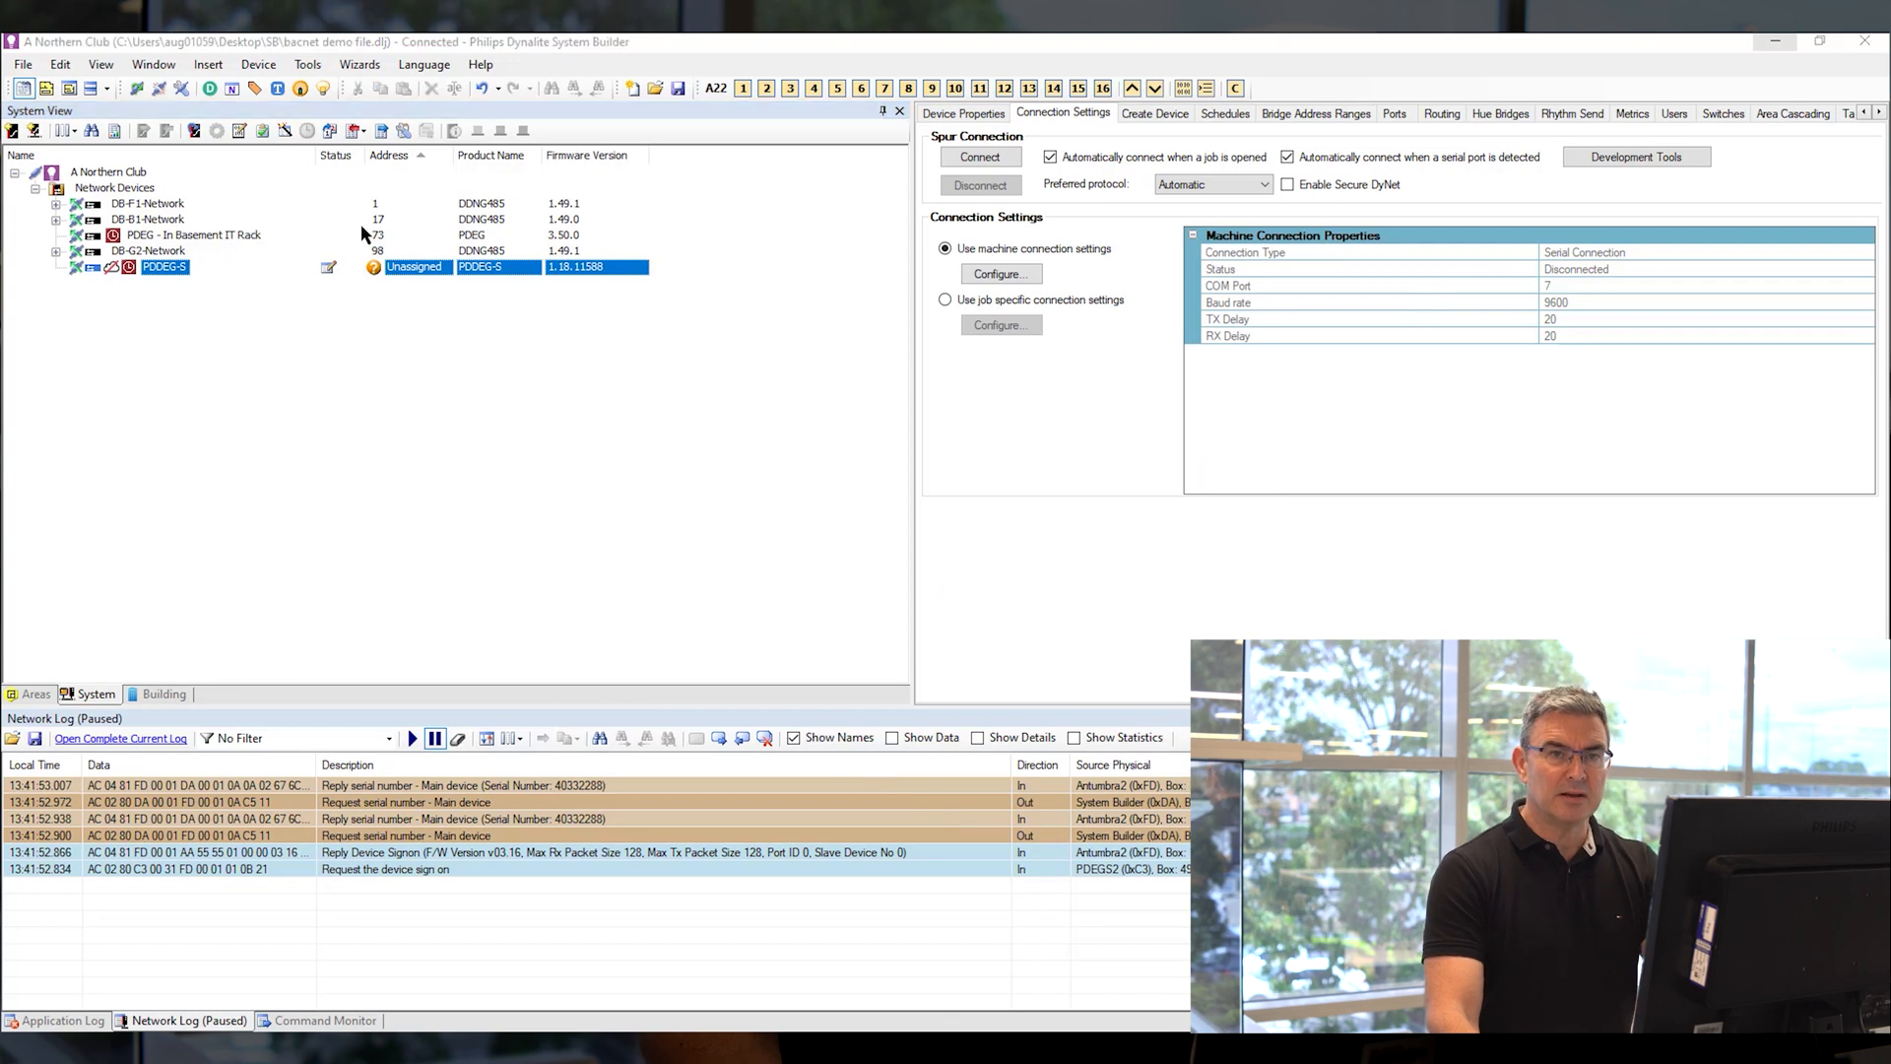
{"action": "mouse_move", "coordinate": [169, 272]}
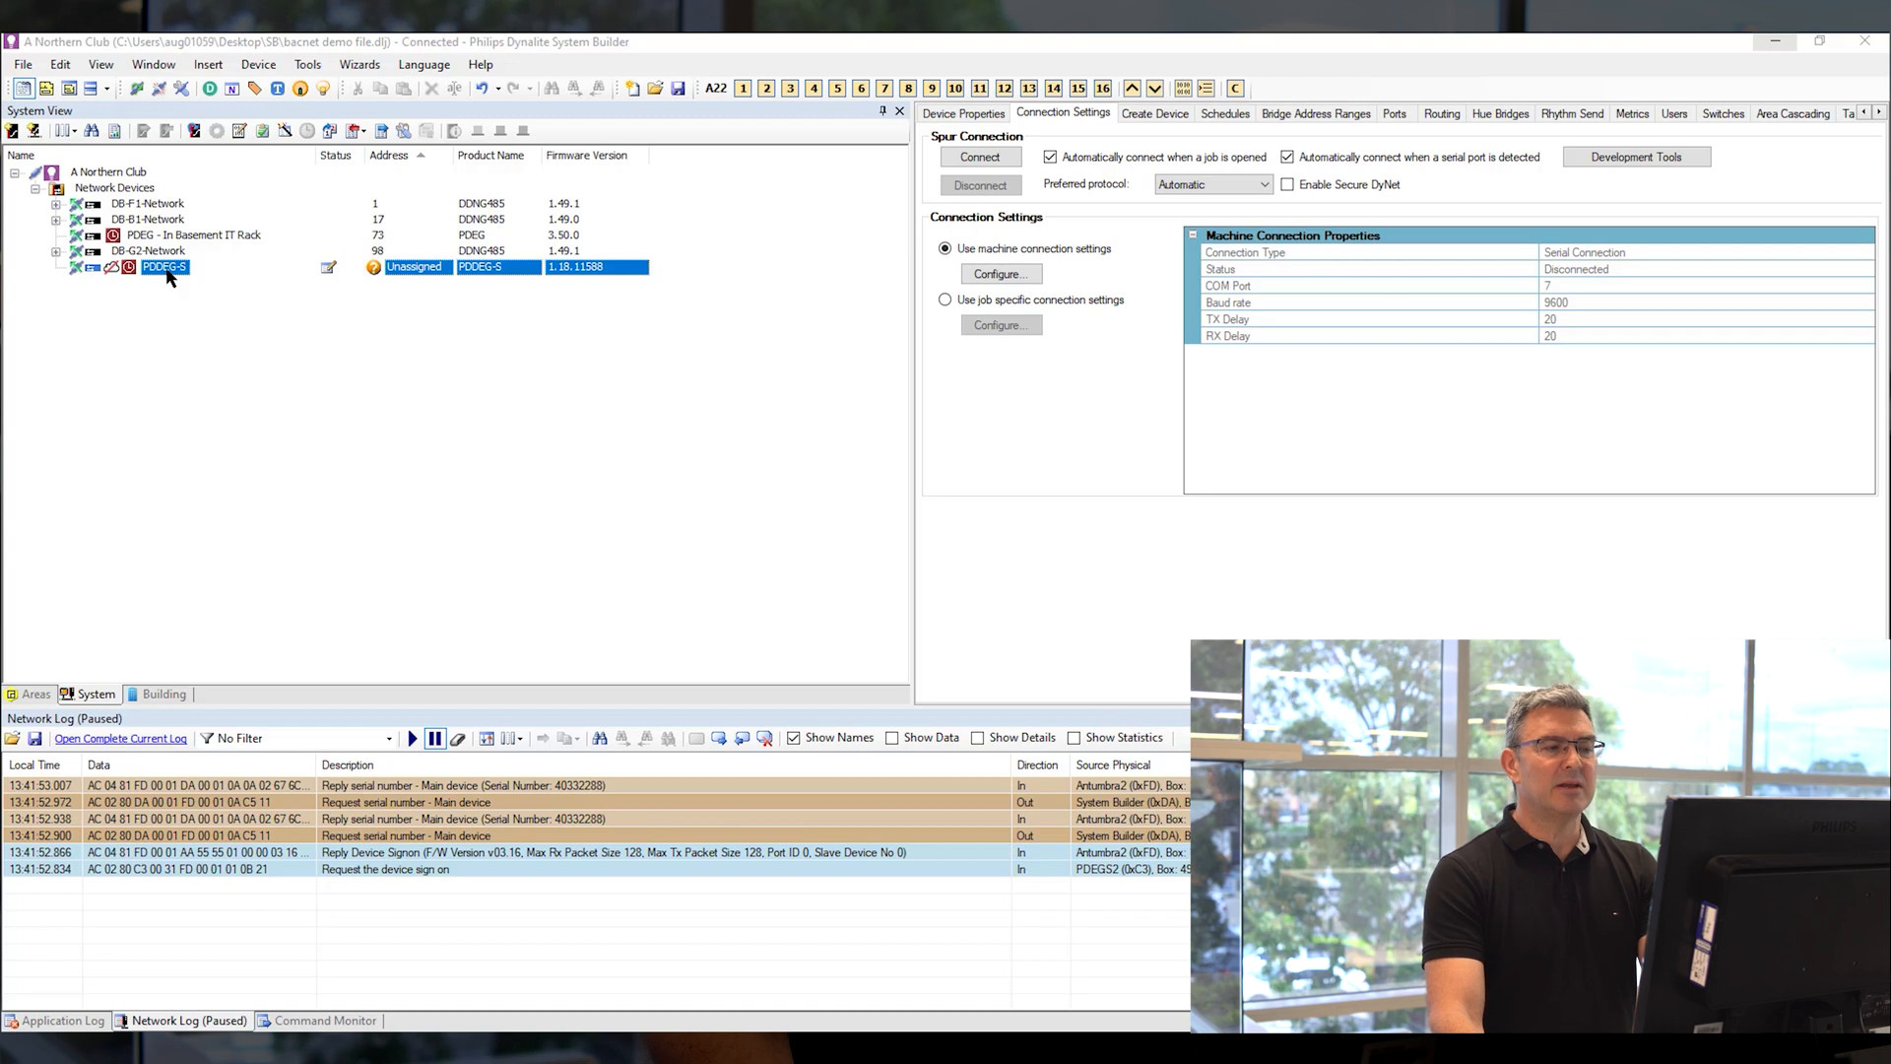
Inspect the gateway's BACnet Network ID and Port 47808 in Device Properties, then open Help
{"action": "left_click", "coordinate": [963, 113]}
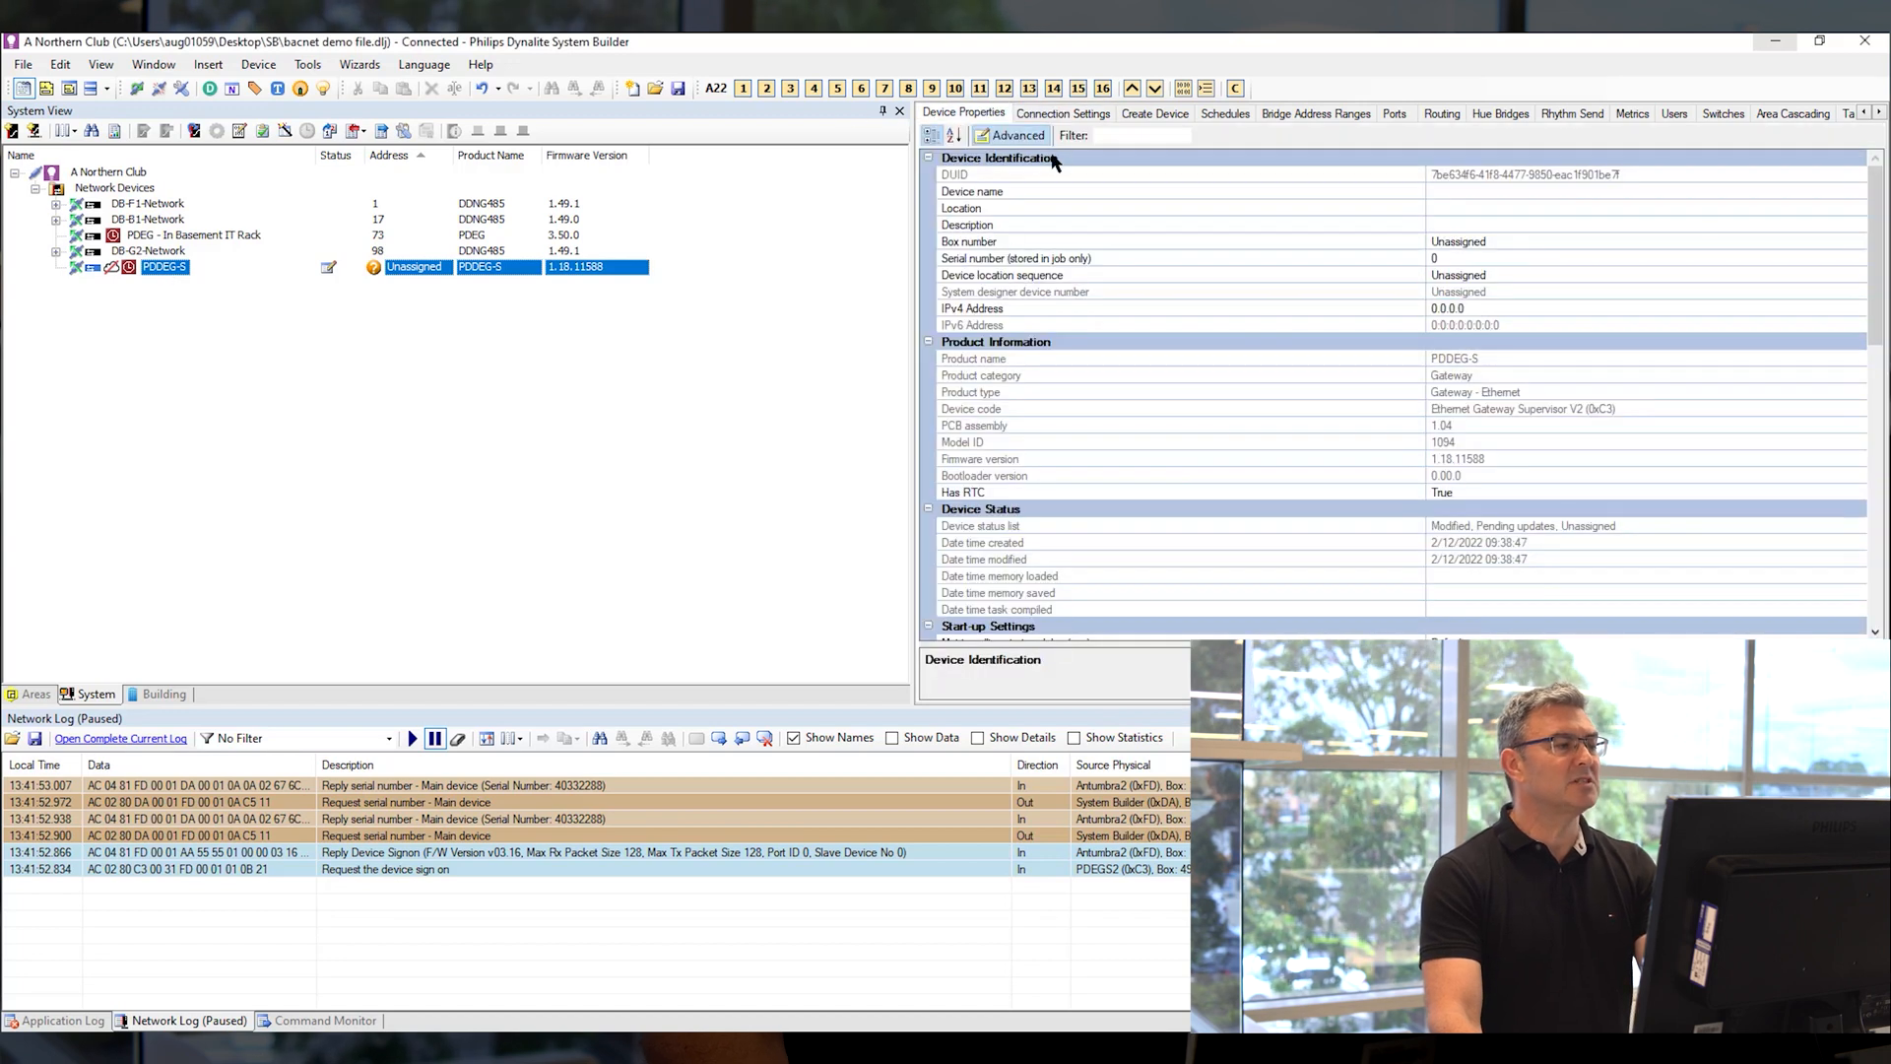
{"action": "mouse_move", "coordinate": [844, 151]}
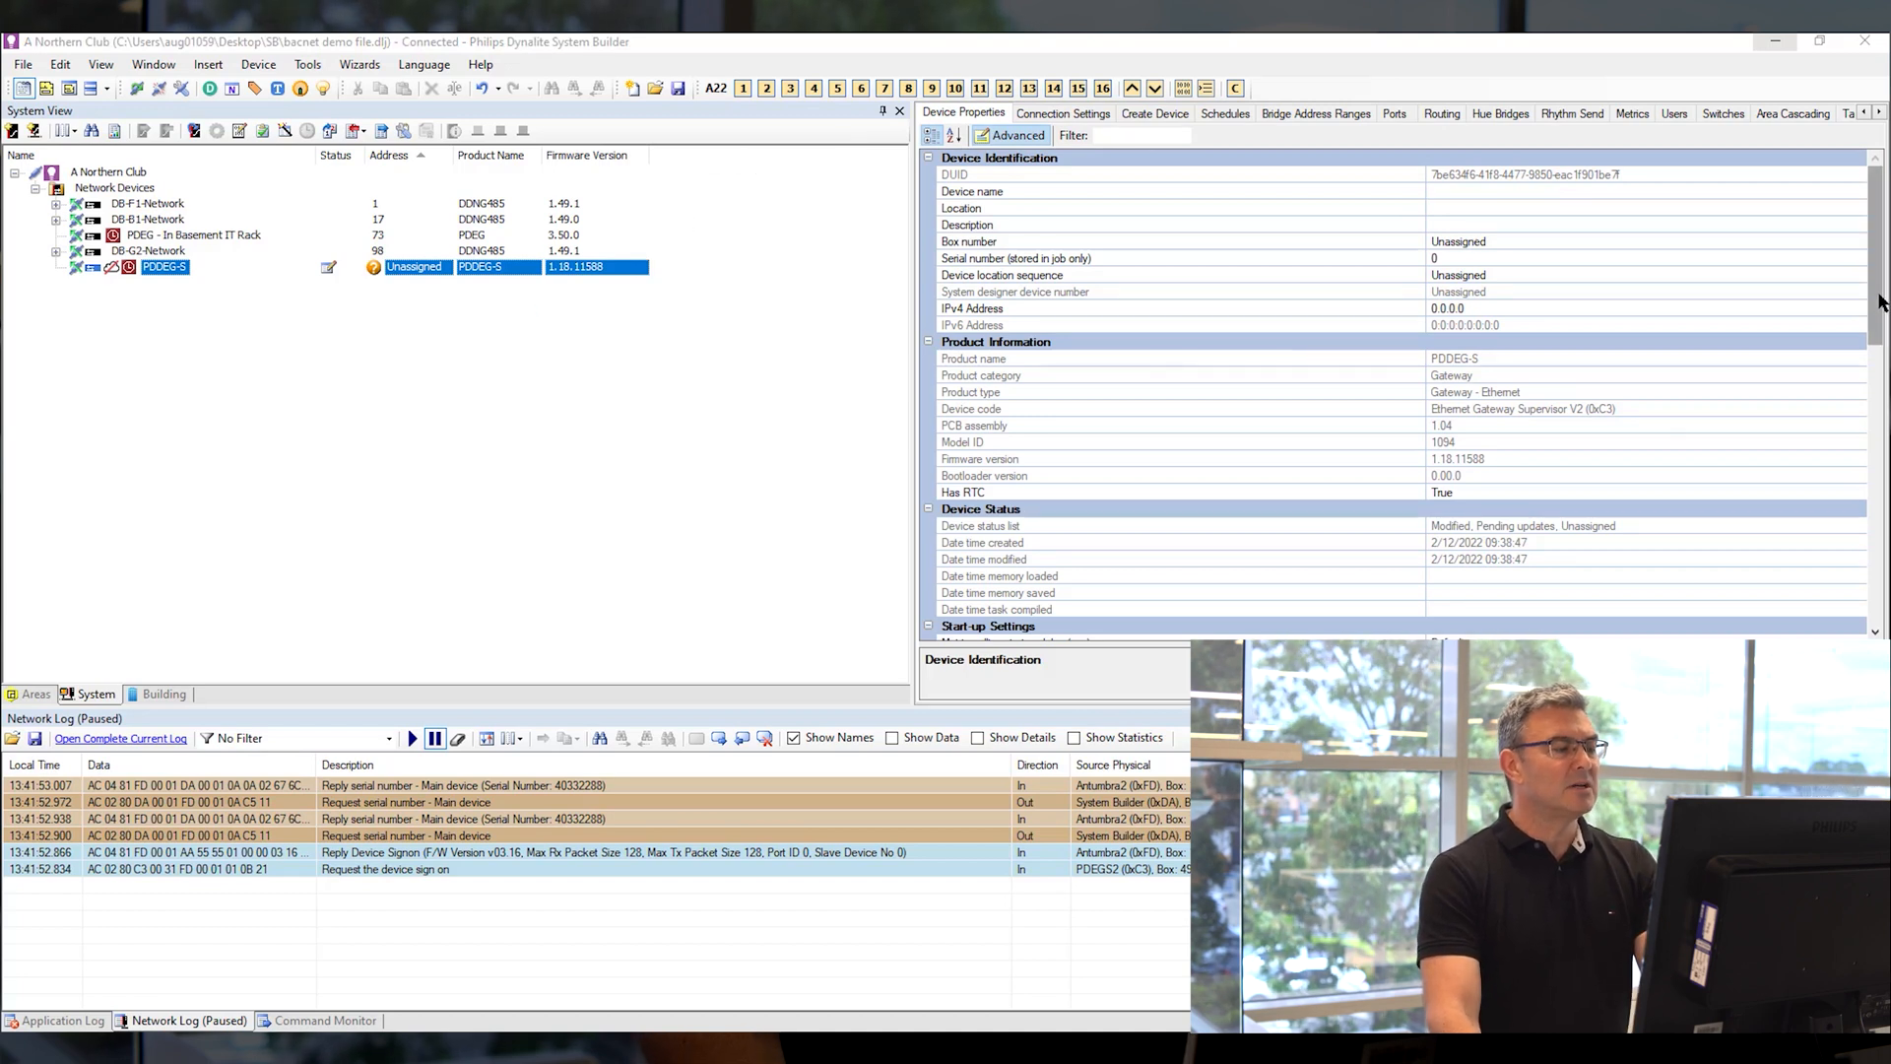
{"action": "scroll", "scroll_direction": "down", "scroll_amount": 3}
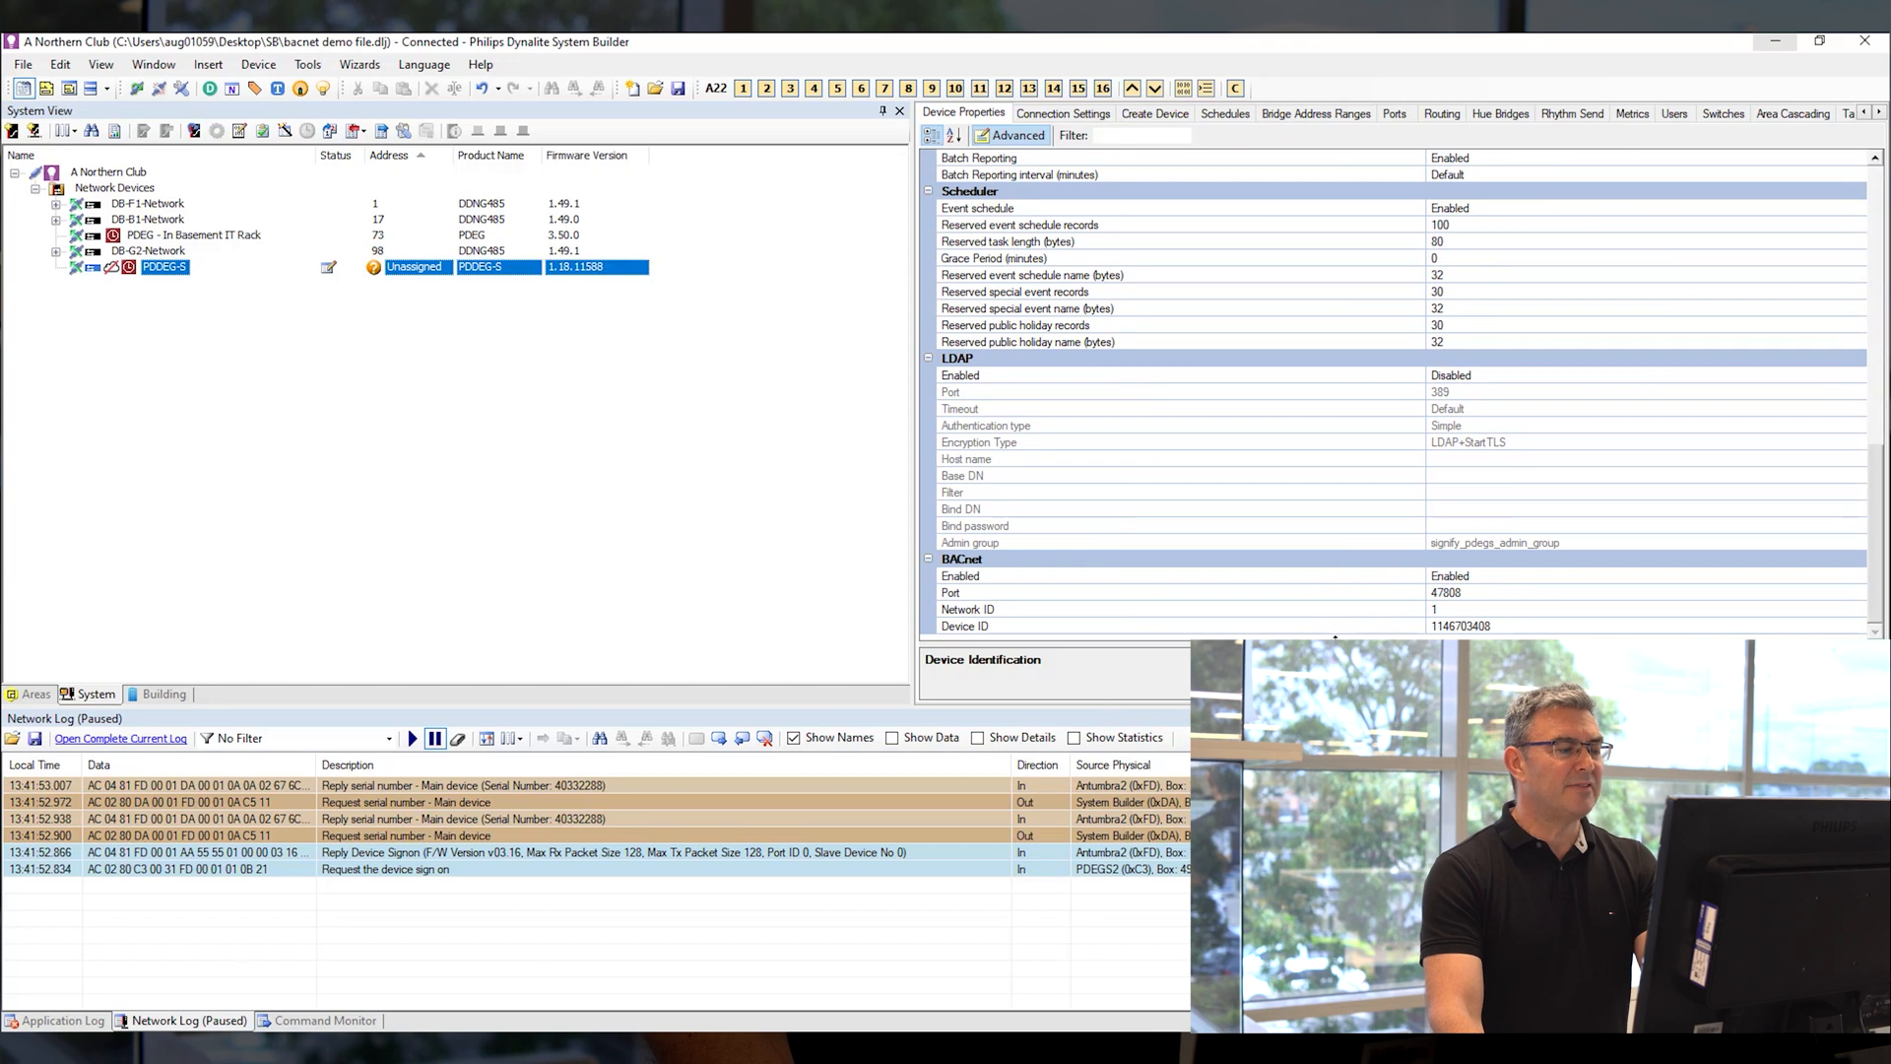
{"action": "mouse_move", "coordinate": [1331, 630]}
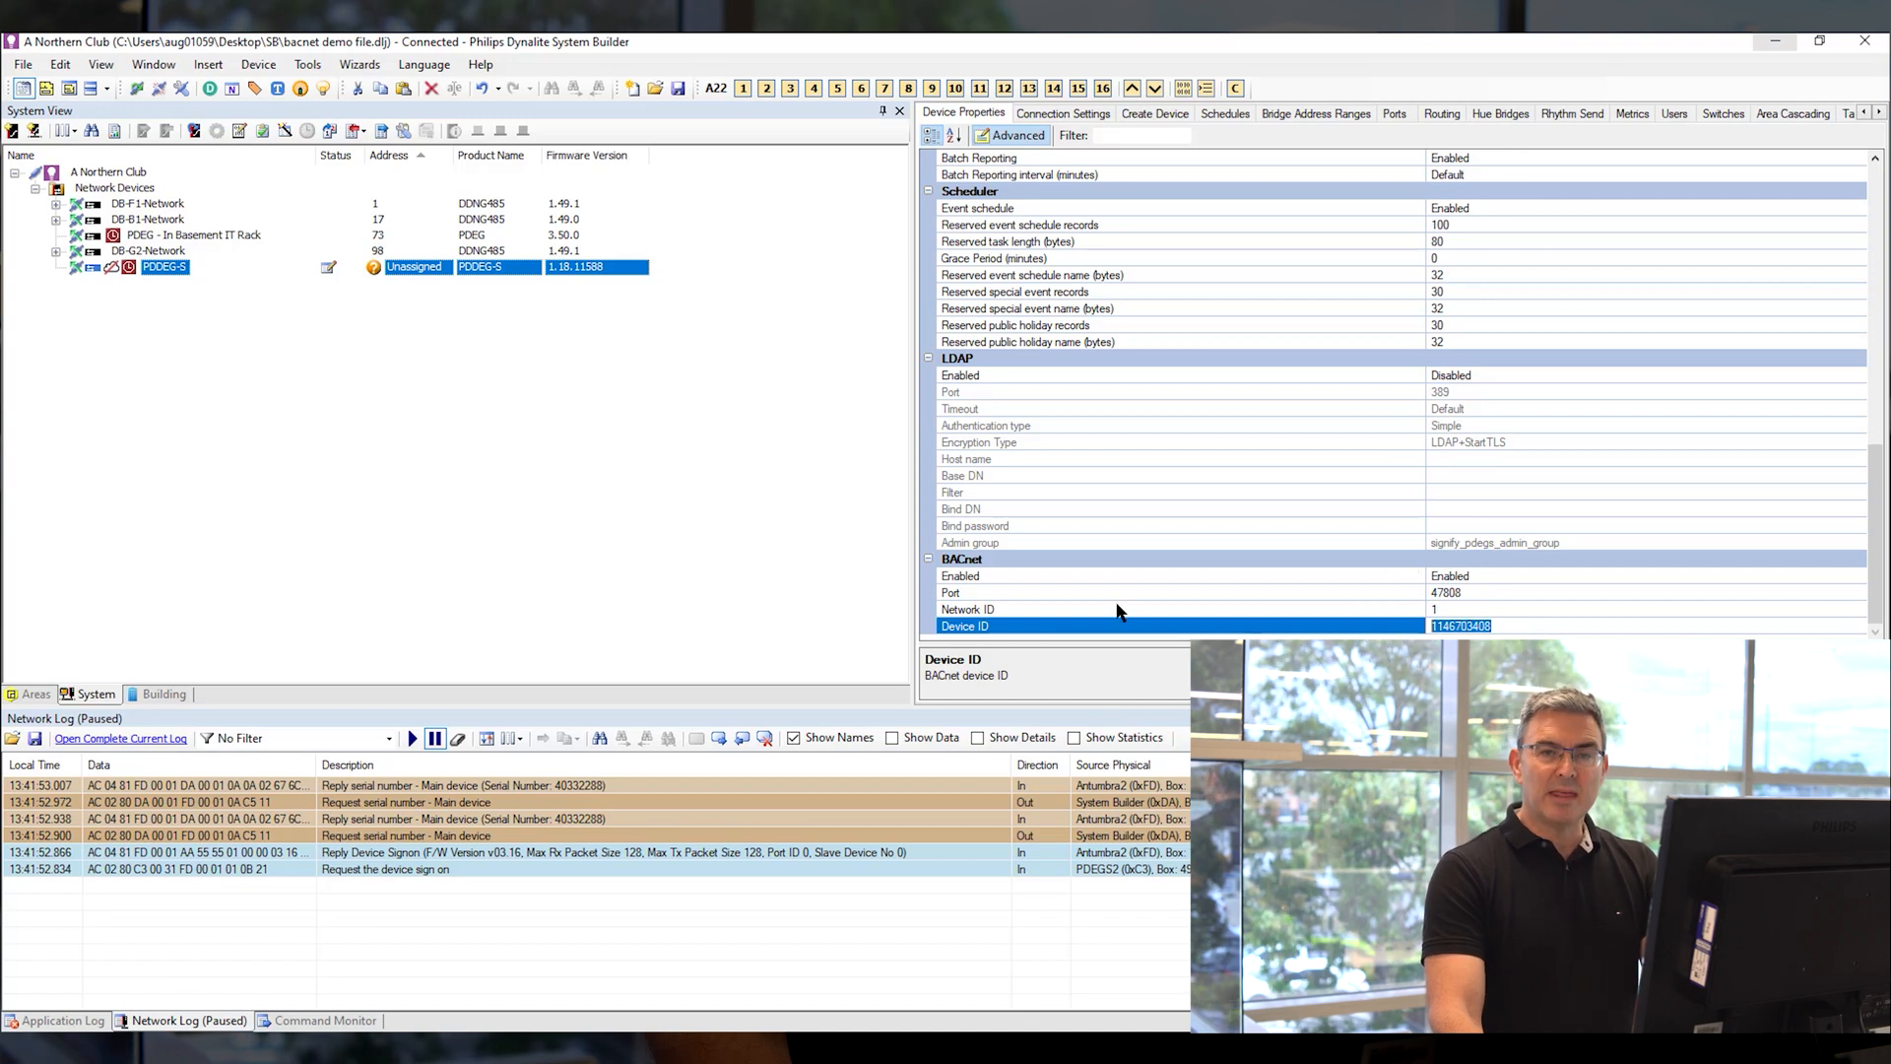
{"action": "left_click", "coordinate": [1086, 607]}
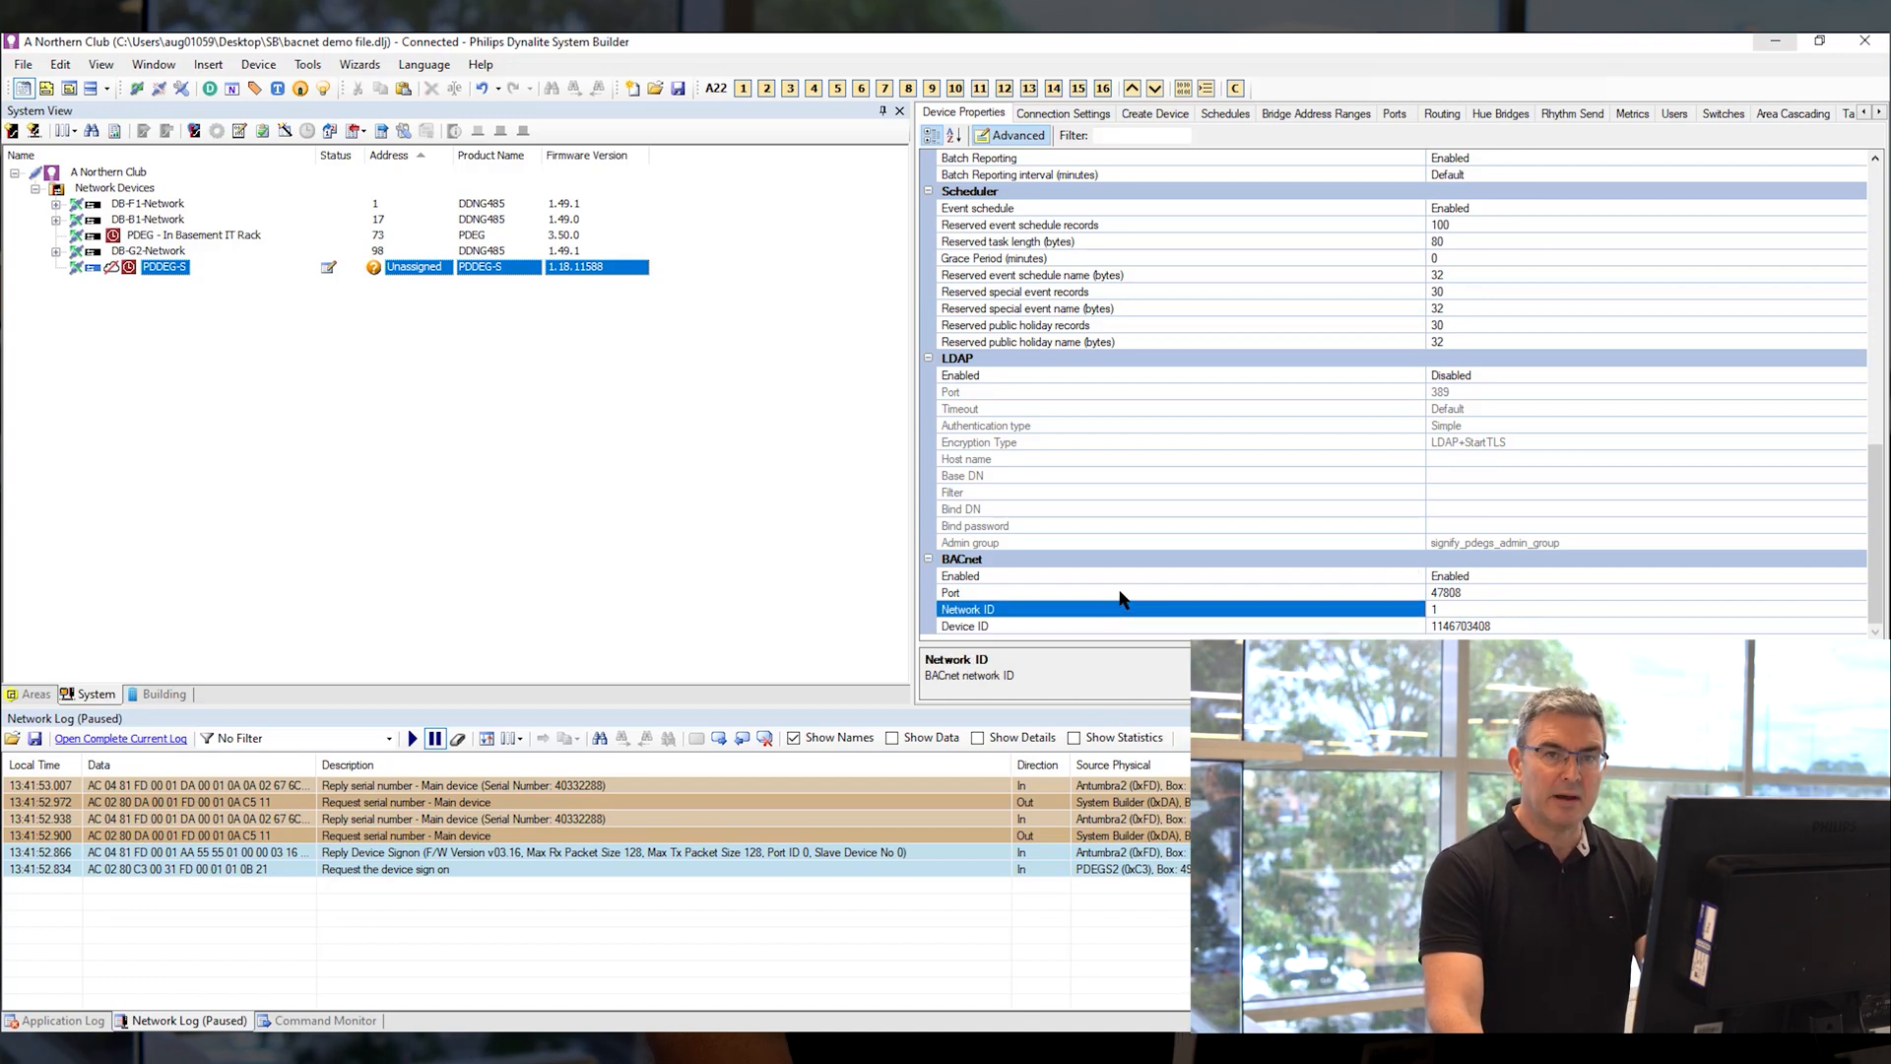
{"action": "left_click", "coordinate": [1085, 591]}
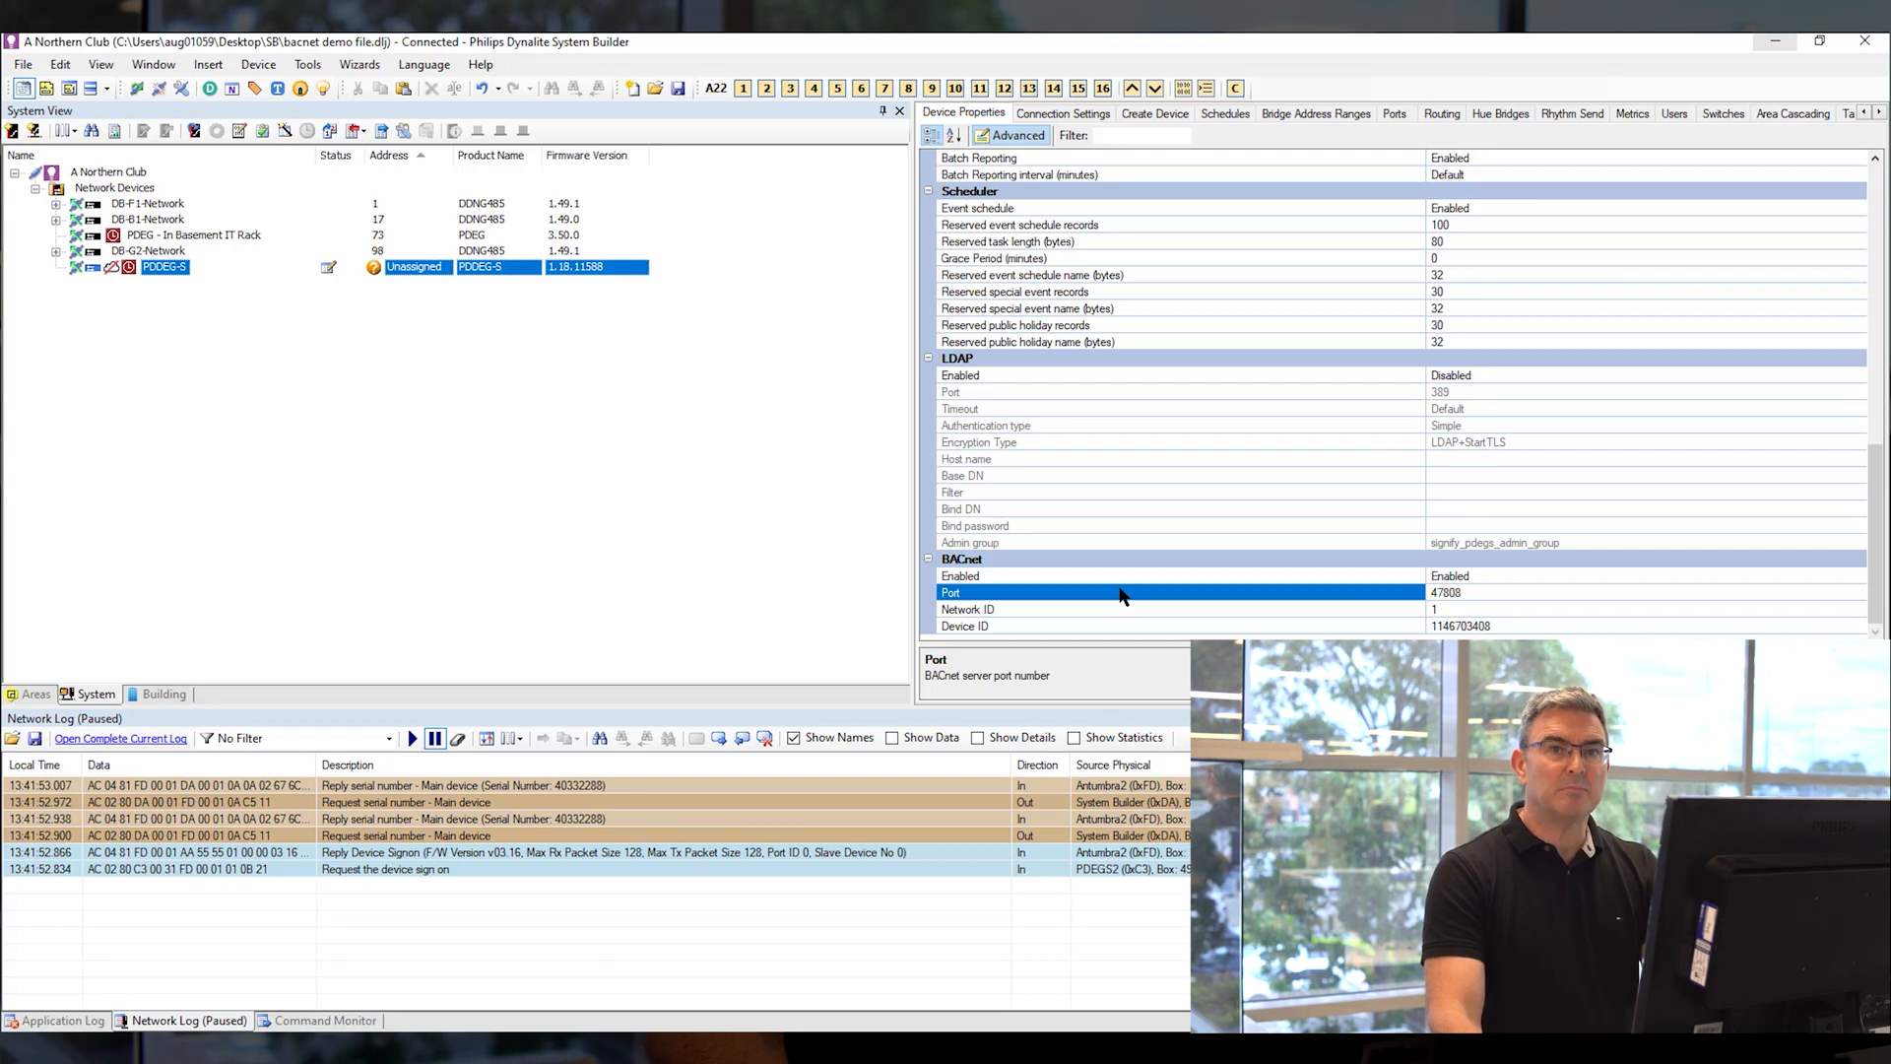
{"action": "left_click", "coordinate": [480, 64]}
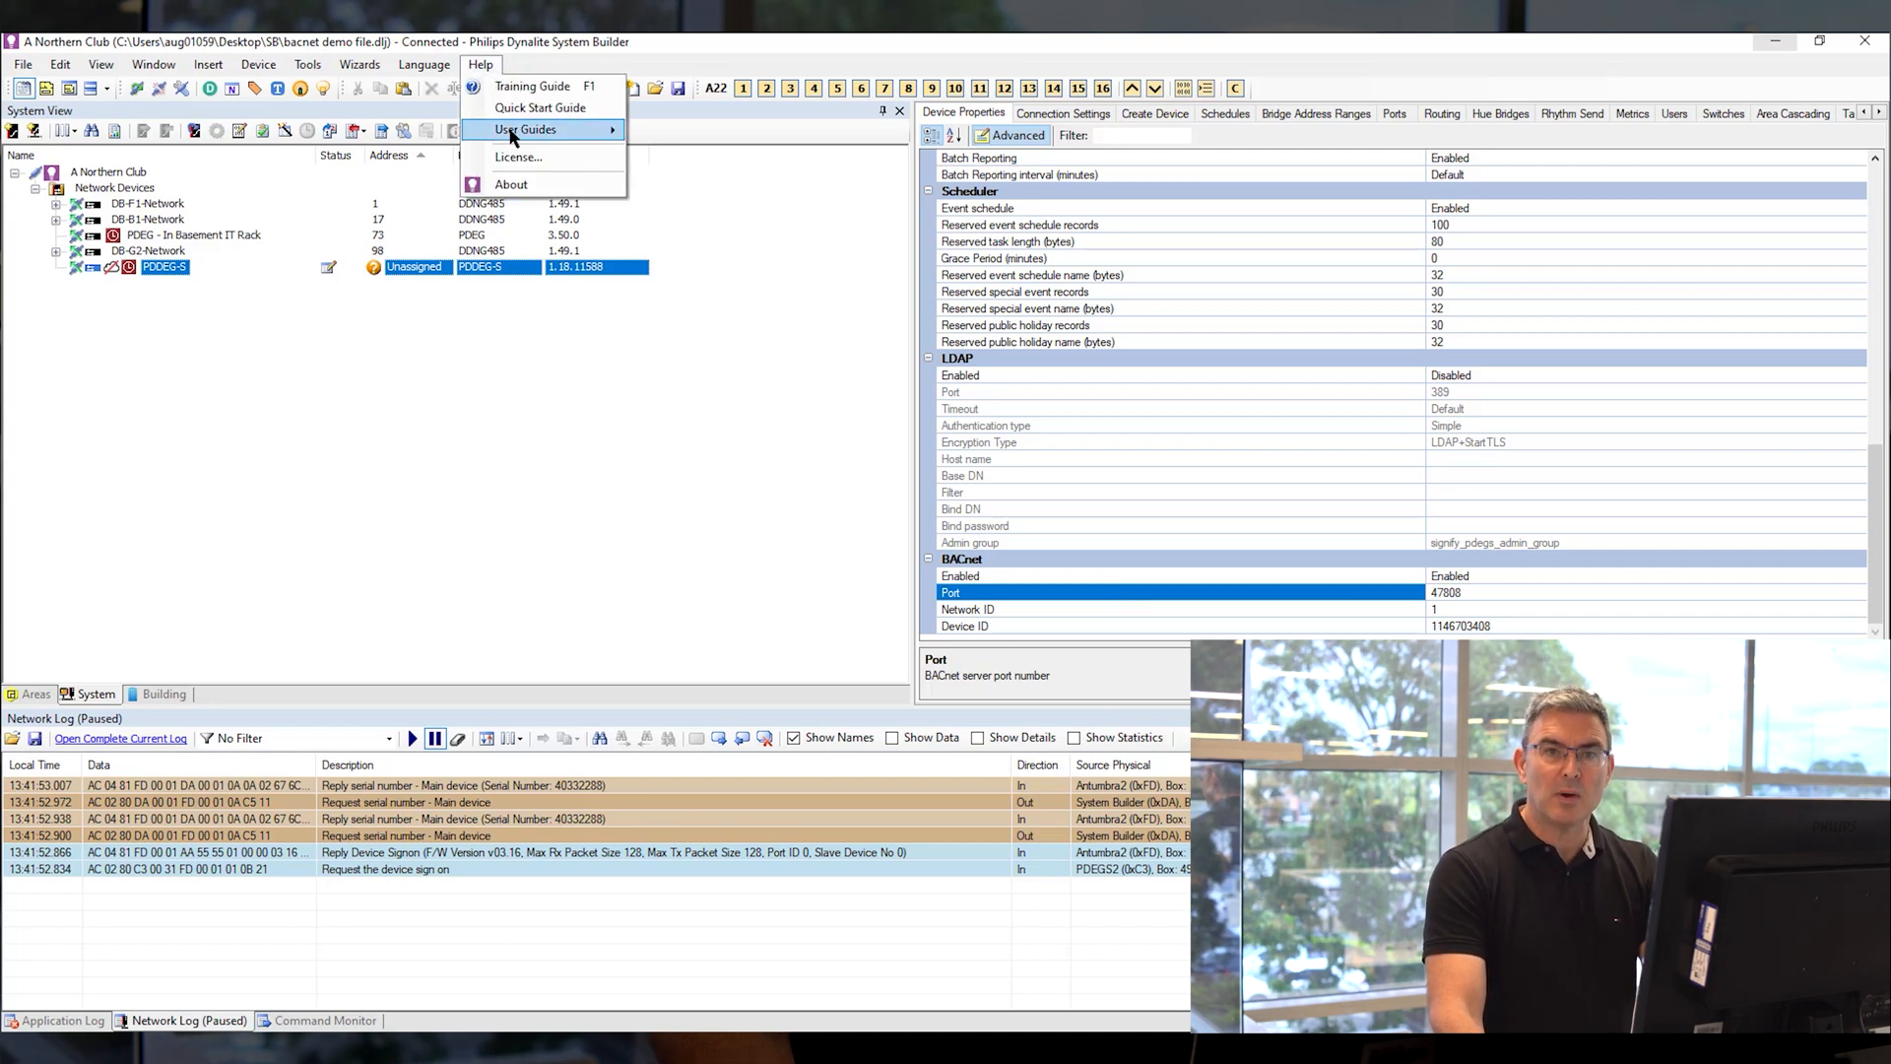